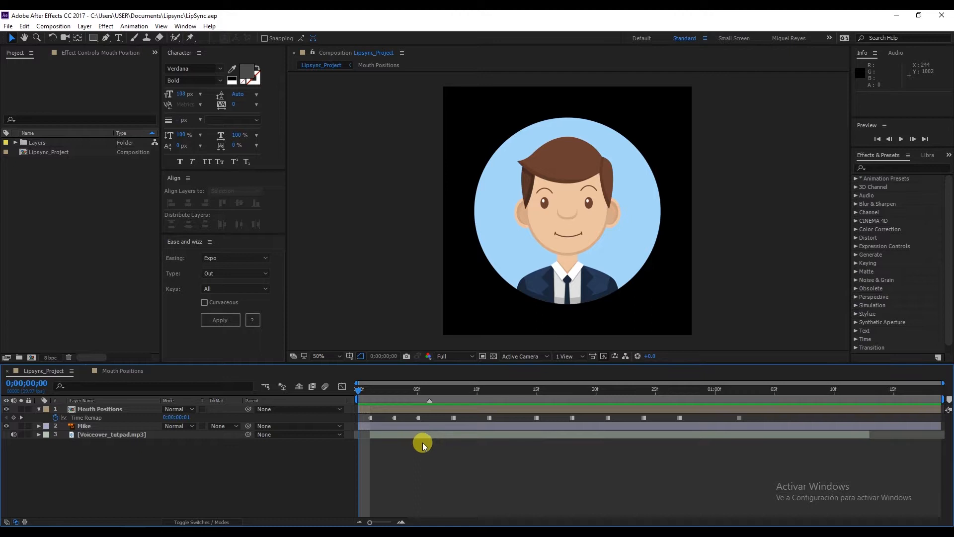
pyautogui.moveTo(414, 438)
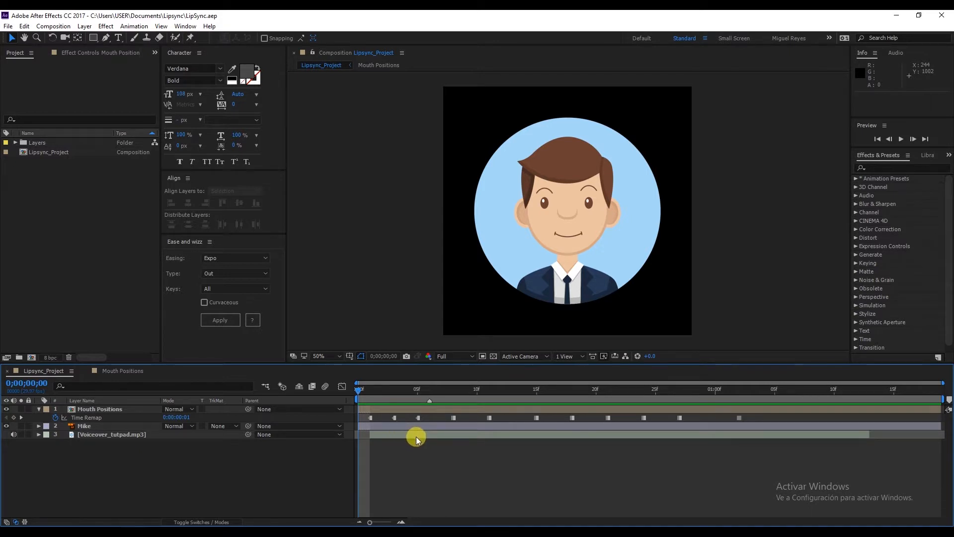
# Switch from After Effects over to Adobe Illustrator where Mouth.ai is open.
pyautogui.click(370, 390)
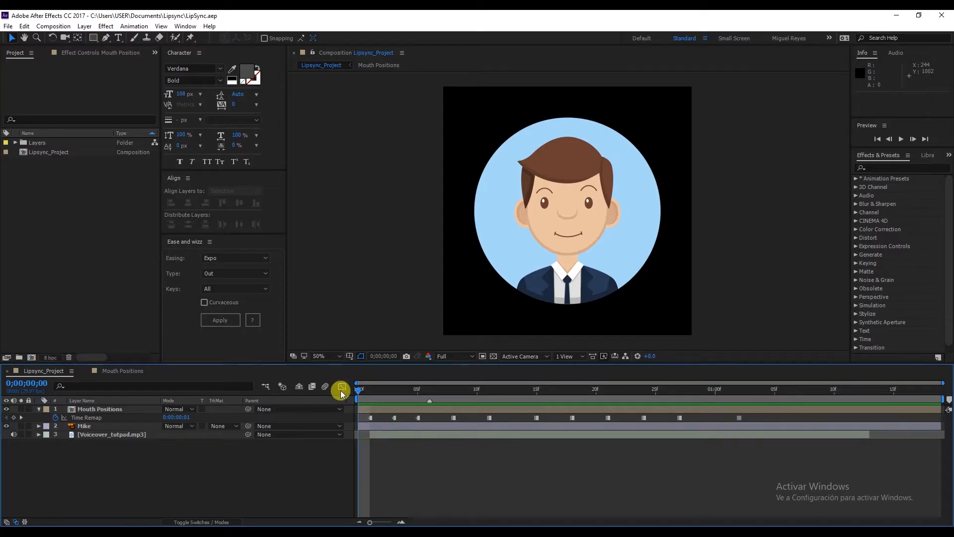
pyautogui.moveTo(342, 389)
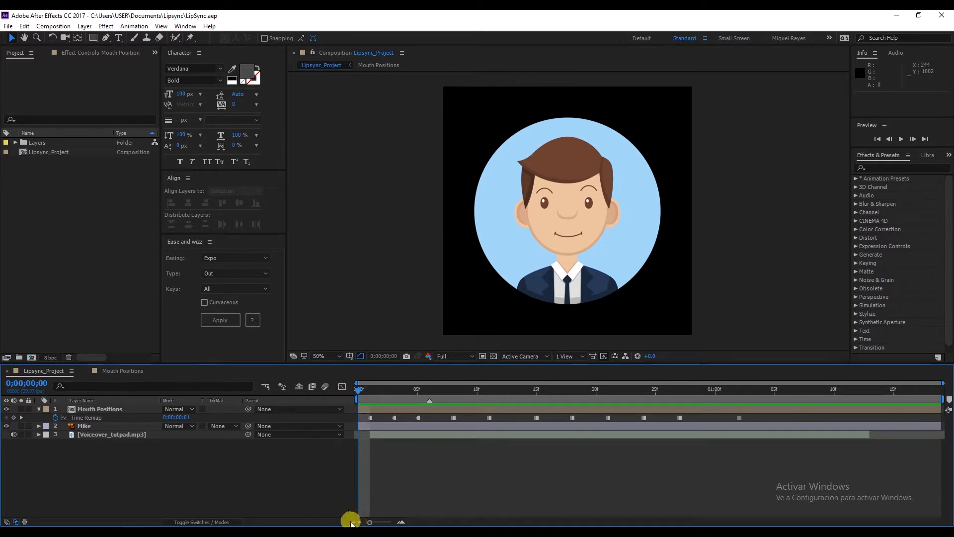
pyautogui.moveTo(200, 473)
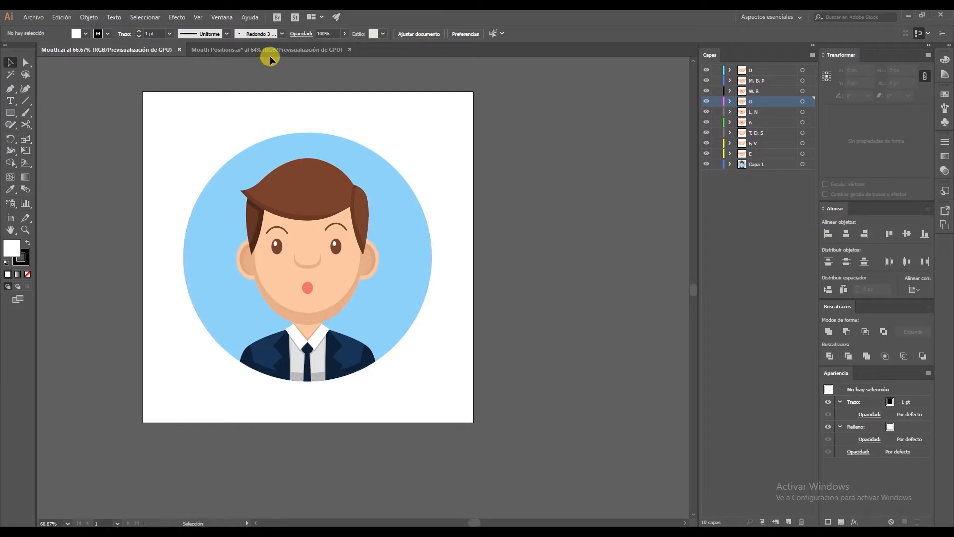
# Bring up the Mouth Positions.ai reference sheet of nine labelled faces.
pyautogui.click(267, 50)
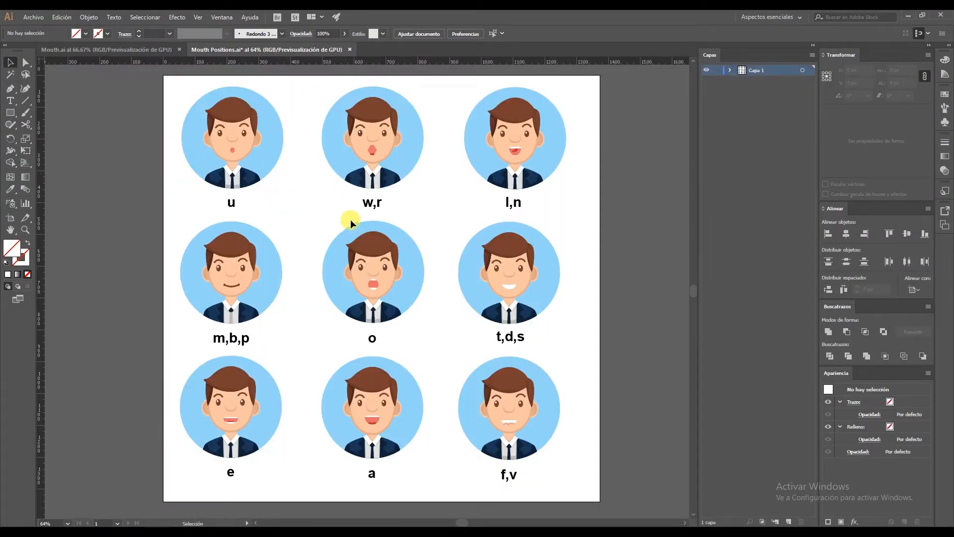
pyautogui.moveTo(441, 207)
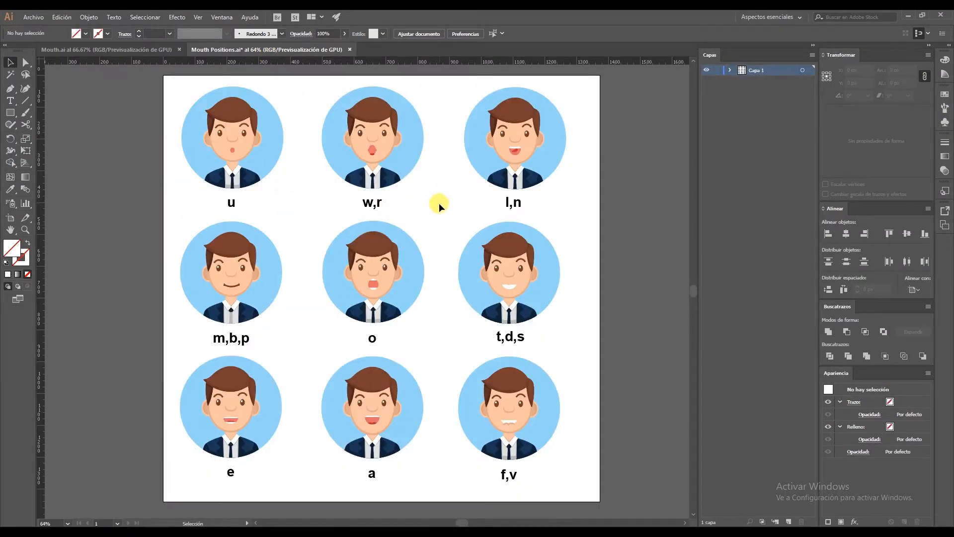
pyautogui.moveTo(341, 222)
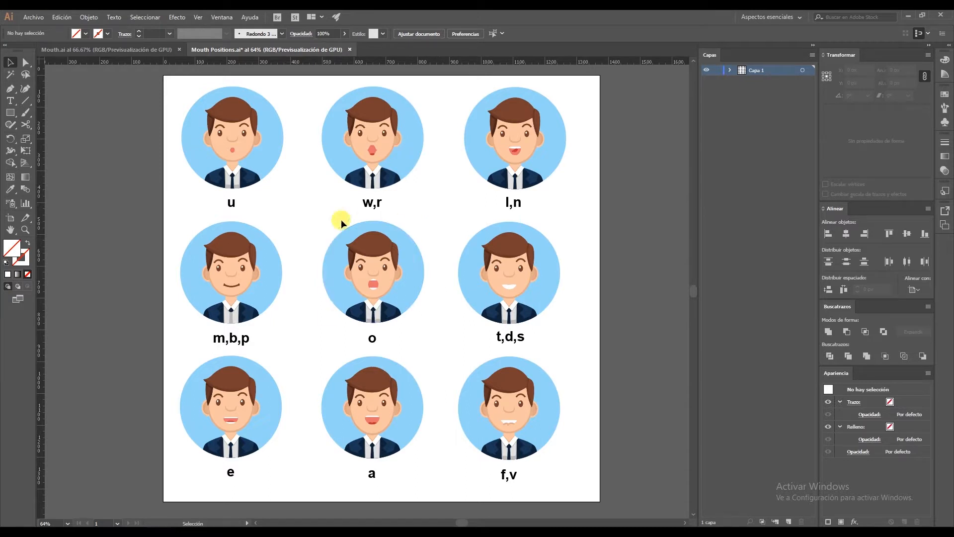
pyautogui.moveTo(430, 262)
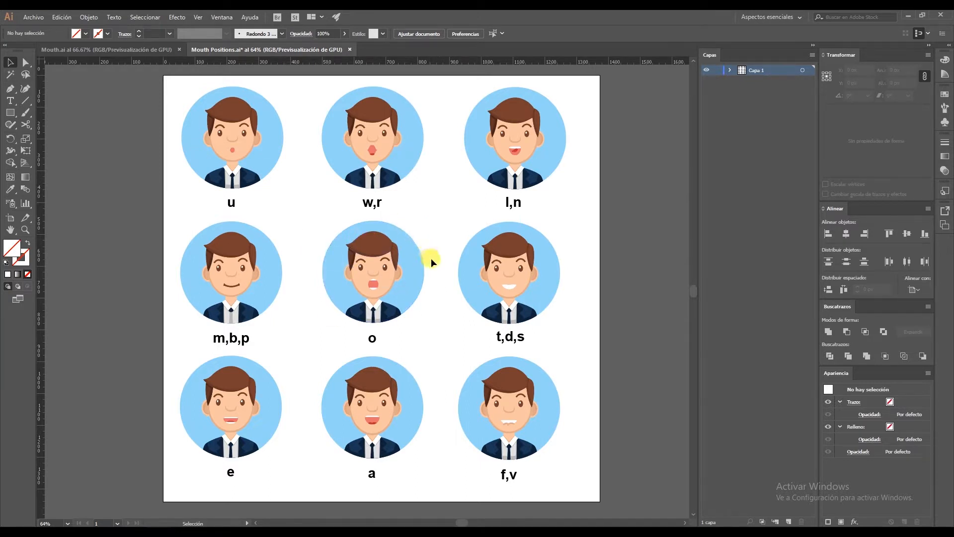
pyautogui.moveTo(444, 280)
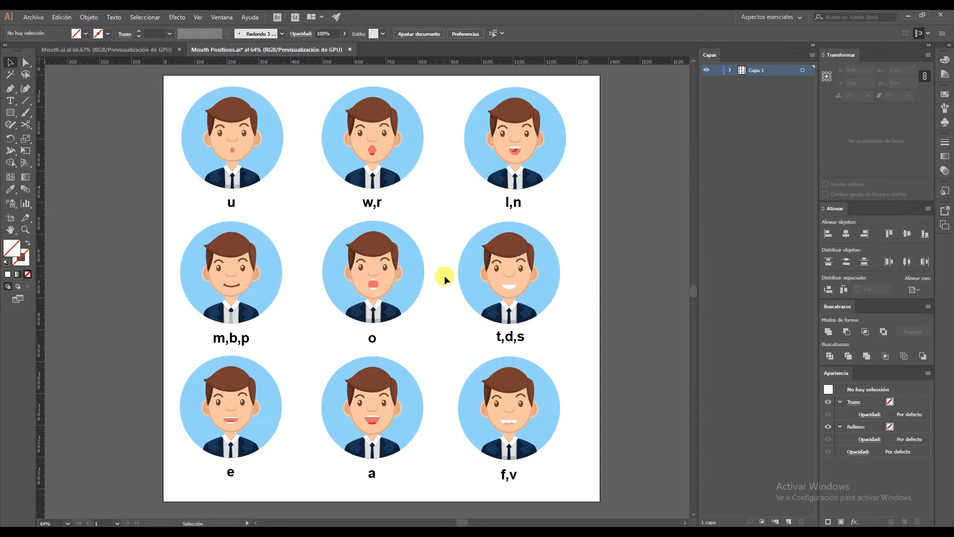
pyautogui.moveTo(438, 232)
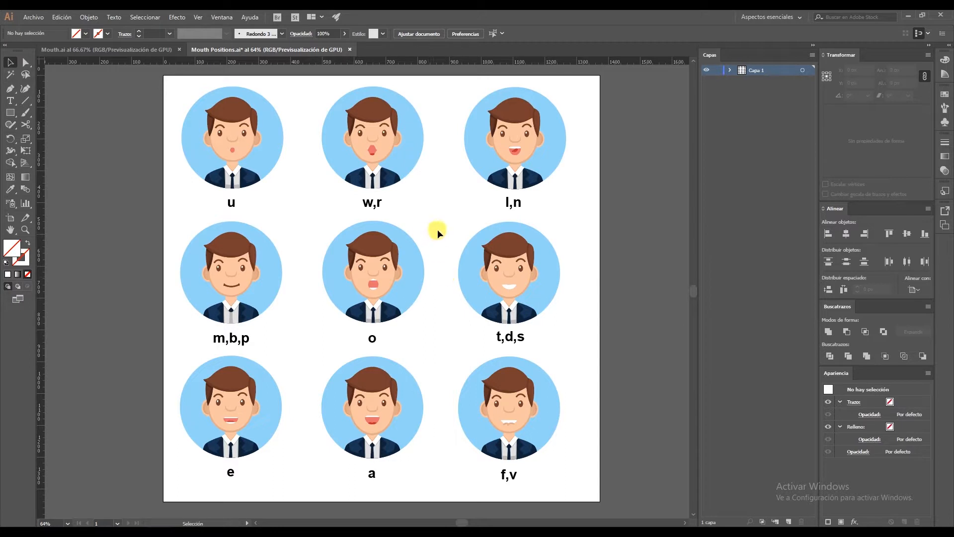
pyautogui.moveTo(467, 205)
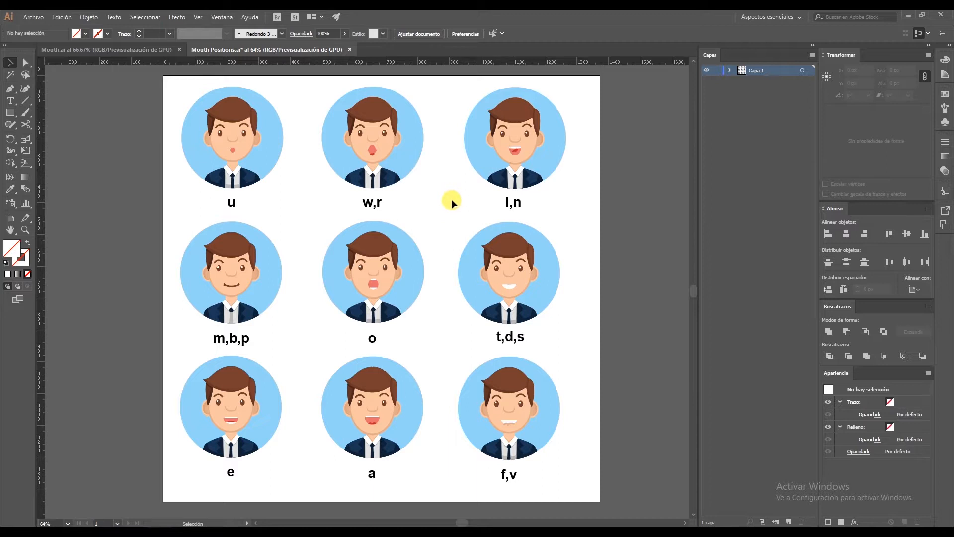
pyautogui.moveTo(478, 202)
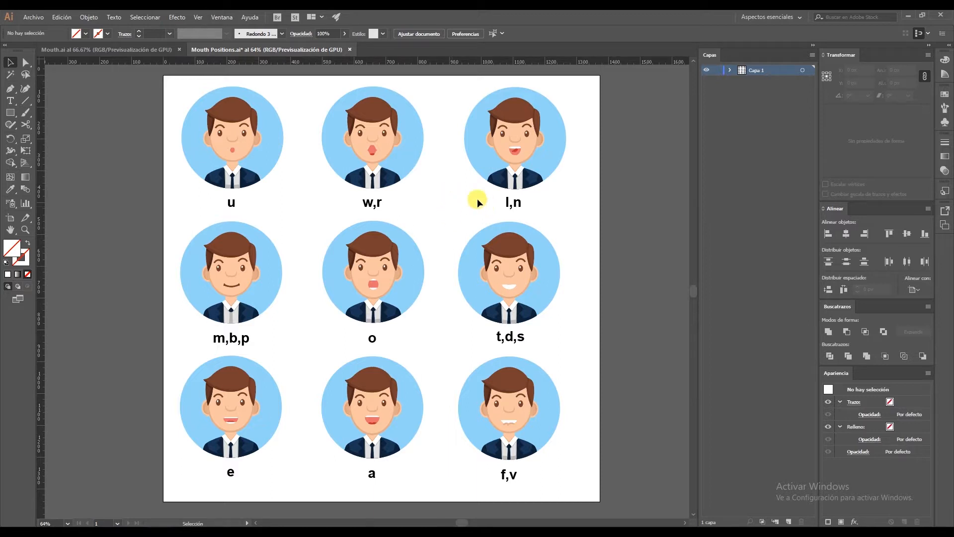
pyautogui.moveTo(310, 315)
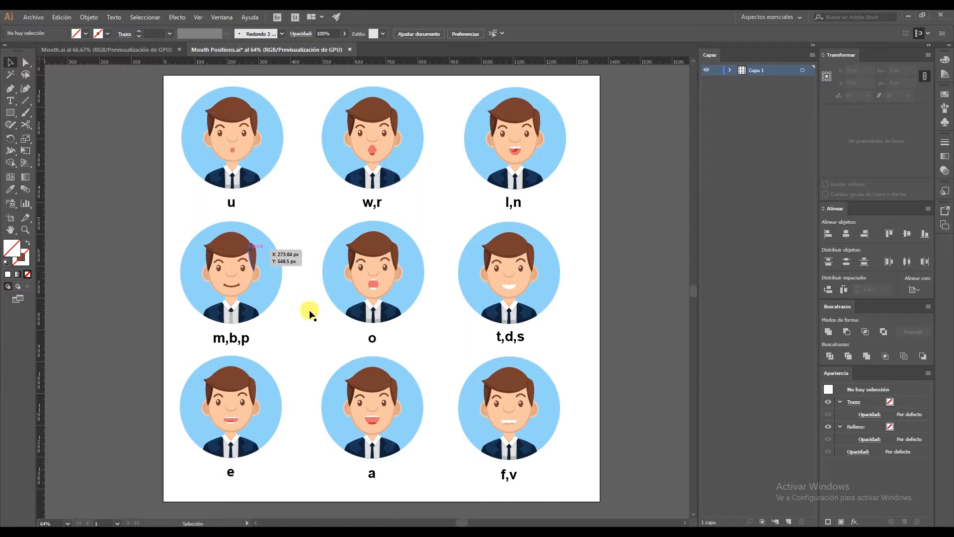
pyautogui.moveTo(280, 242)
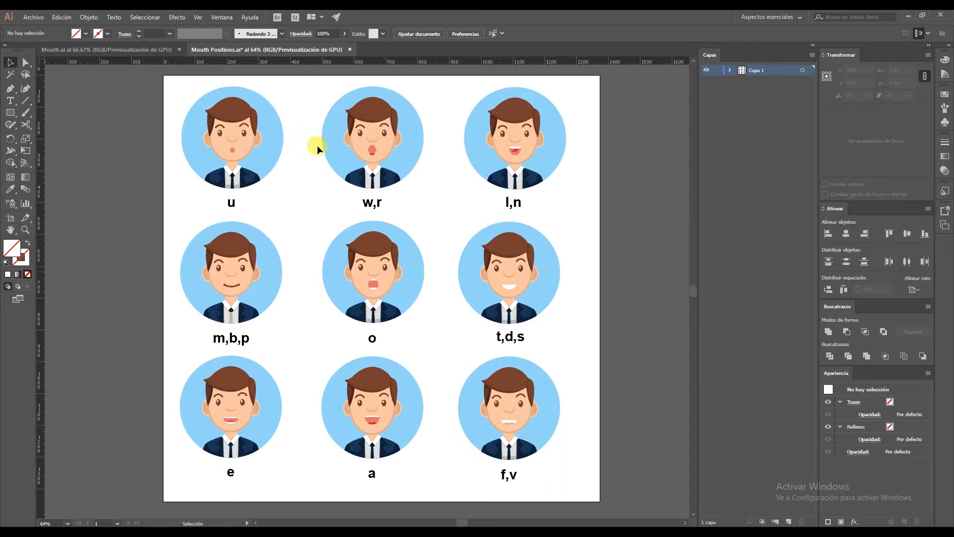
# Preview the E and other mouth-shape layers over the face, leaving all layers visible.
pyautogui.click(106, 49)
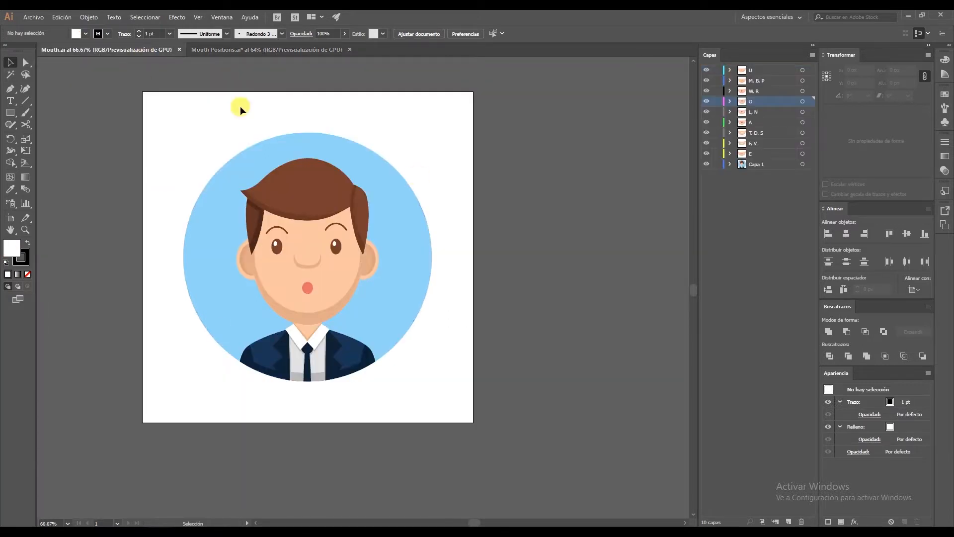
pyautogui.moveTo(818, 149)
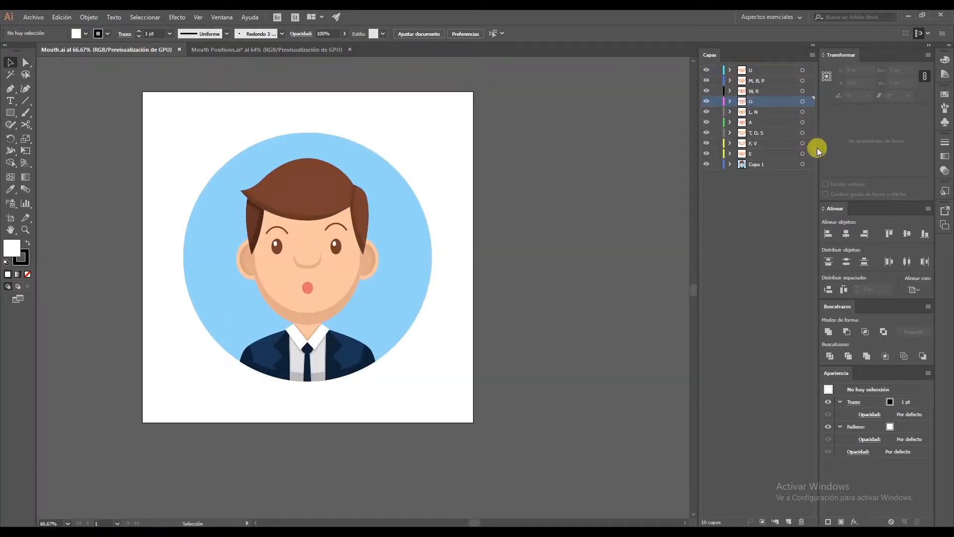
pyautogui.moveTo(755, 132)
pyautogui.write('Mike')
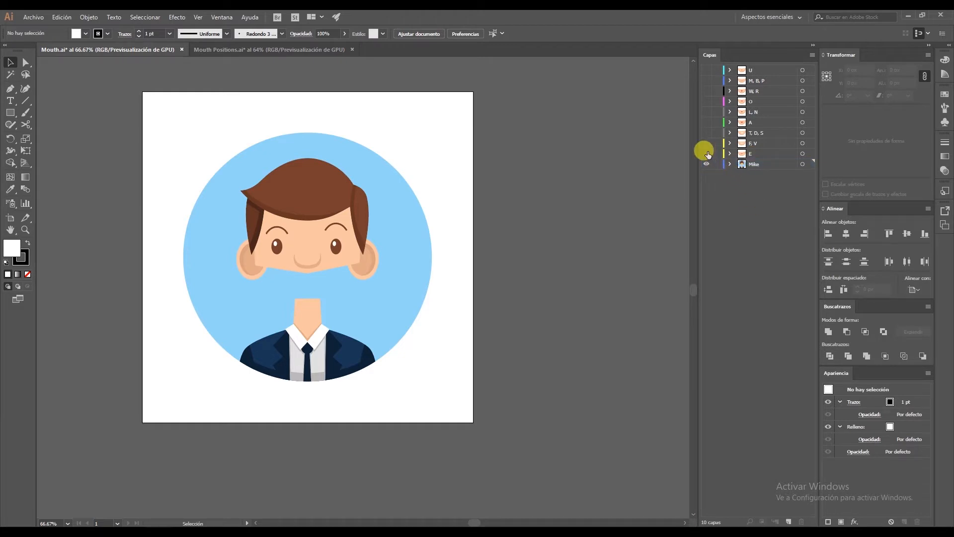
pyautogui.click(706, 153)
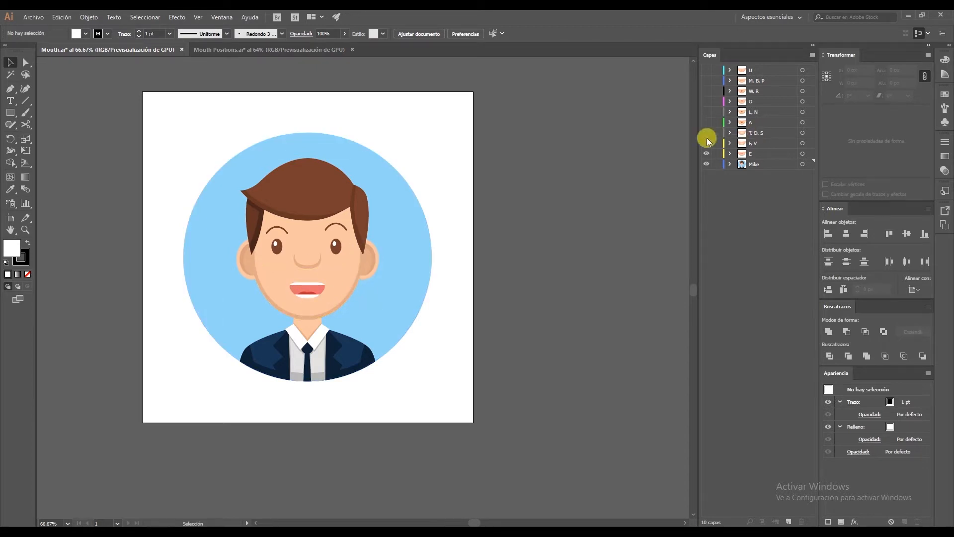
pyautogui.click(707, 101)
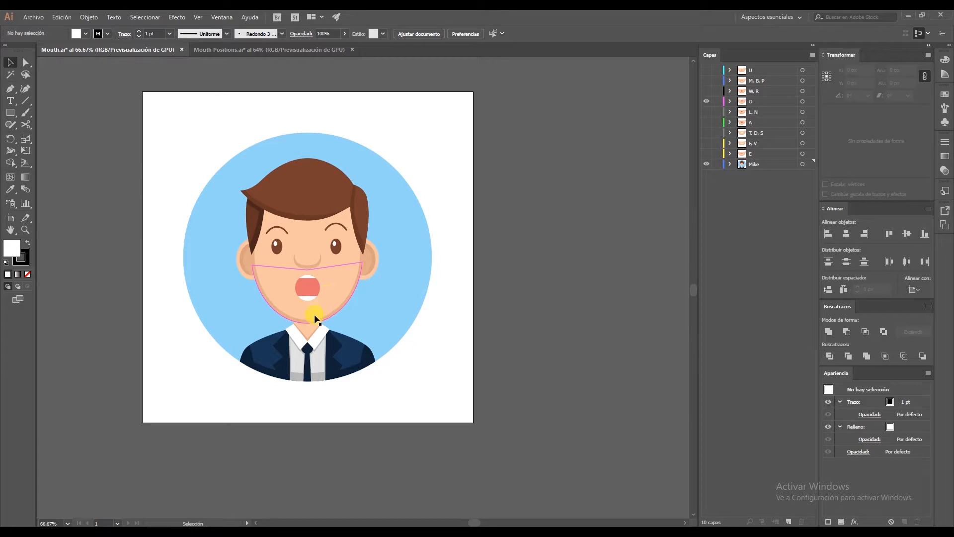
pyautogui.click(706, 102)
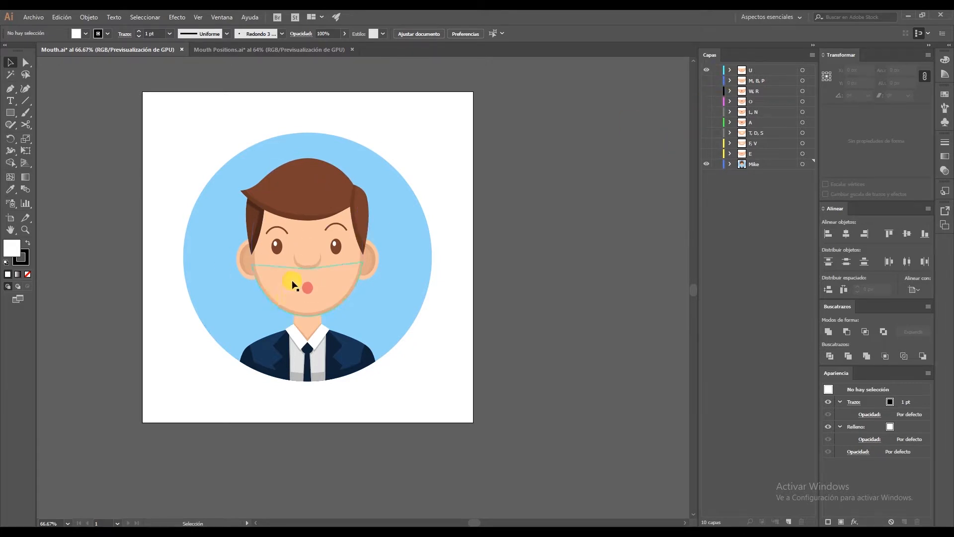
pyautogui.click(706, 118)
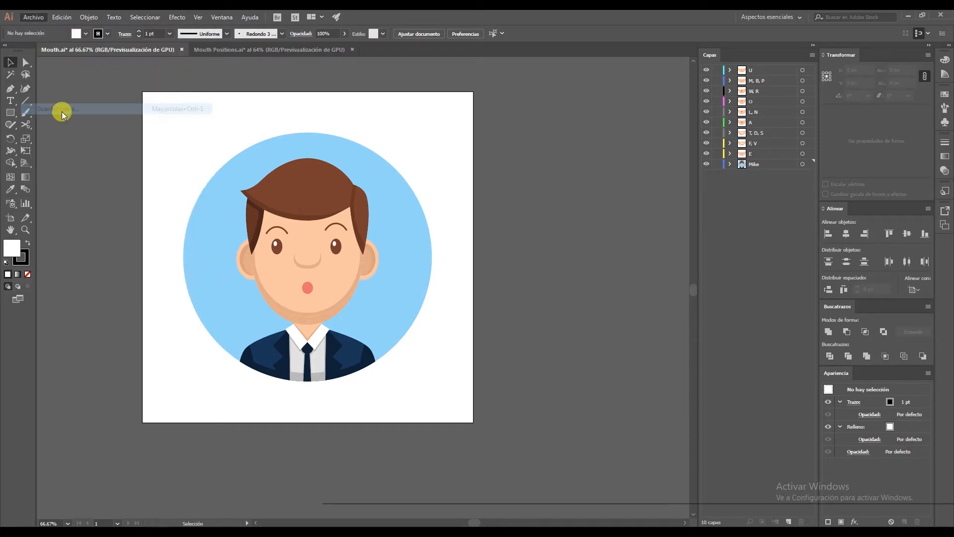
# Save the layered face file as Mouth Positions.ai in the Lipsync folder, accepting Illustrator options.
pyautogui.click(49, 108)
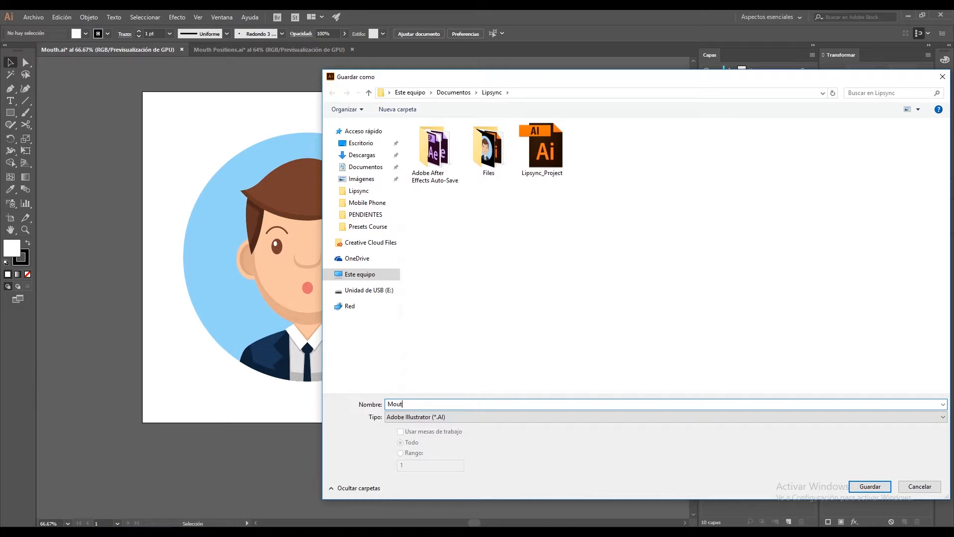
pyautogui.write('h Positions')
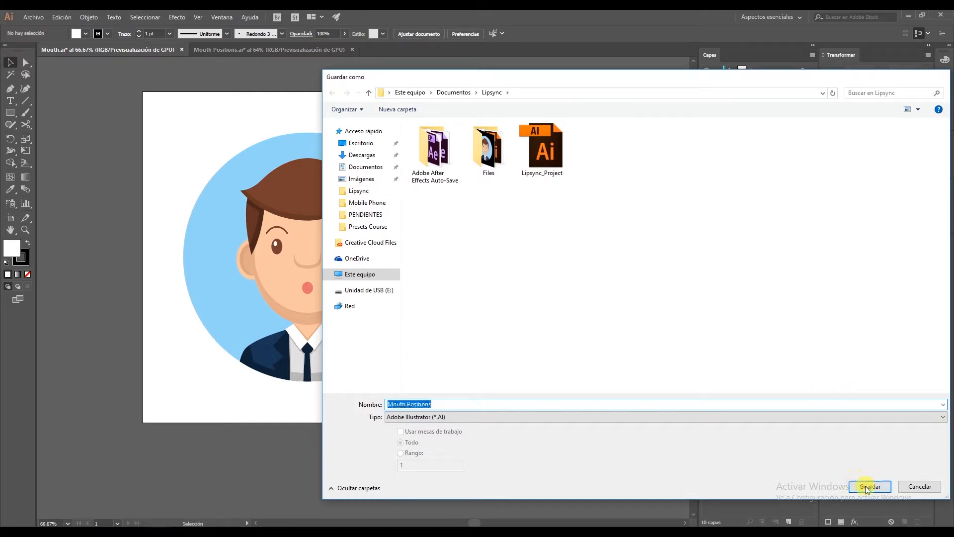
pyautogui.click(870, 486)
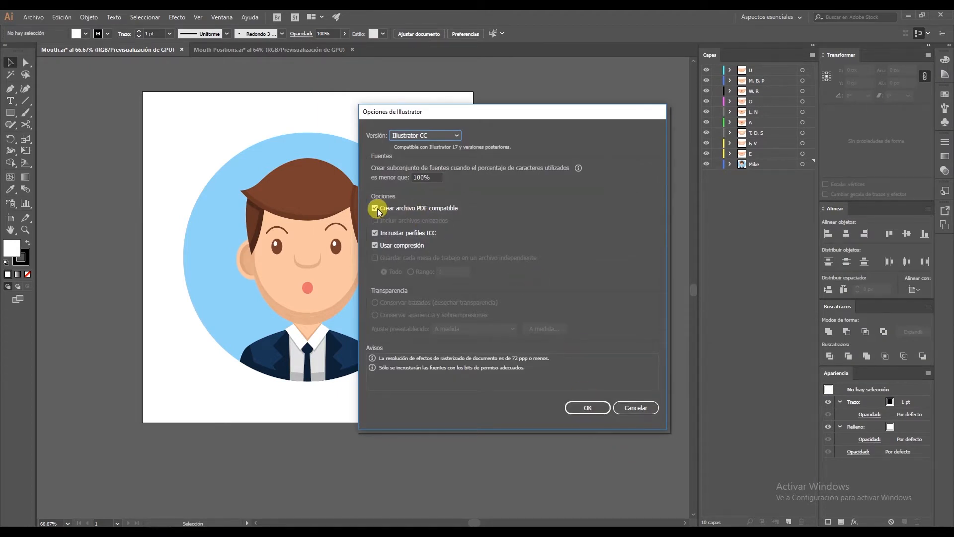
pyautogui.moveTo(447, 215)
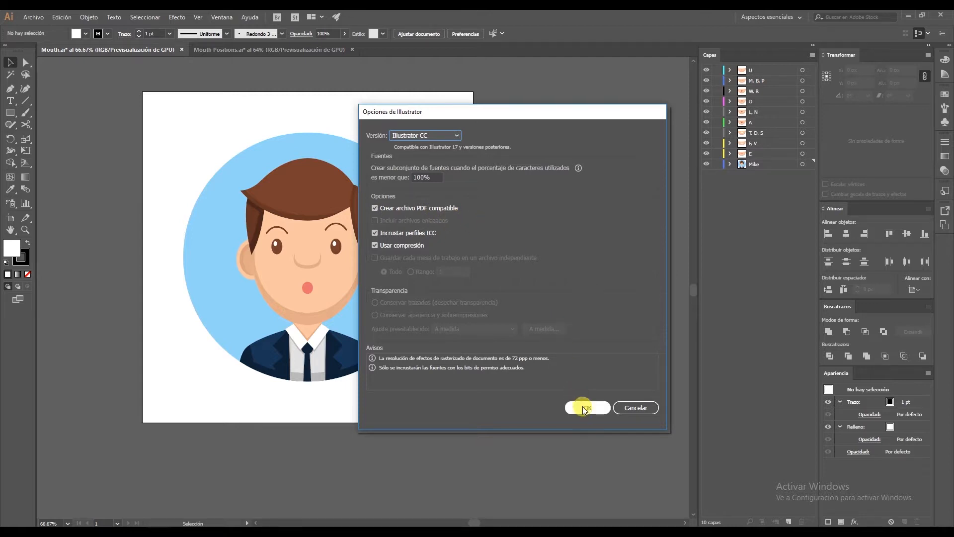
pyautogui.click(586, 407)
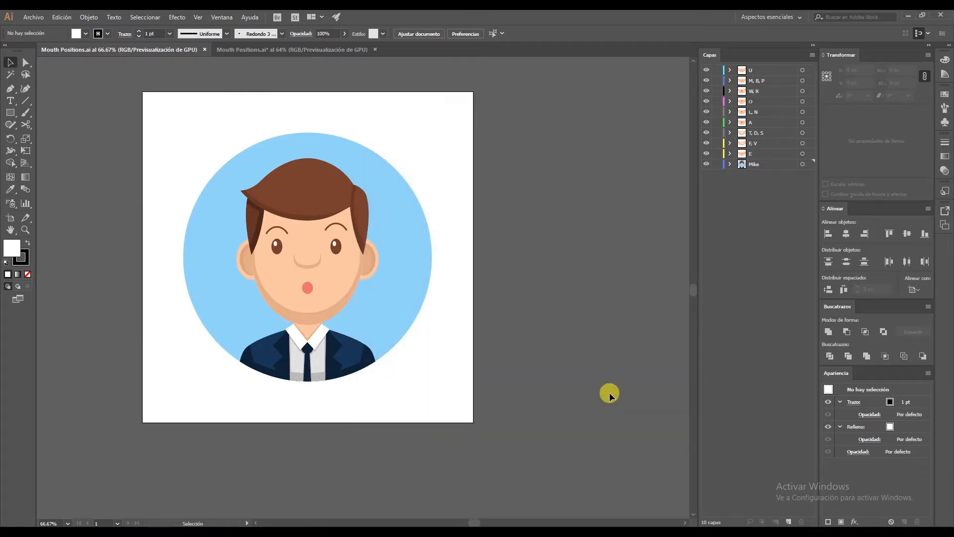
pyautogui.moveTo(140, 523)
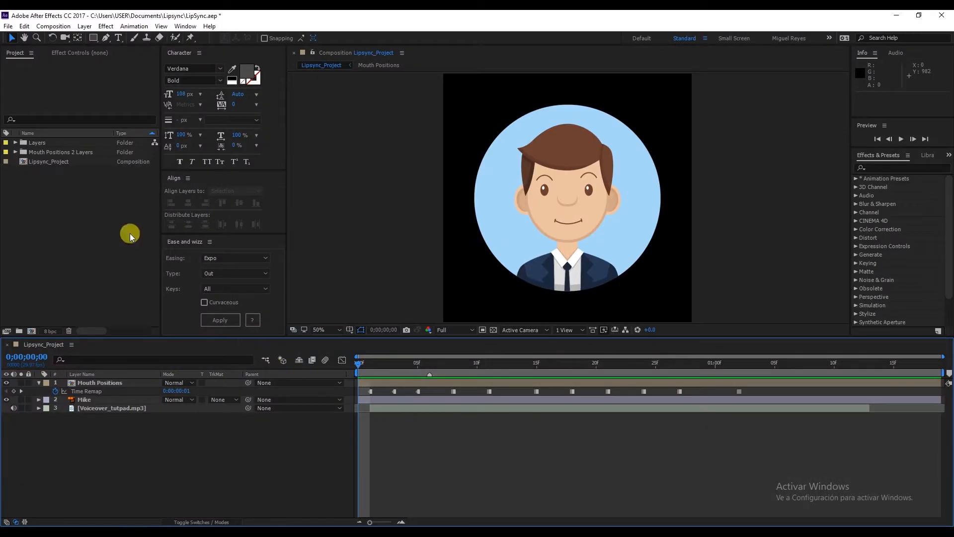
pyautogui.moveTo(123, 245)
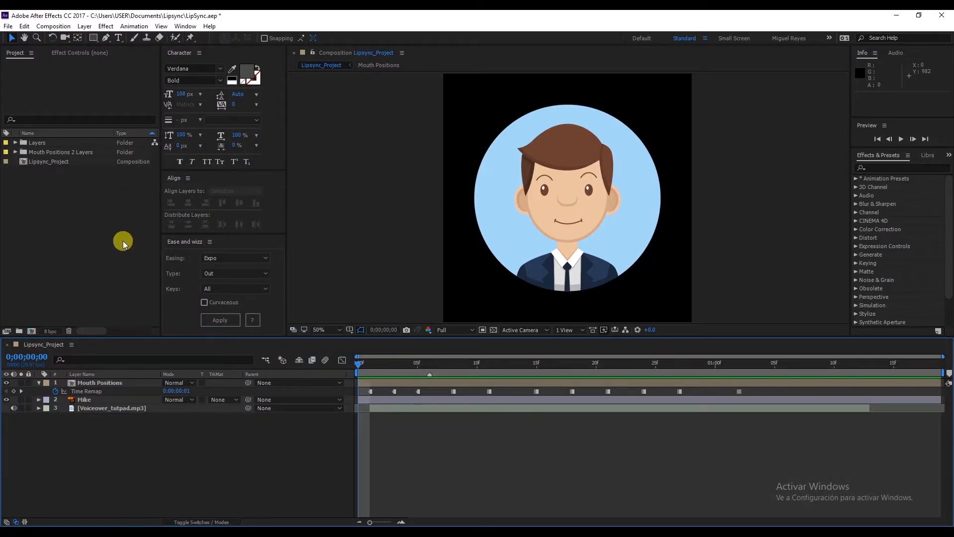
pyautogui.moveTo(255, 295)
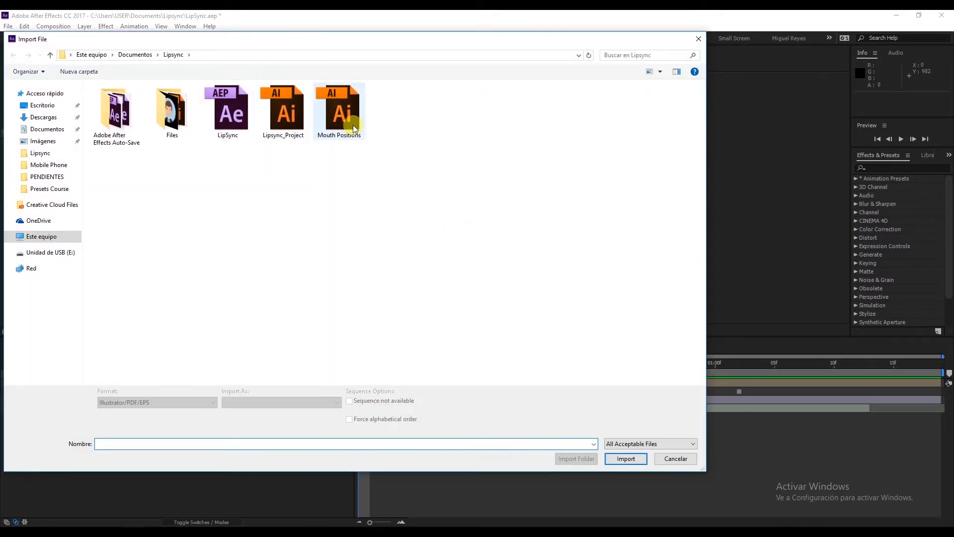
# Import Mouth Positions.ai into the project as a composition with layer-size footage.
pyautogui.doubleClick(339, 106)
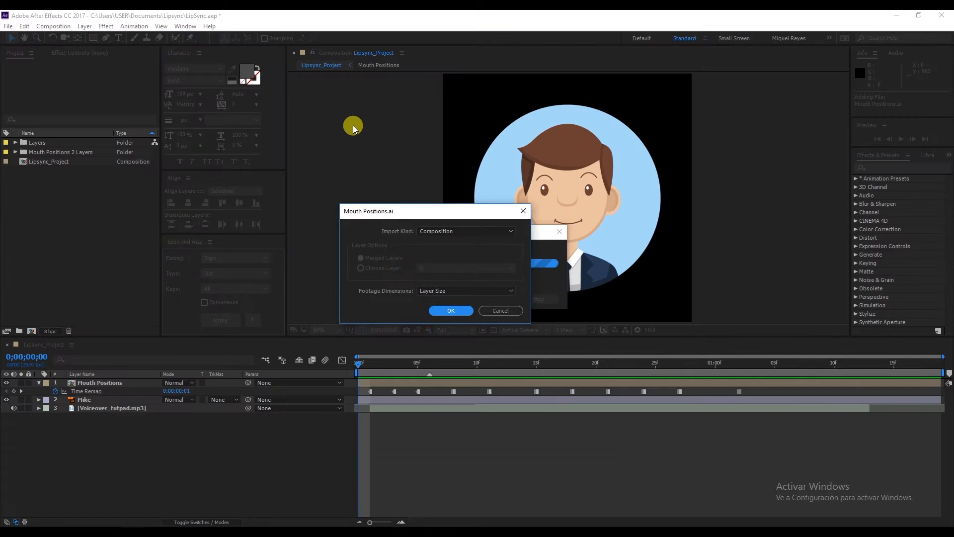
pyautogui.moveTo(450, 231)
pyautogui.write('Tutorial')
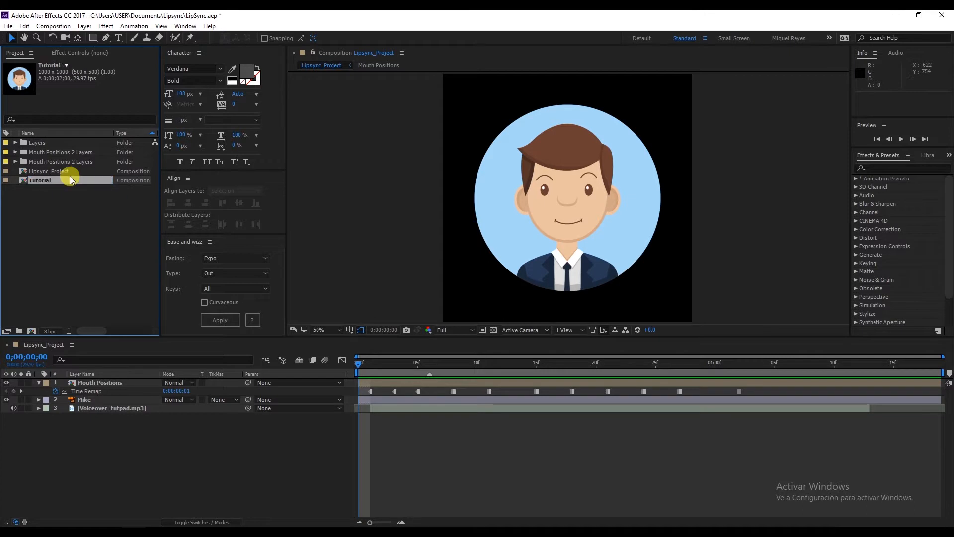
# Open the Tutorial composition and select the nine mouth-shape layers U through E.
pyautogui.doubleClick(39, 180)
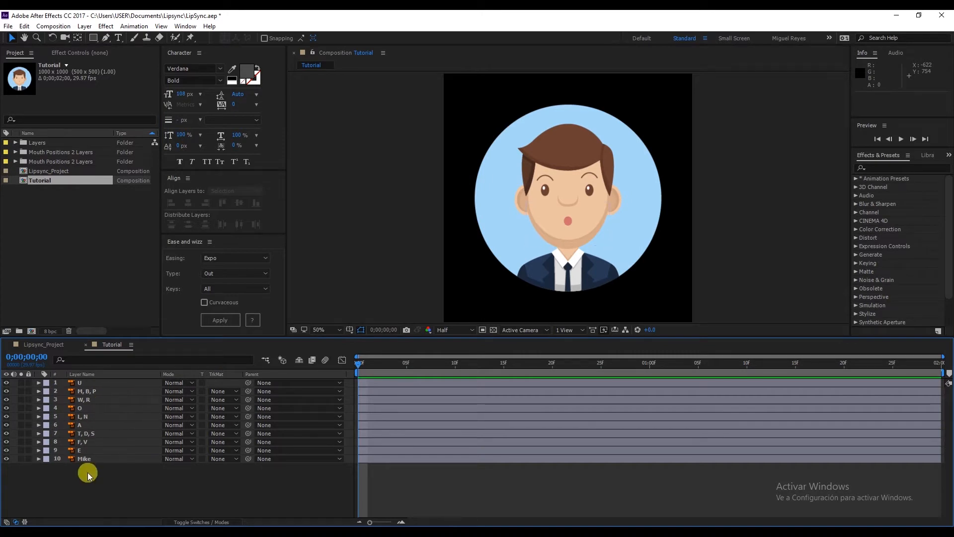
pyautogui.click(84, 459)
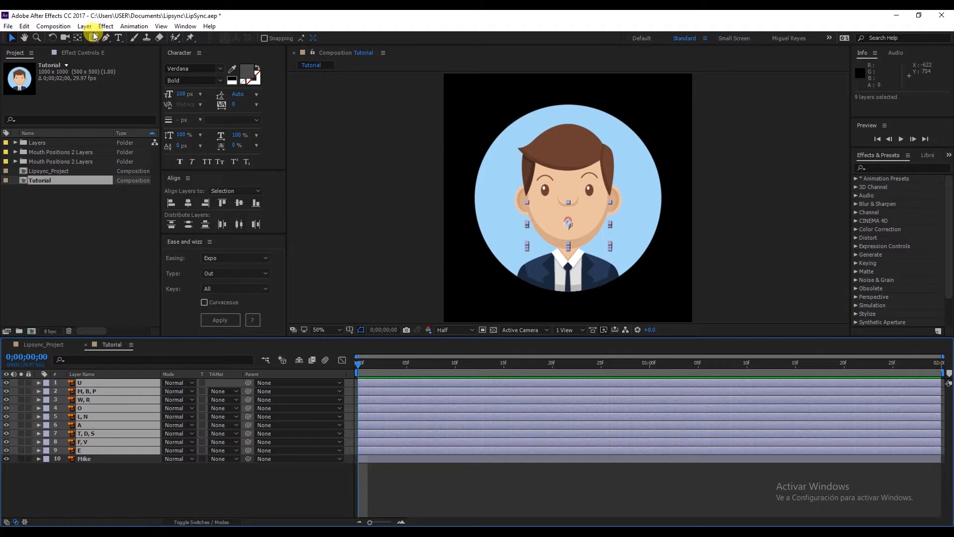
# Pre-compose the nine mouth layers into a precomp named Mouth Positions Frames.
pyautogui.click(84, 26)
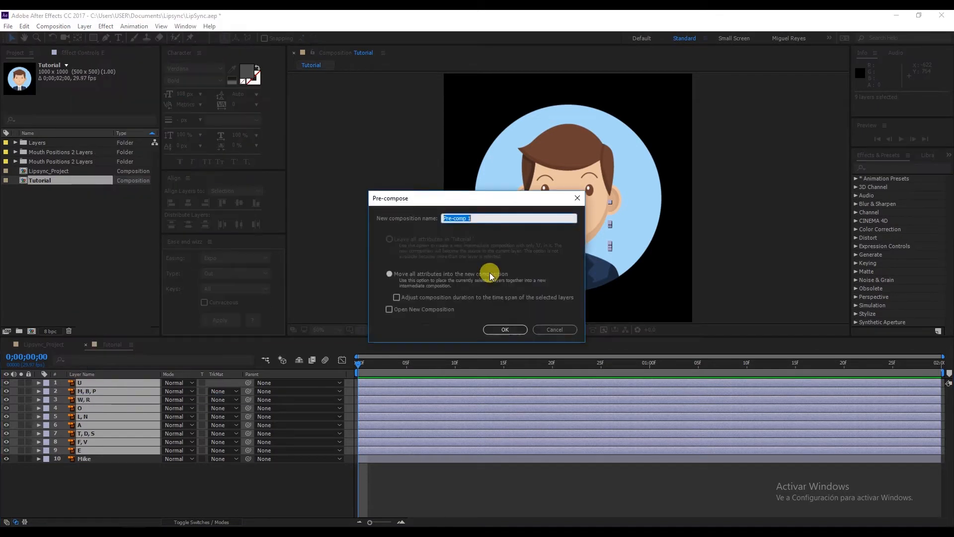
pyautogui.write('M')
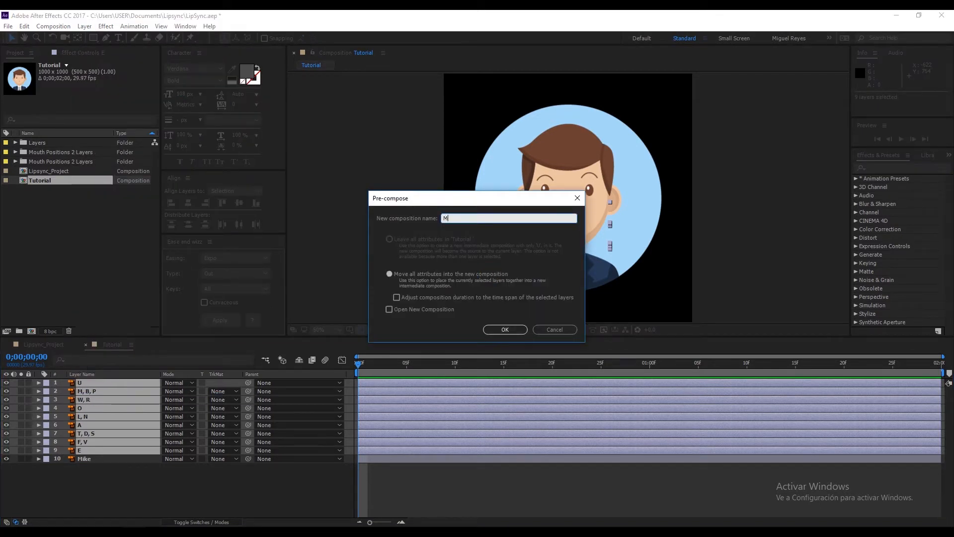
pyautogui.write('Mouth Posit')
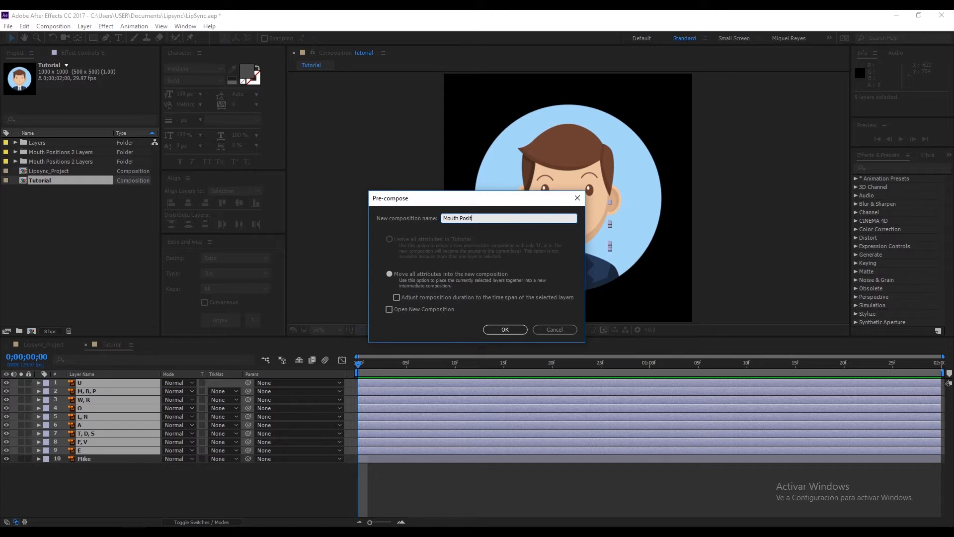
pyautogui.write('ions Frames')
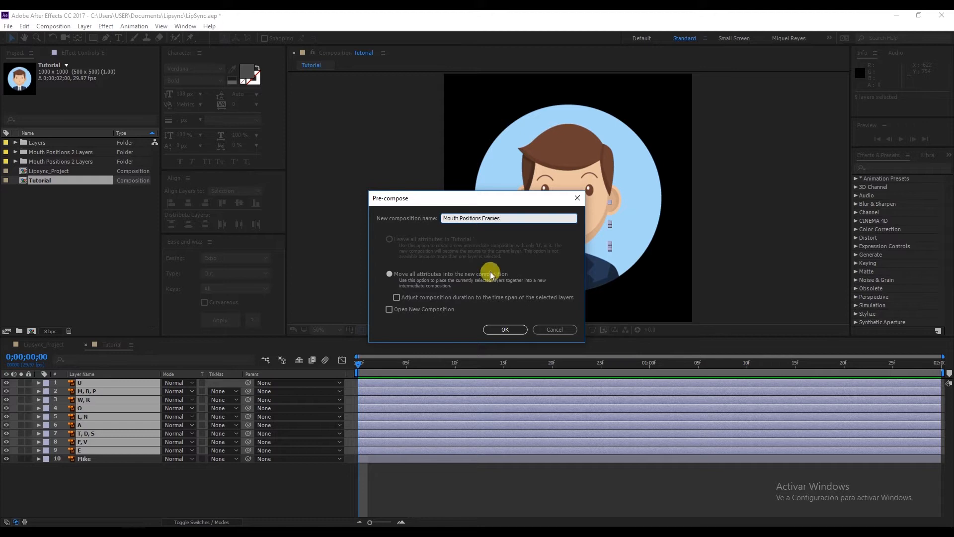
pyautogui.click(505, 329)
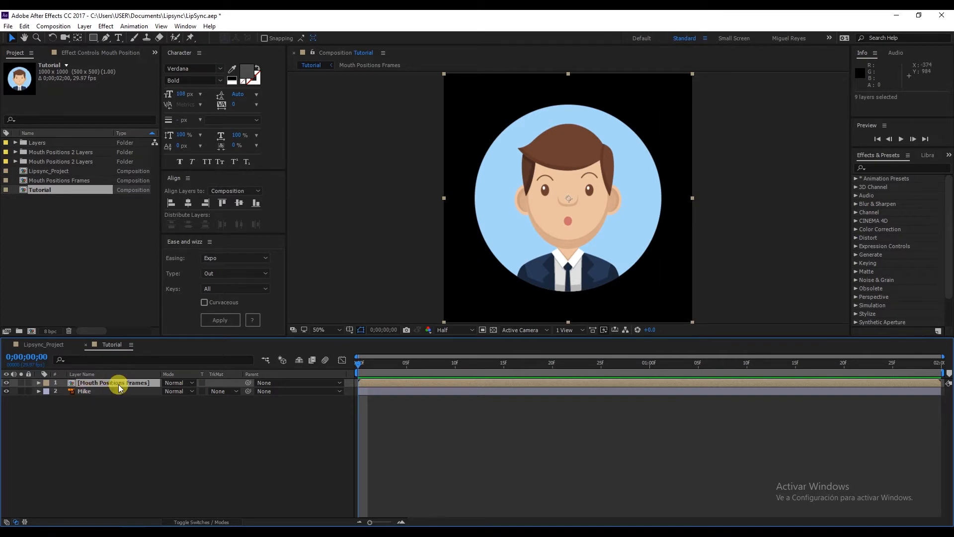
# Inside Mouth Positions Frames, trim all nine mouth layers to one-frame durations and select them.
pyautogui.doubleClick(114, 381)
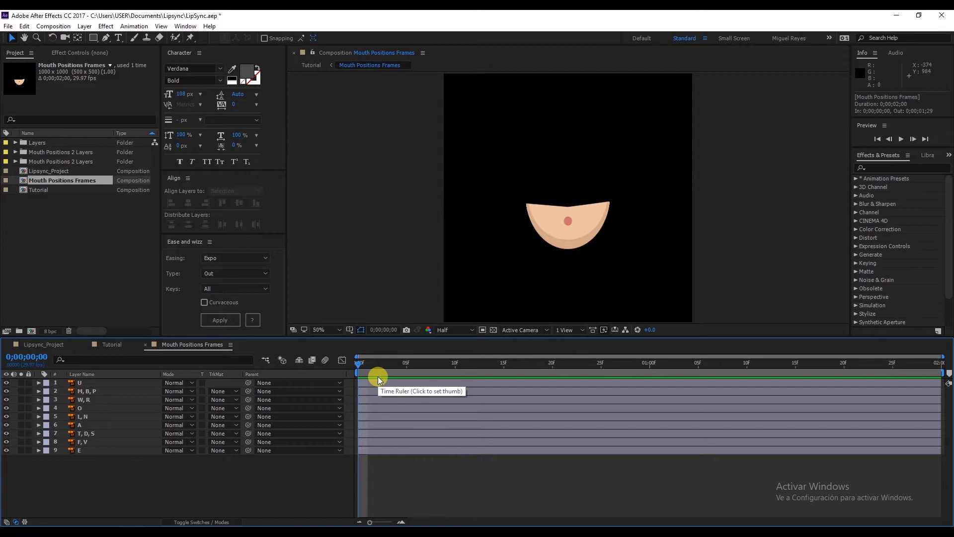
pyautogui.click(368, 362)
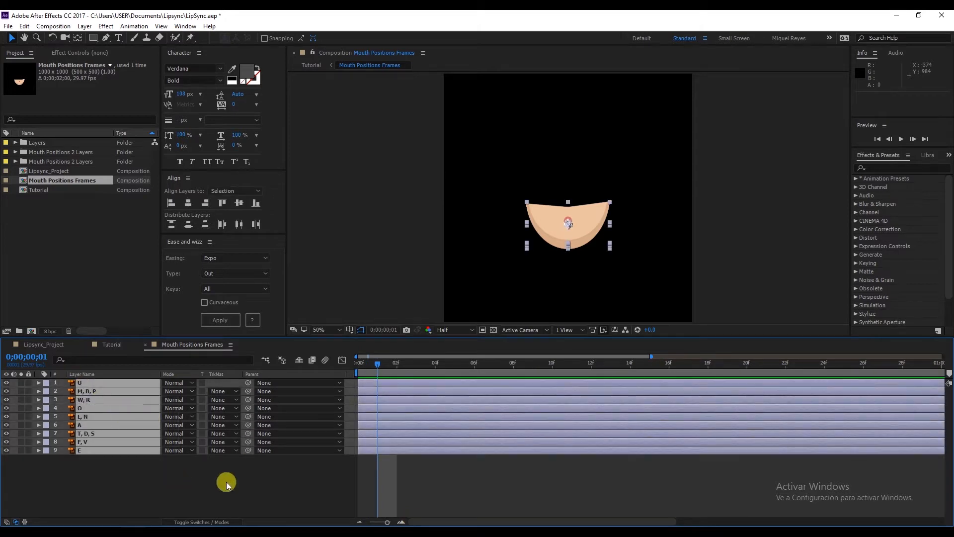
pyautogui.moveTo(220, 482)
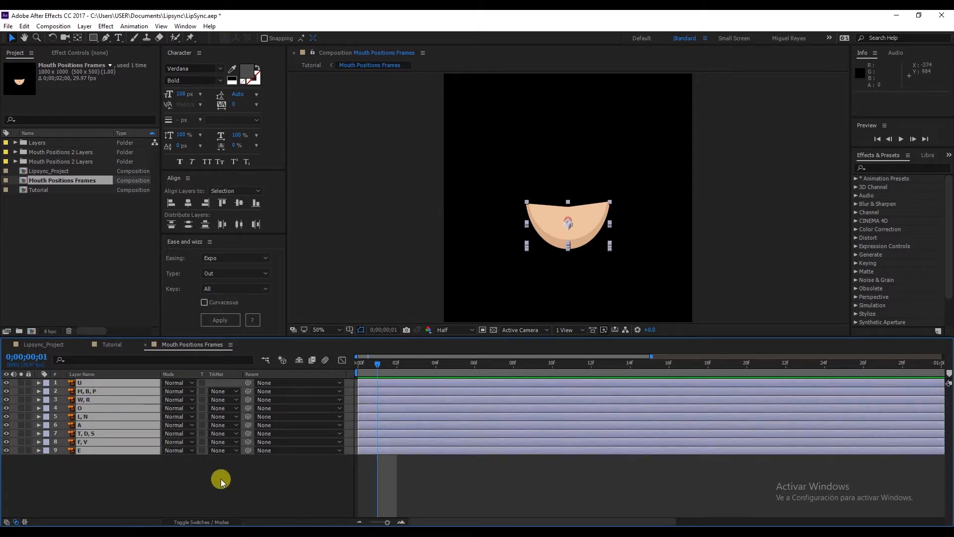
pyautogui.press('ctrl+shift+d')
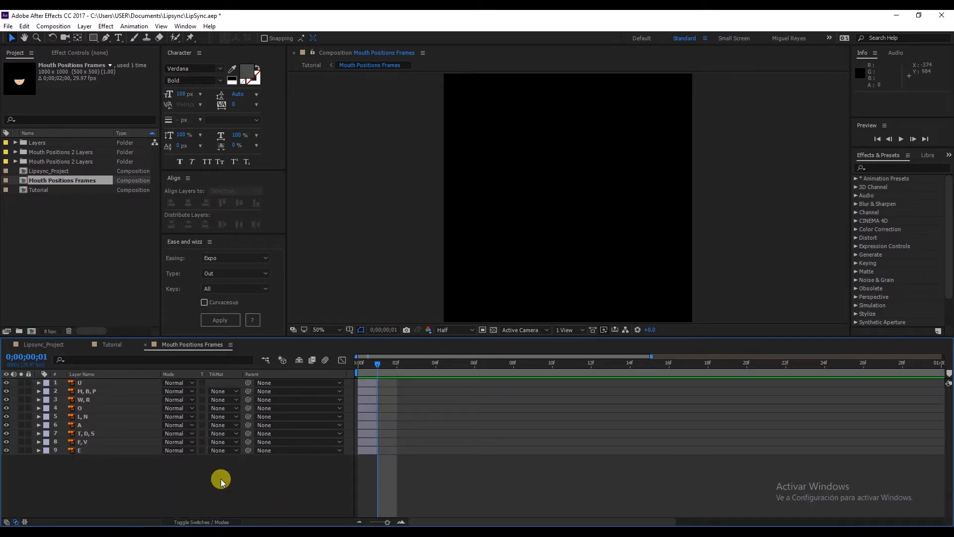
pyautogui.moveTo(301, 448)
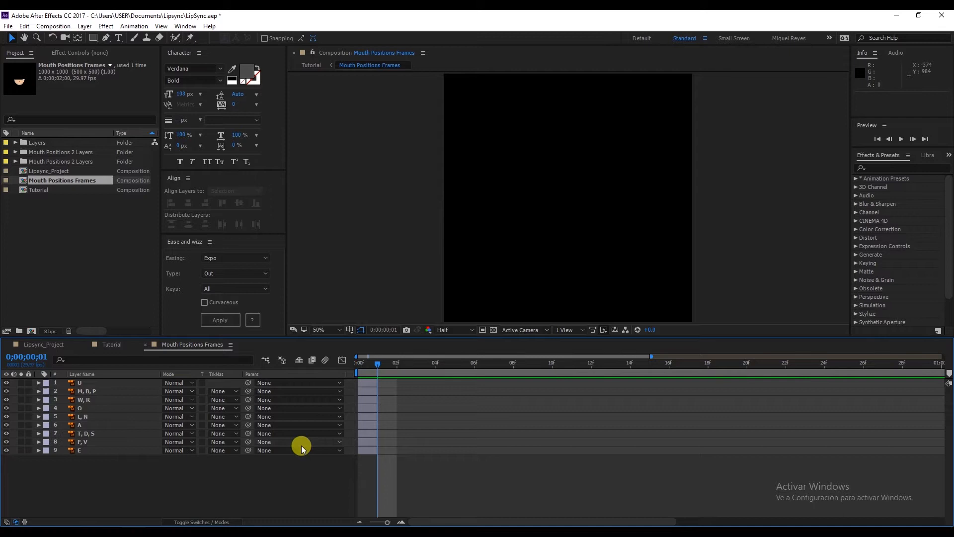
pyautogui.moveTo(375, 447)
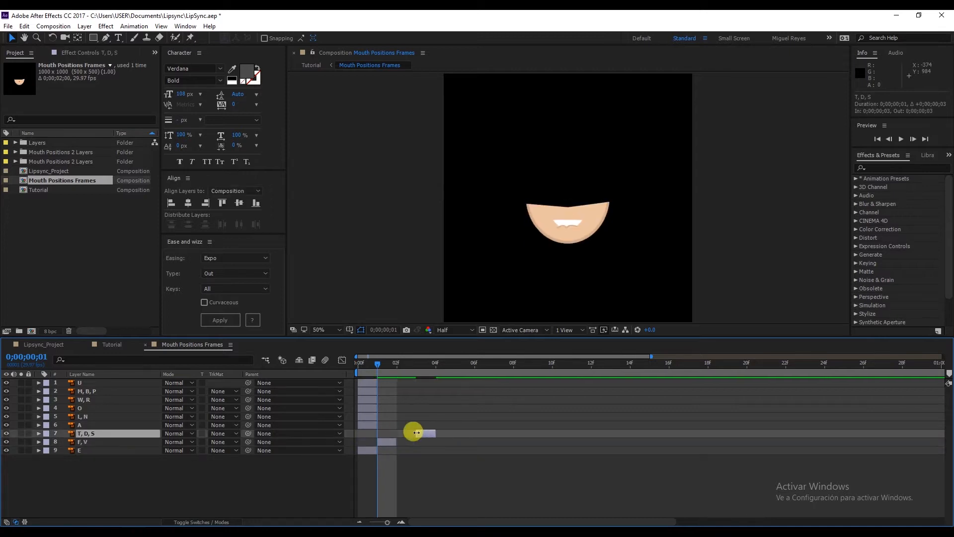
pyautogui.press('ctrl+z')
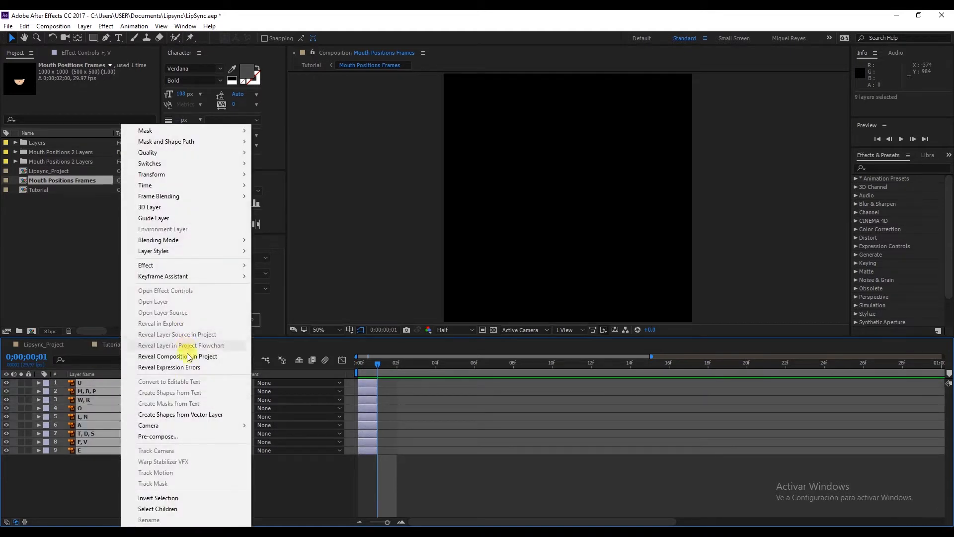
pyautogui.moveTo(163, 275)
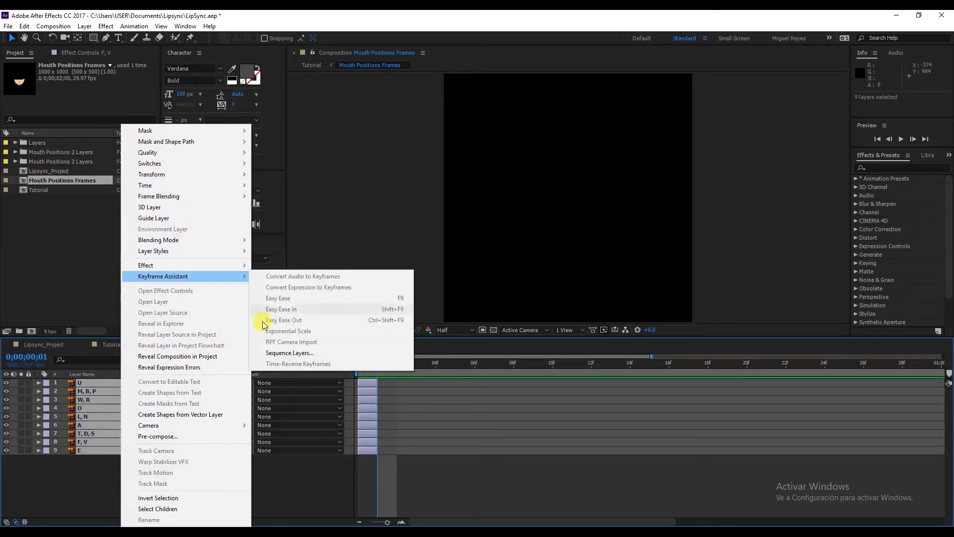
# Sequence the nine one-frame mouth layers back to back with no overlap.
pyautogui.click(289, 352)
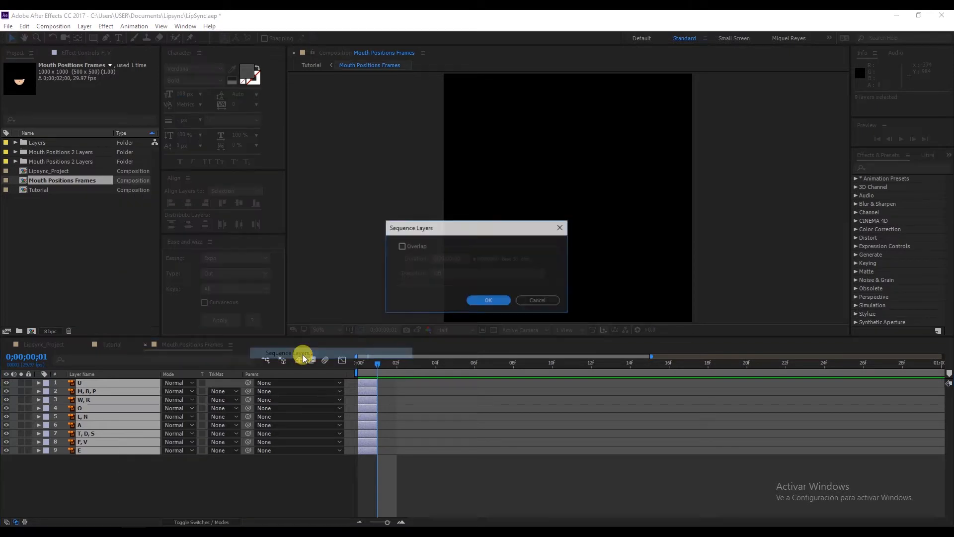
pyautogui.click(487, 300)
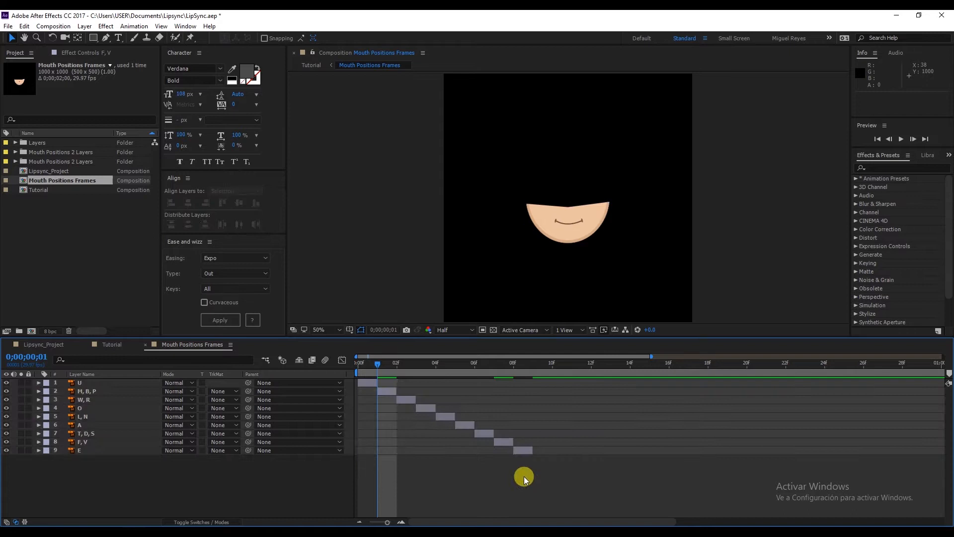
pyautogui.moveTo(515, 365)
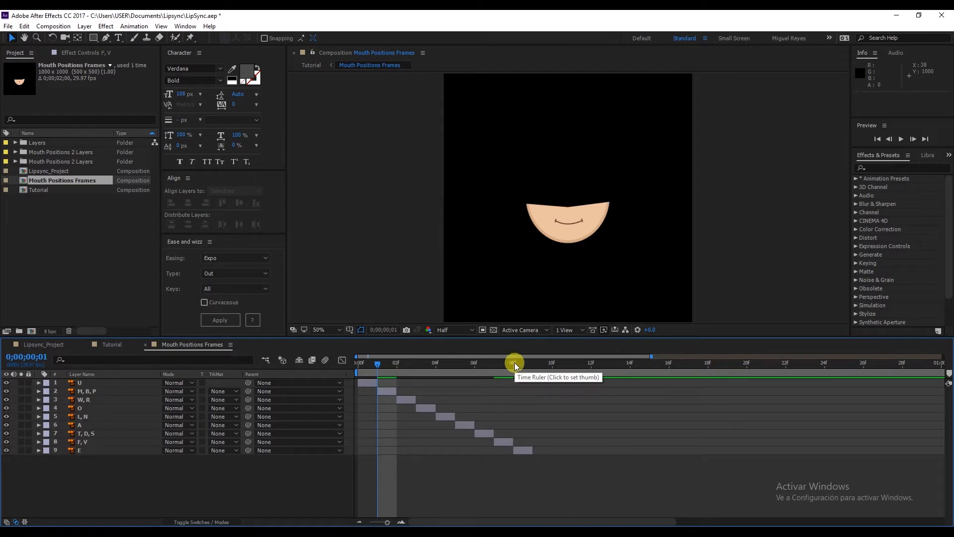
# End the work area at frame 8 and trim the composition to nine frames.
pyautogui.click(513, 364)
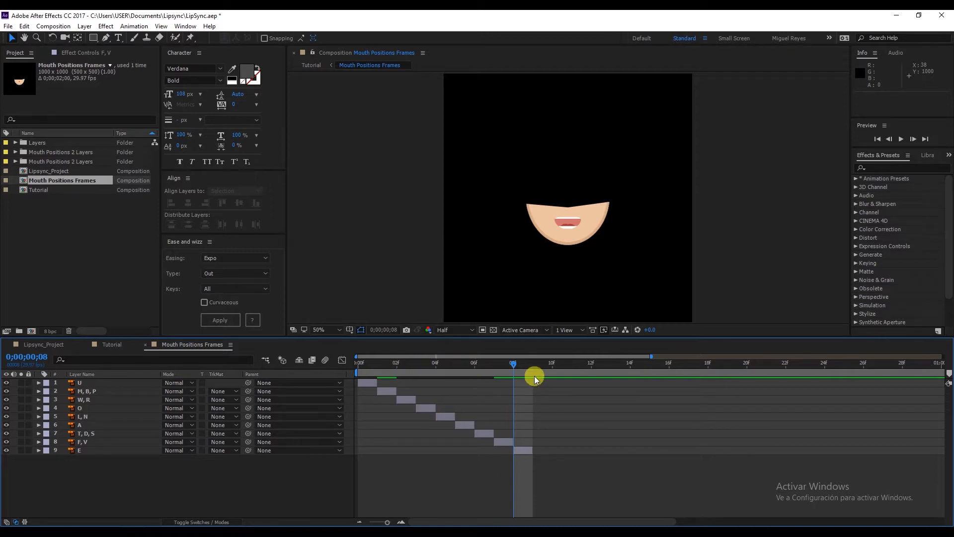
pyautogui.moveTo(535, 374)
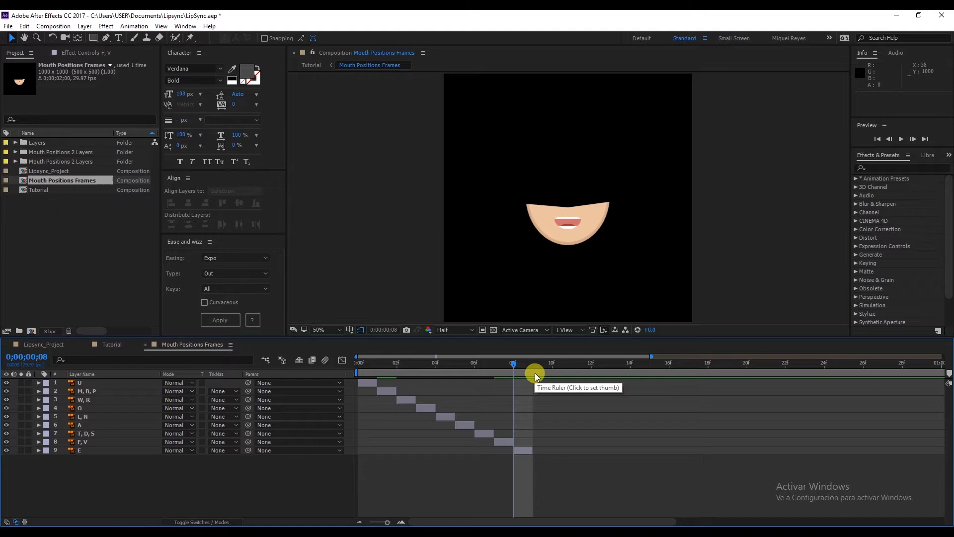
pyautogui.moveTo(535, 371)
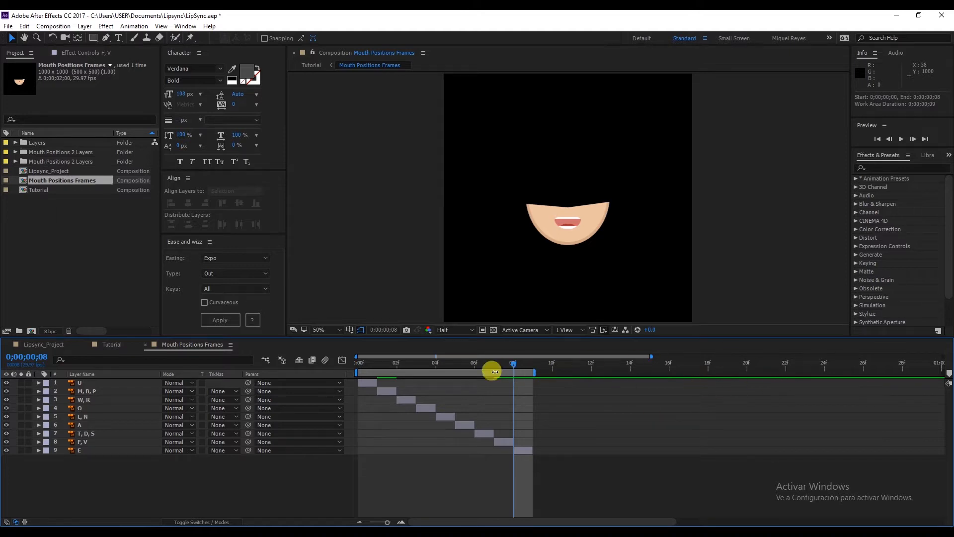
pyautogui.rightClick(493, 371)
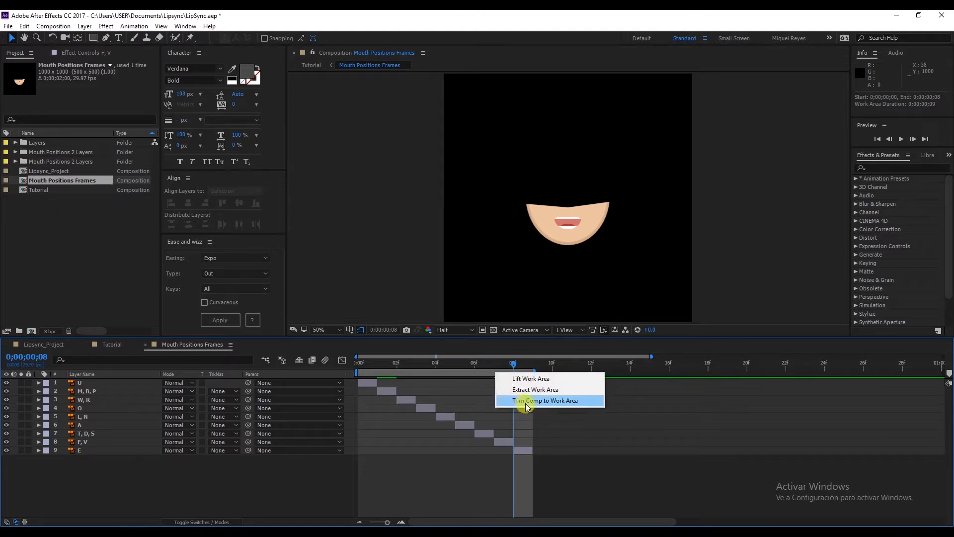
pyautogui.click(544, 400)
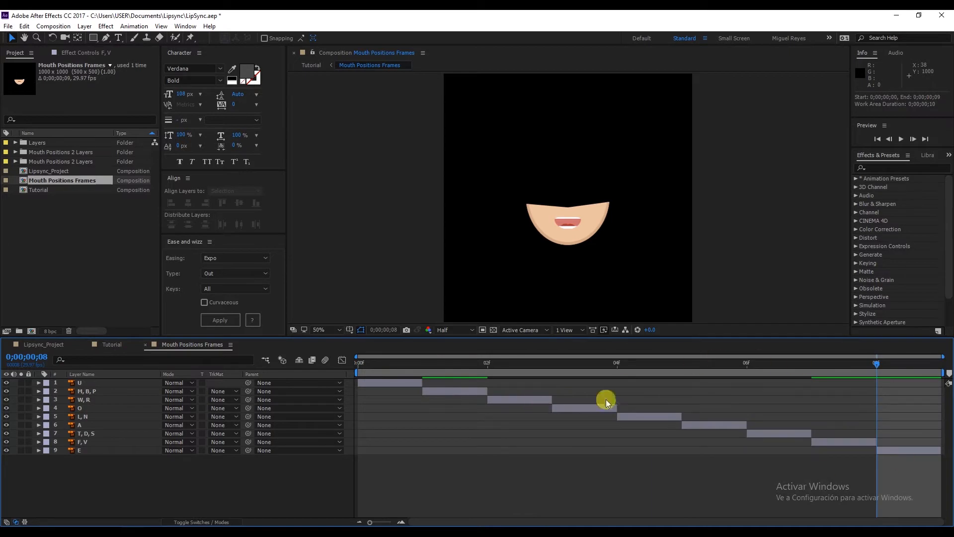
pyautogui.moveTo(511, 408)
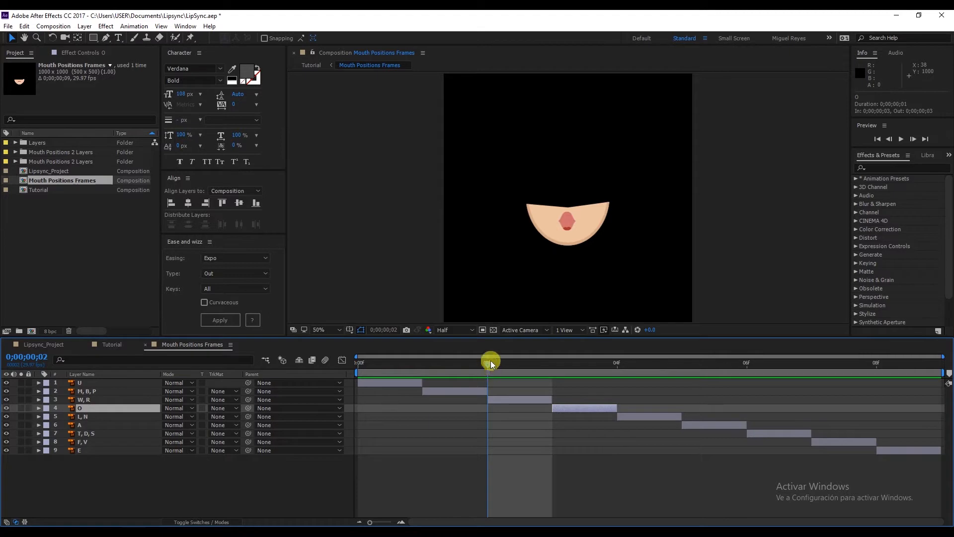
# Select the mouth-shape layers, including the T, D, S layer, for one-frame sequencing.
pyautogui.click(80, 382)
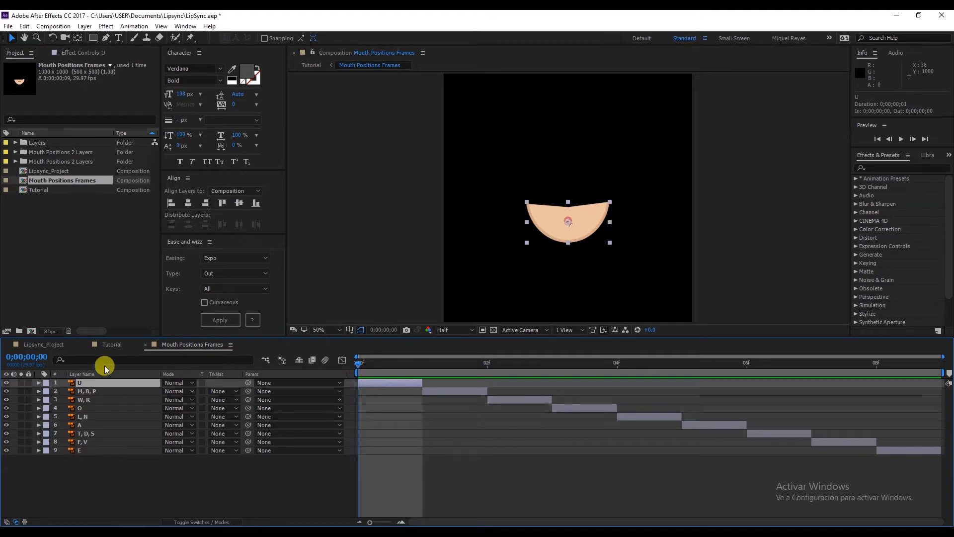
pyautogui.moveTo(385, 362)
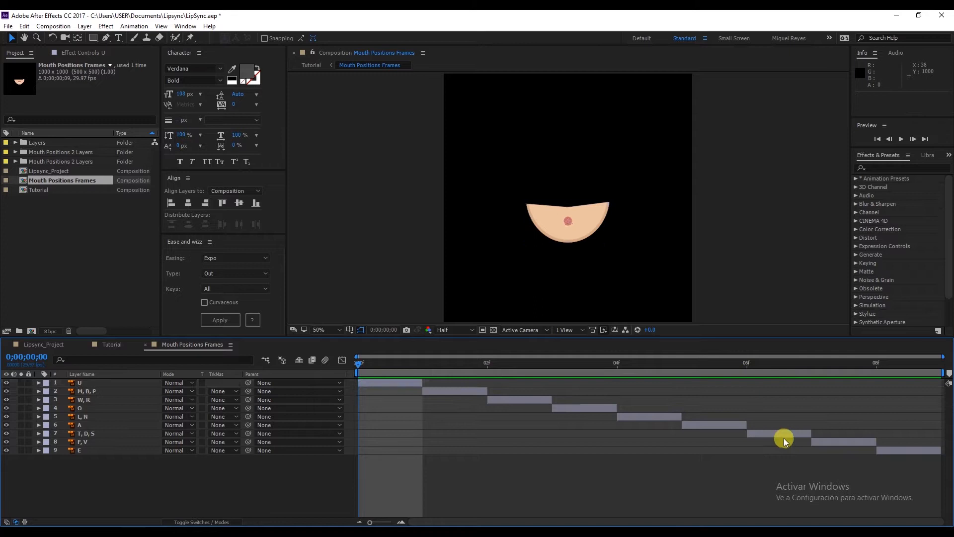
pyautogui.click(88, 432)
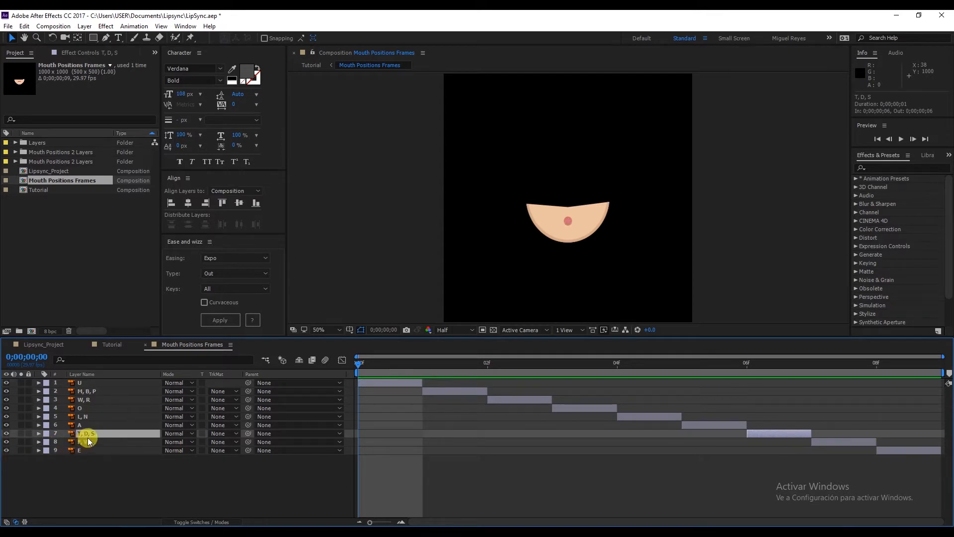
pyautogui.moveTo(748, 373)
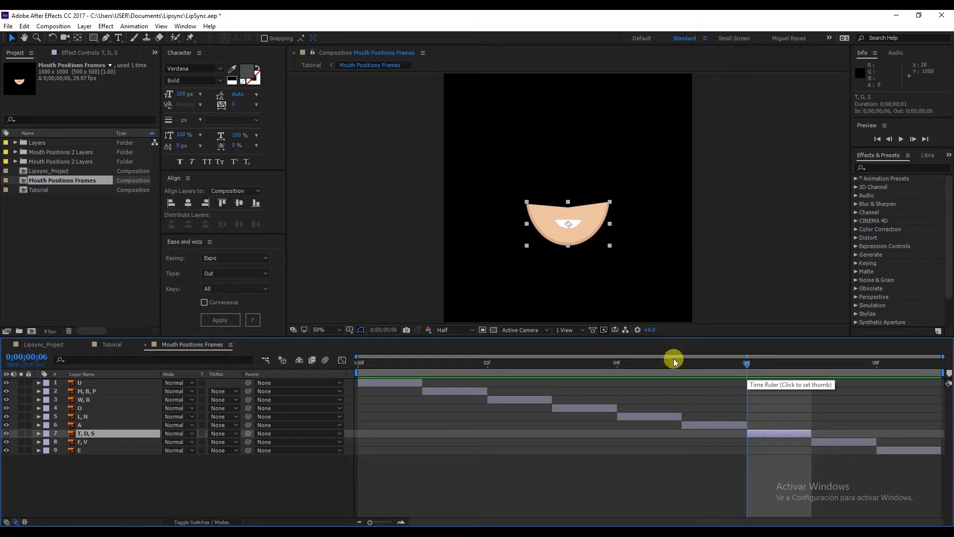
pyautogui.moveTo(688, 433)
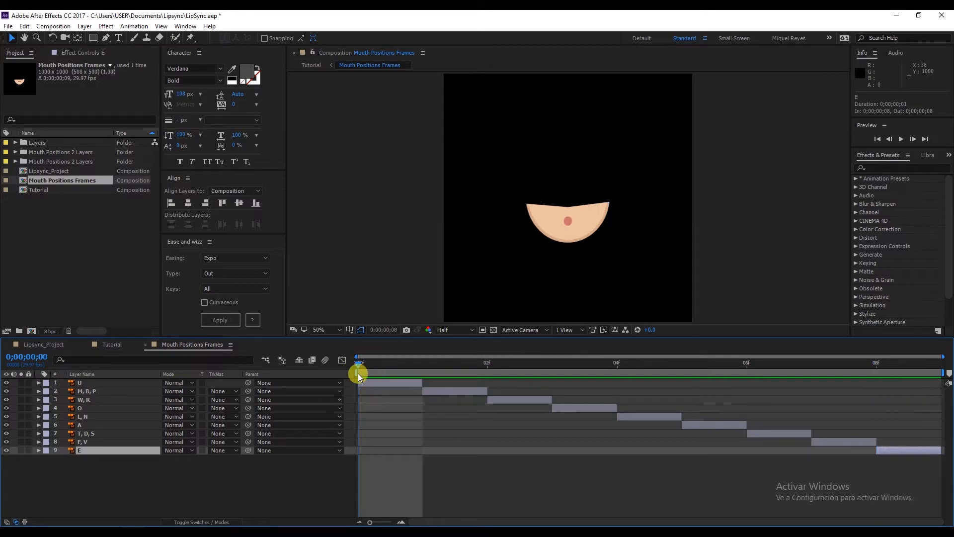
pyautogui.moveTo(814, 509)
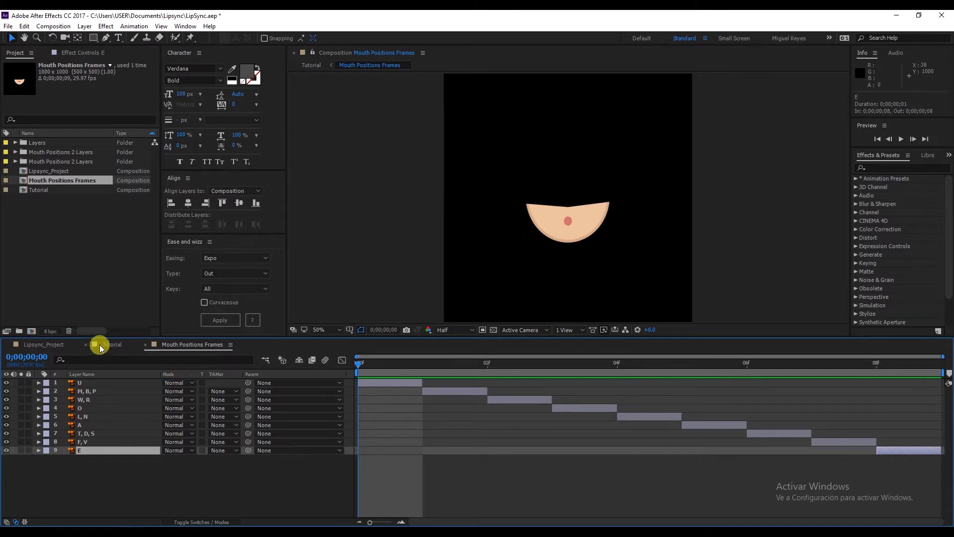
# Bring the Voiceover_tutpad.mp3 layer from Lipsync_Project into the Tutorial comp beneath Mouth Positions Frames.
pyautogui.click(110, 345)
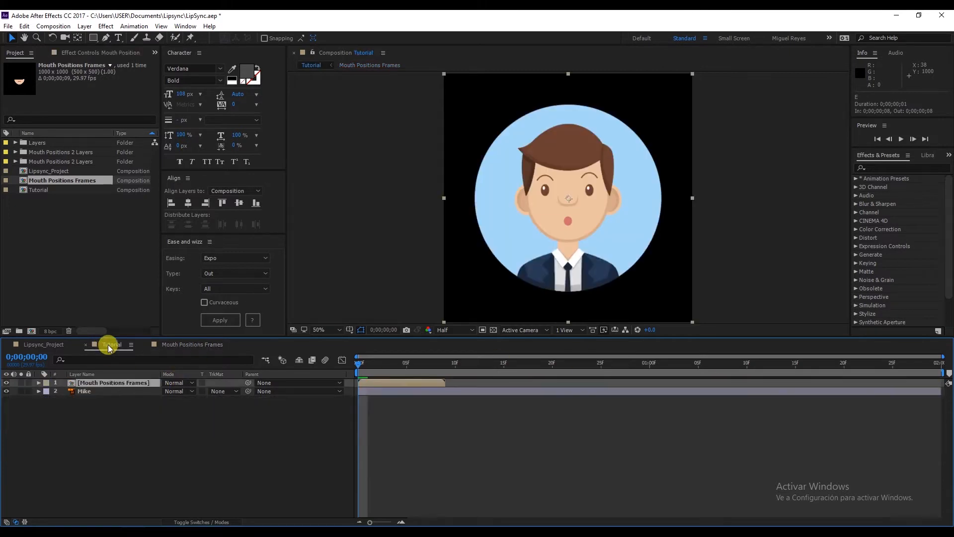
pyautogui.click(112, 345)
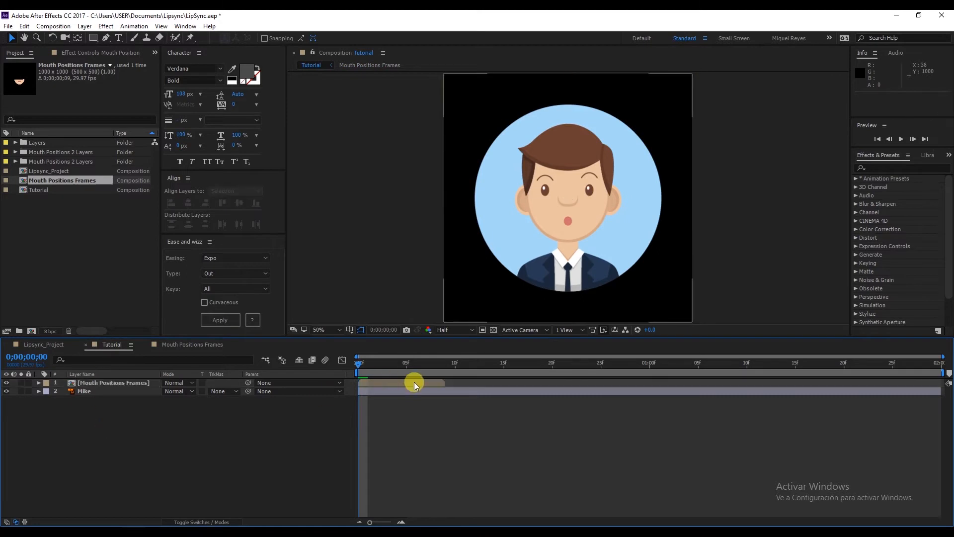
pyautogui.click(373, 371)
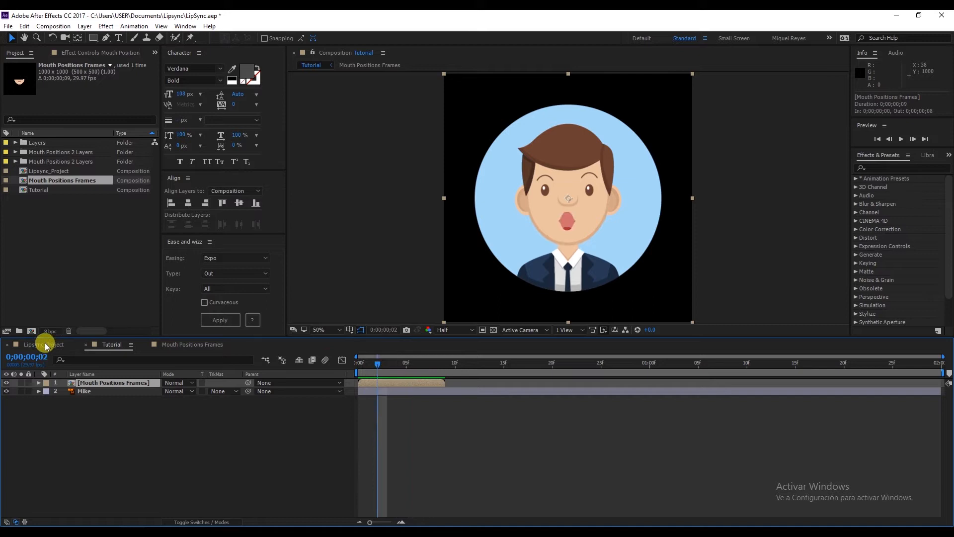
pyautogui.click(41, 344)
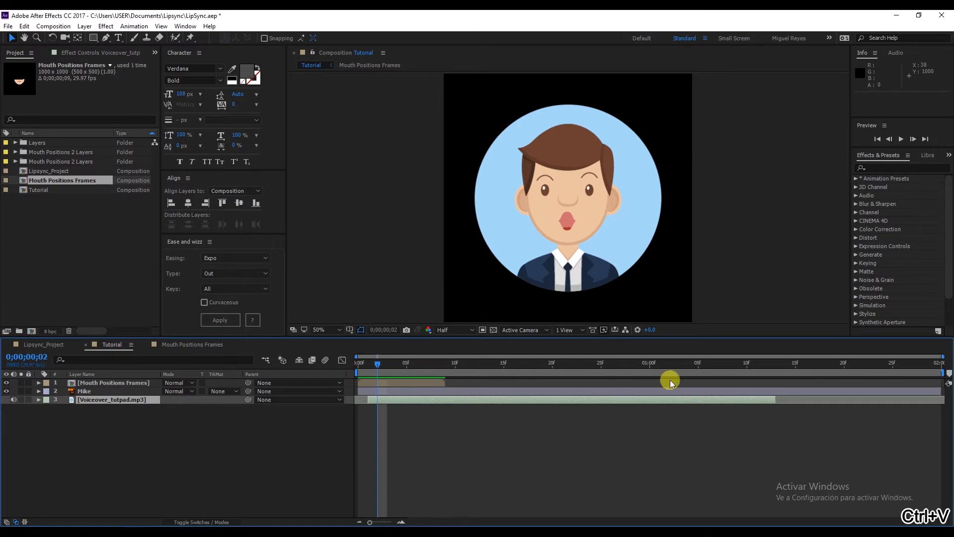
pyautogui.click(112, 381)
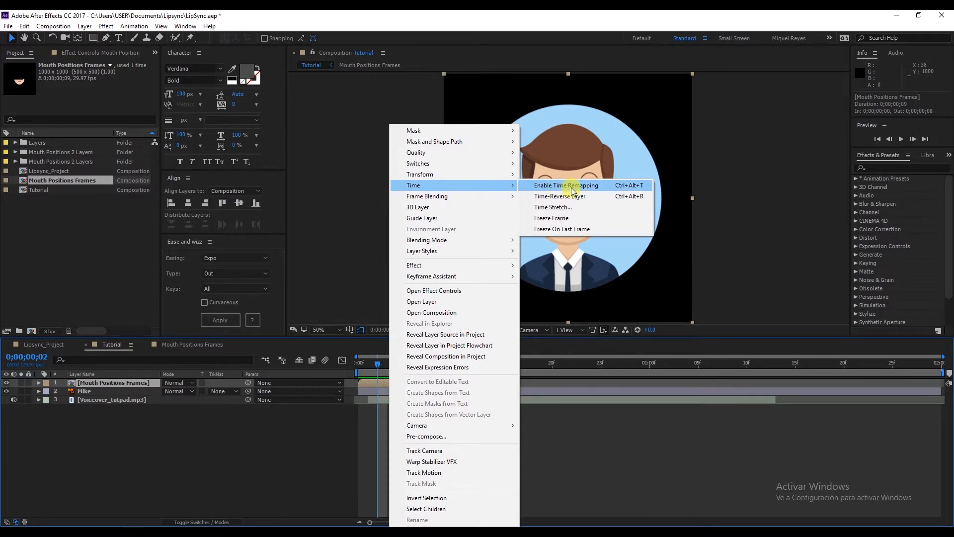
# Enable time remapping on the Mouth Positions Frames layer and keep only its starting Time Remap keyframe.
pyautogui.click(565, 185)
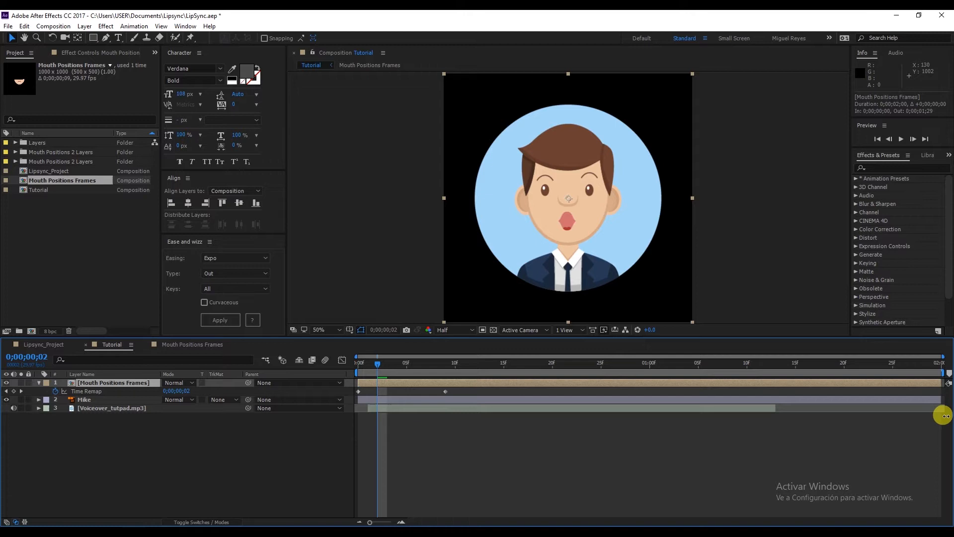
pyautogui.click(446, 395)
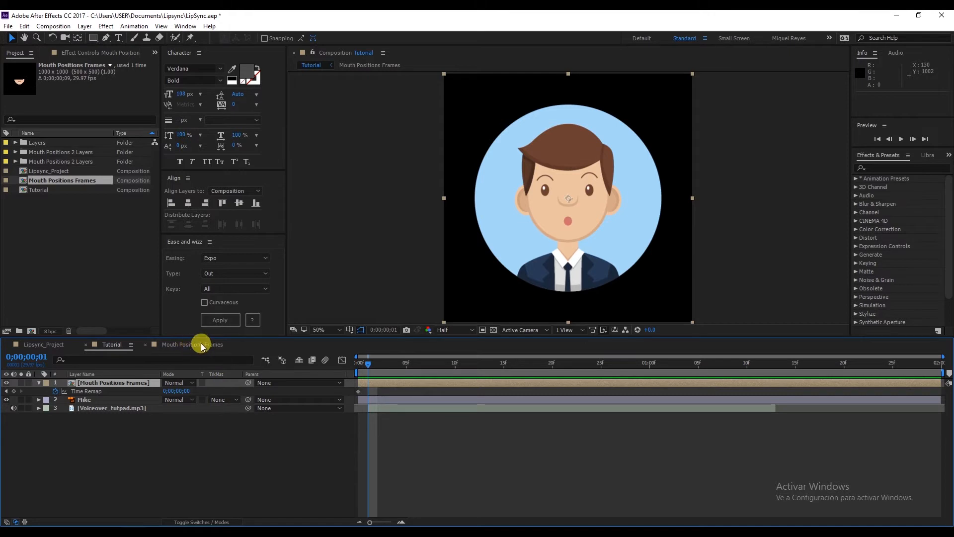
# Dock the Mouth Positions Frames timeline under Tutorial and set the first Time Remap keyframe to the U mouth frame.
pyautogui.click(185, 344)
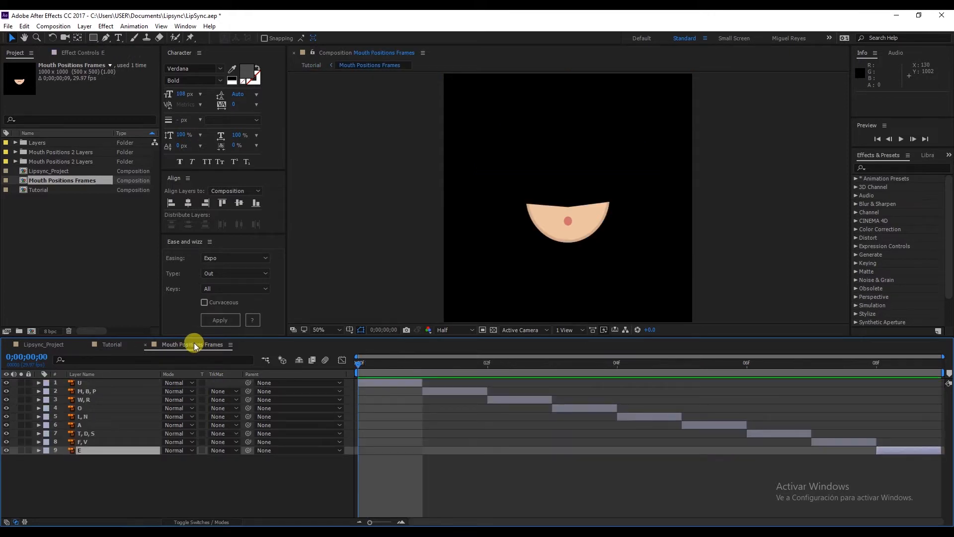
pyautogui.moveTo(195, 413)
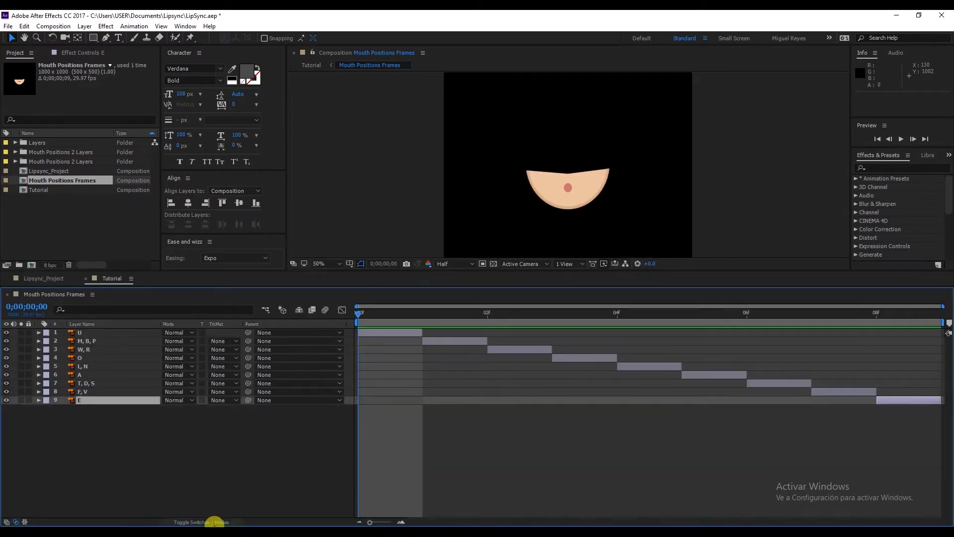
pyautogui.moveTo(256, 288)
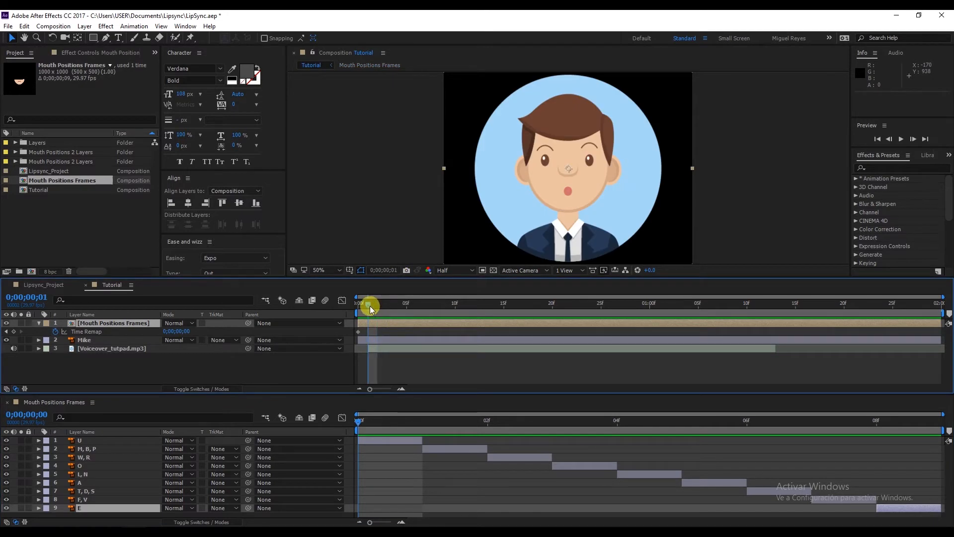
pyautogui.click(110, 322)
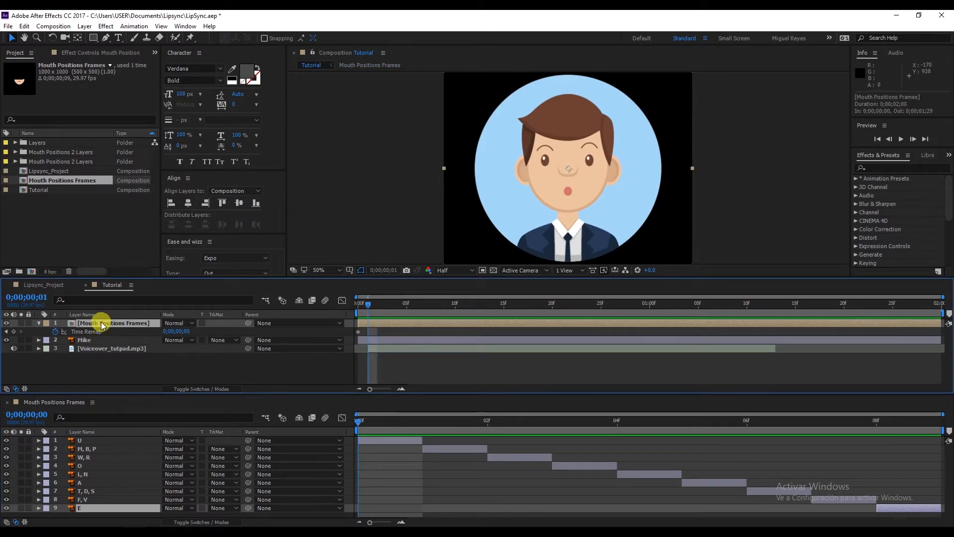
pyautogui.moveTo(191, 333)
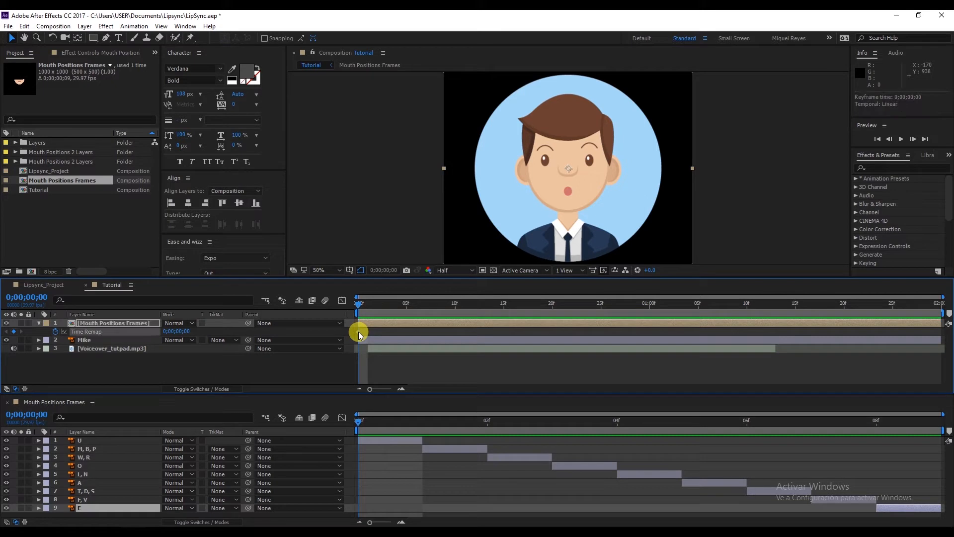
pyautogui.click(82, 440)
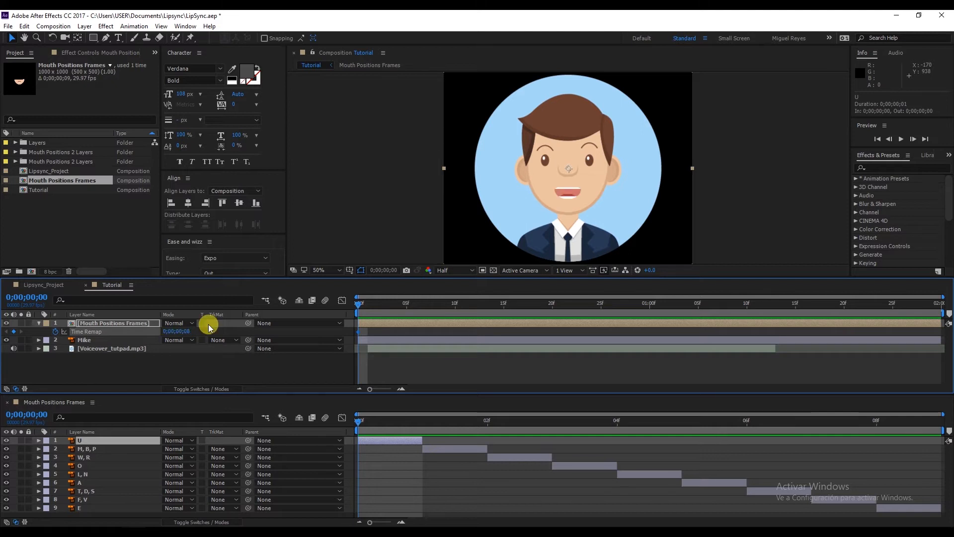
pyautogui.moveTo(146, 499)
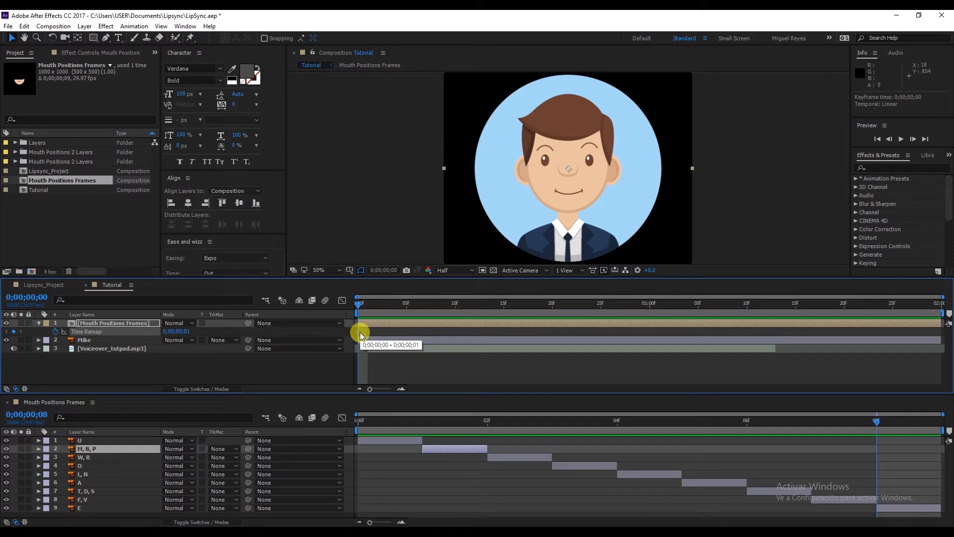
# Make the Time Remap keyframes hold keyframes and place a second mouth-shape keyframe a few frames in.
pyautogui.rightClick(360, 334)
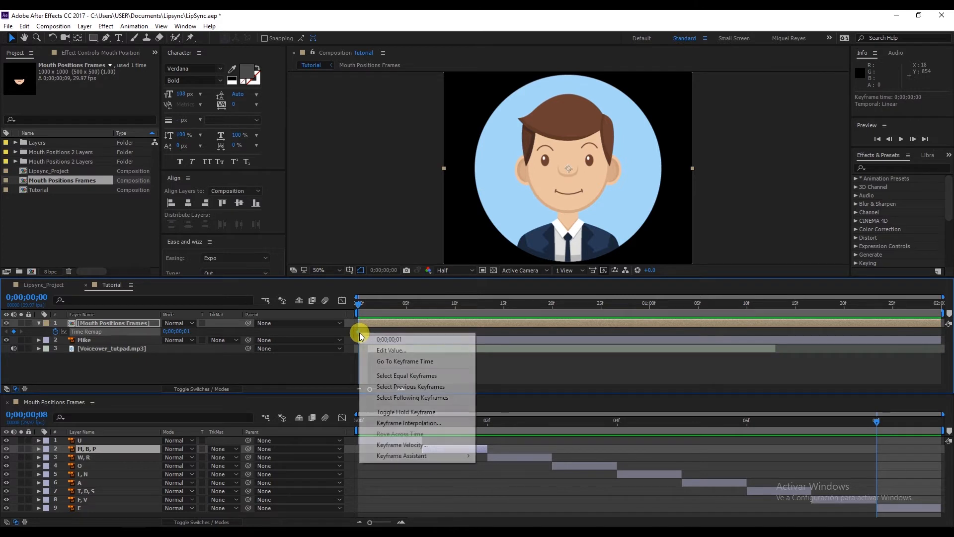
pyautogui.moveTo(378, 406)
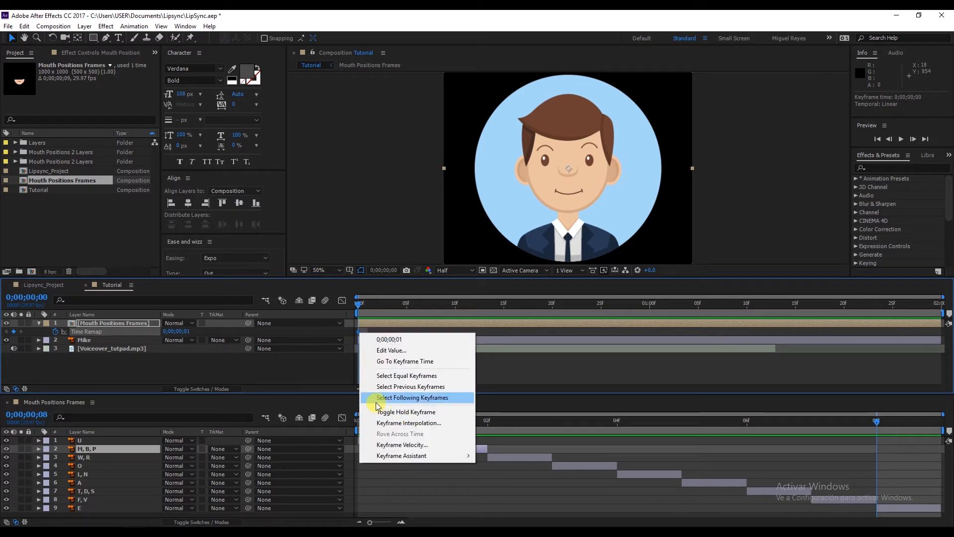
pyautogui.click(405, 412)
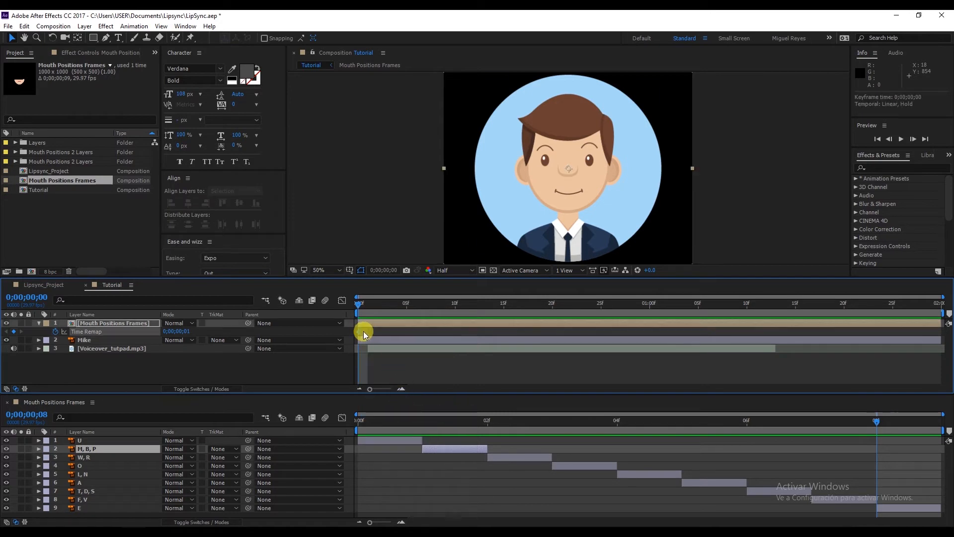
pyautogui.click(234, 191)
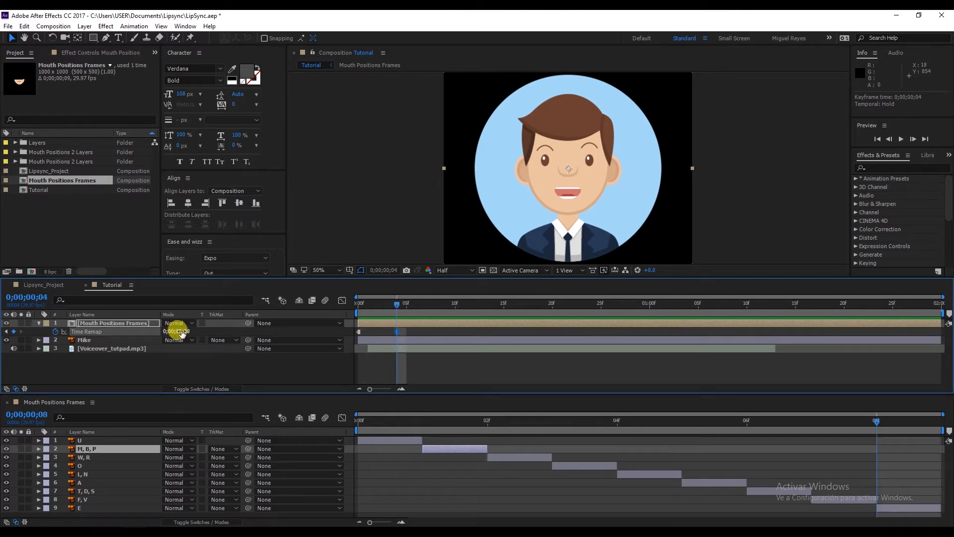
pyautogui.moveTo(375, 309)
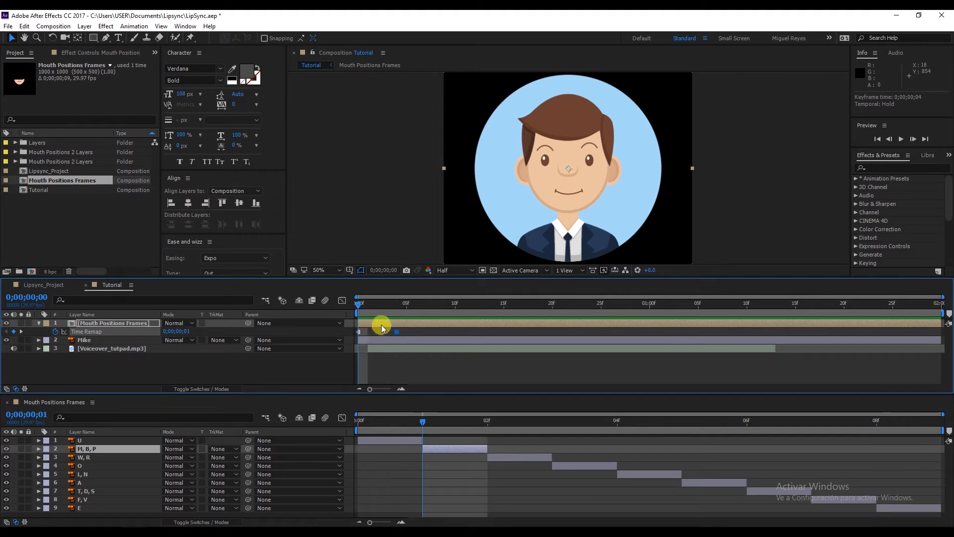
pyautogui.moveTo(359, 303); pyautogui.dragTo(386, 303)
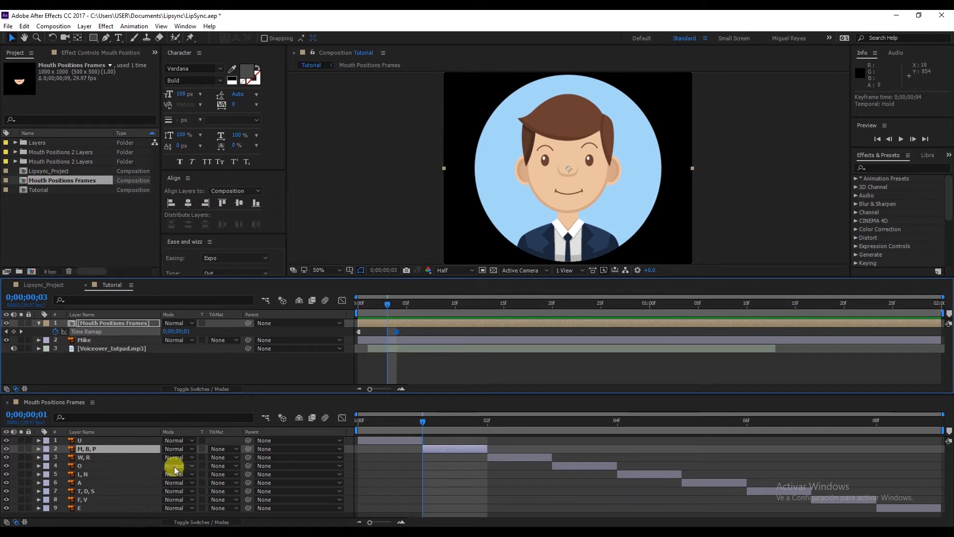
pyautogui.click(357, 304)
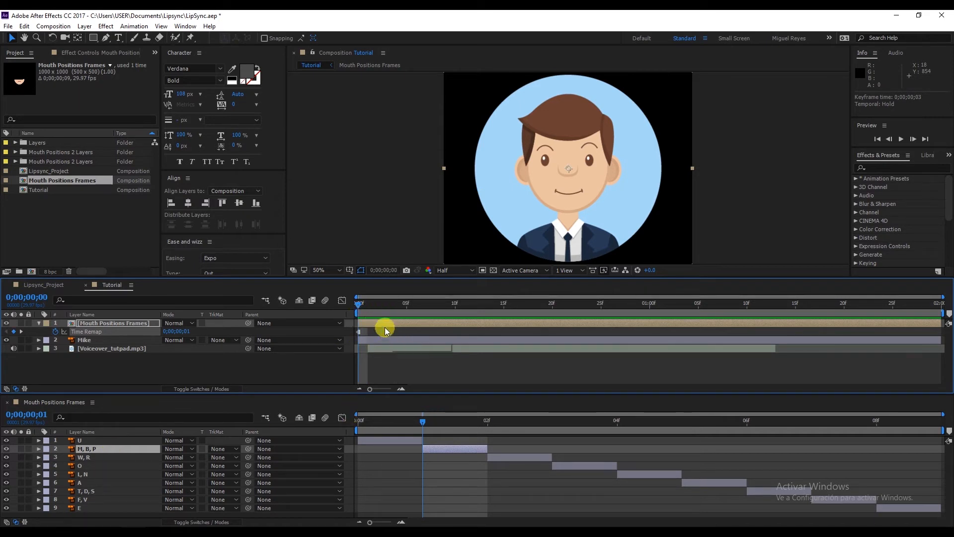
pyautogui.moveTo(378, 310)
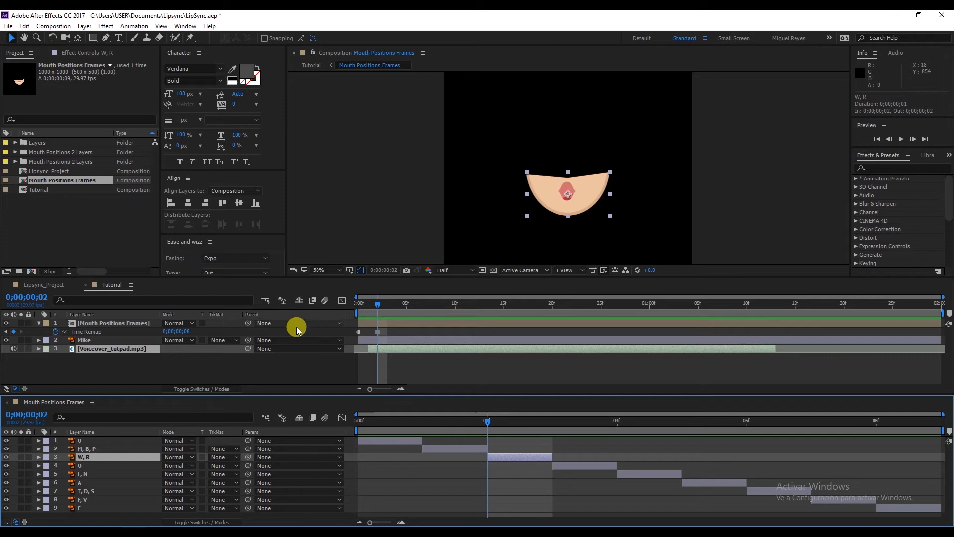
# Add further Time Remap hold keyframes a couple of frames apart, each set to a different mouth frame value.
pyautogui.click(85, 449)
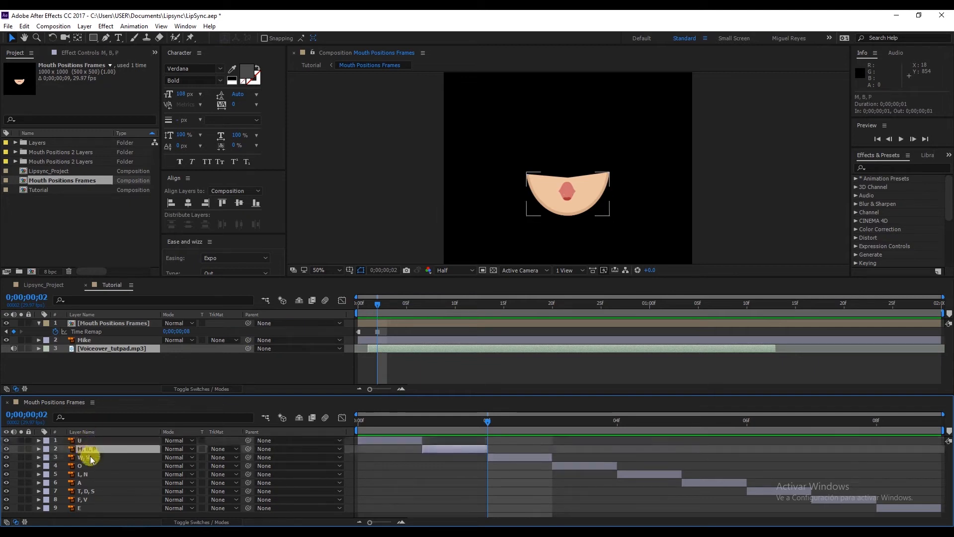
pyautogui.click(82, 474)
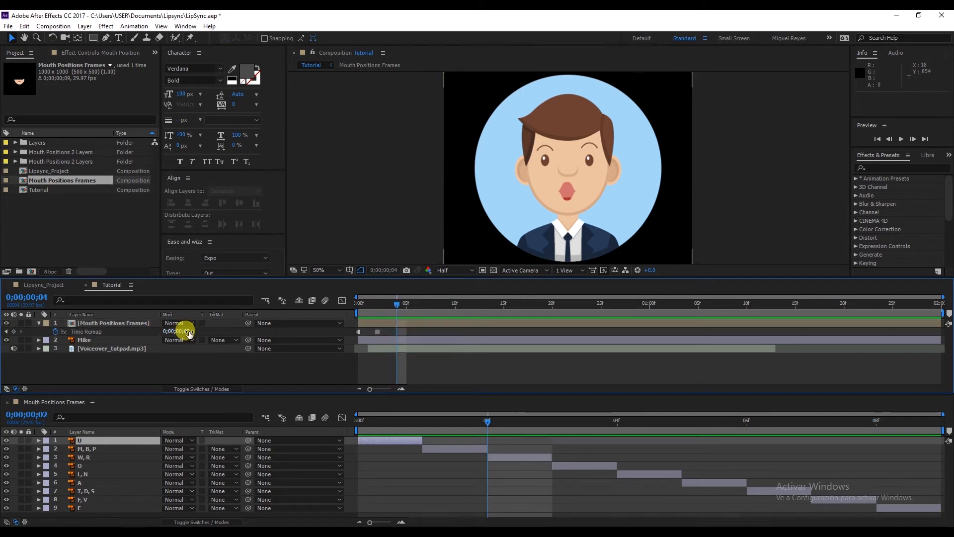
pyautogui.click(112, 324)
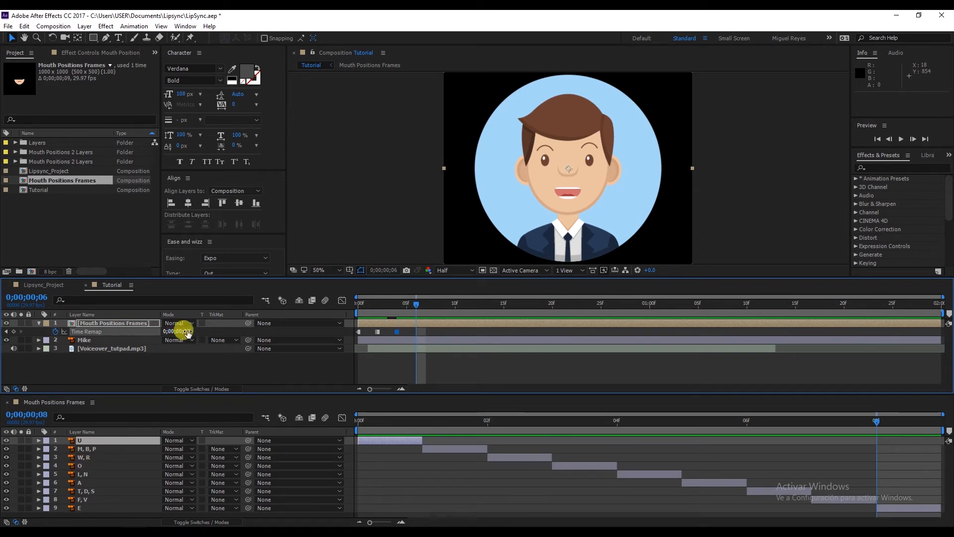
pyautogui.doubleClick(177, 330)
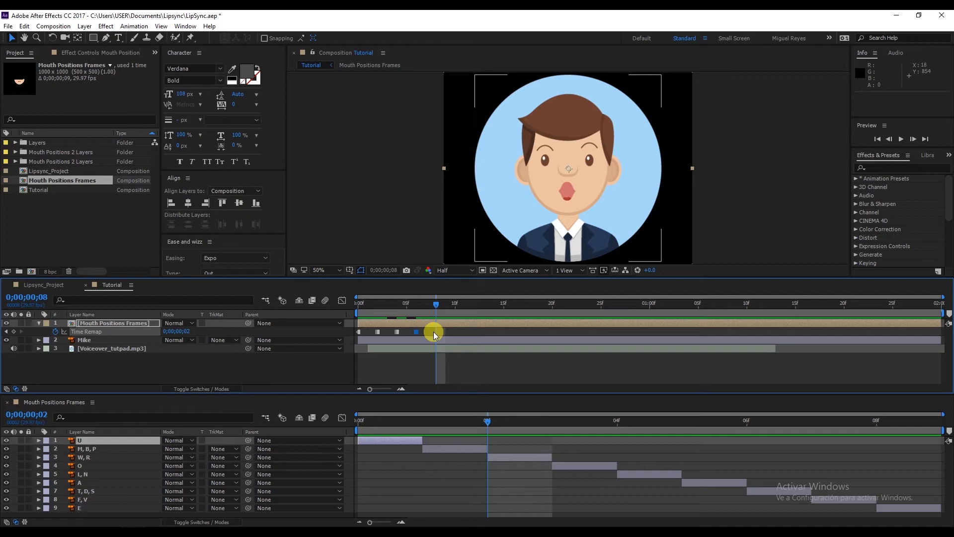
pyautogui.doubleClick(177, 331)
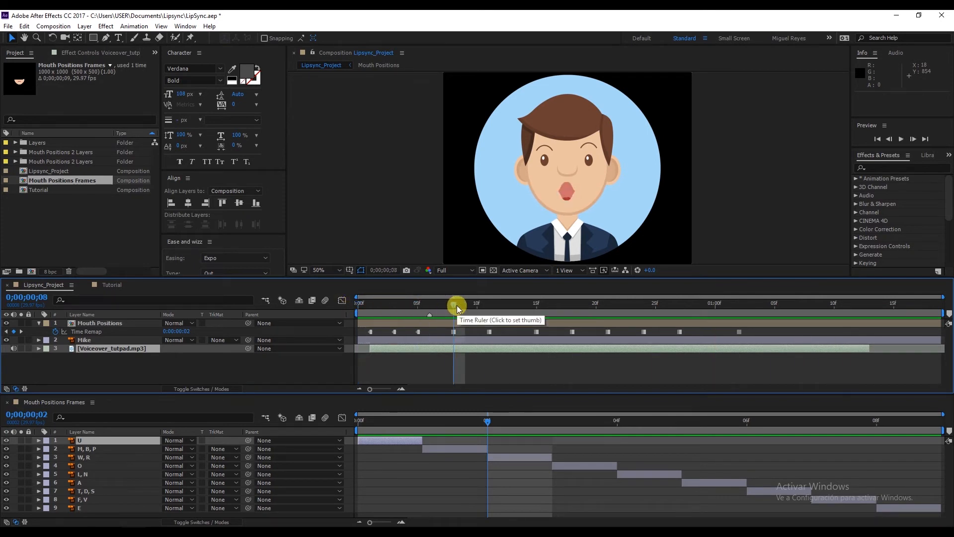
pyautogui.moveTo(260, 307)
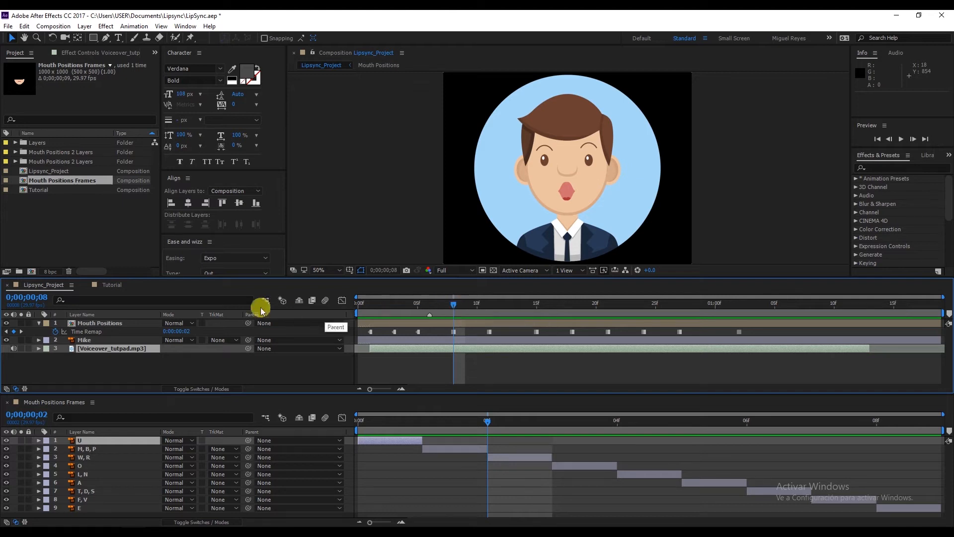
pyautogui.moveTo(95, 221)
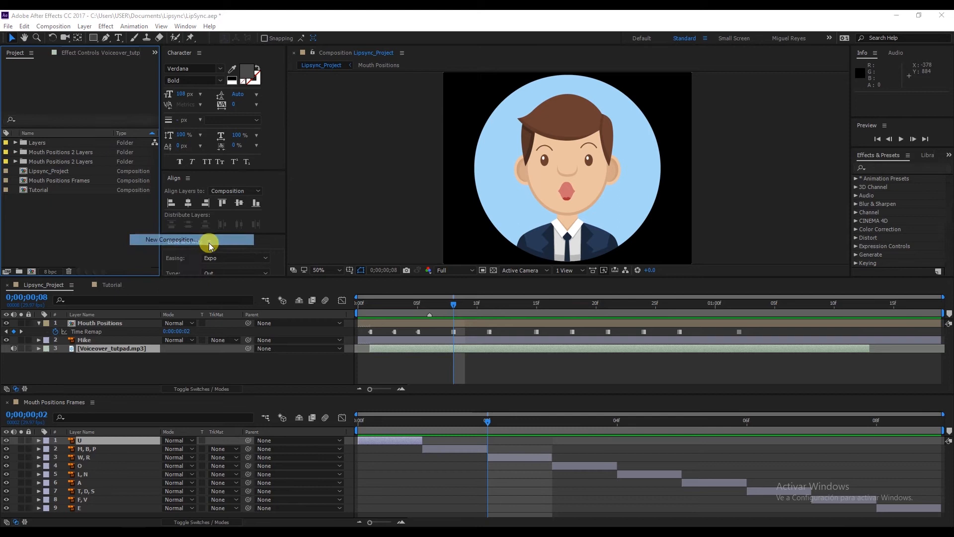
# Create Main Composition with a locked white solid layer named Background.
pyautogui.click(171, 240)
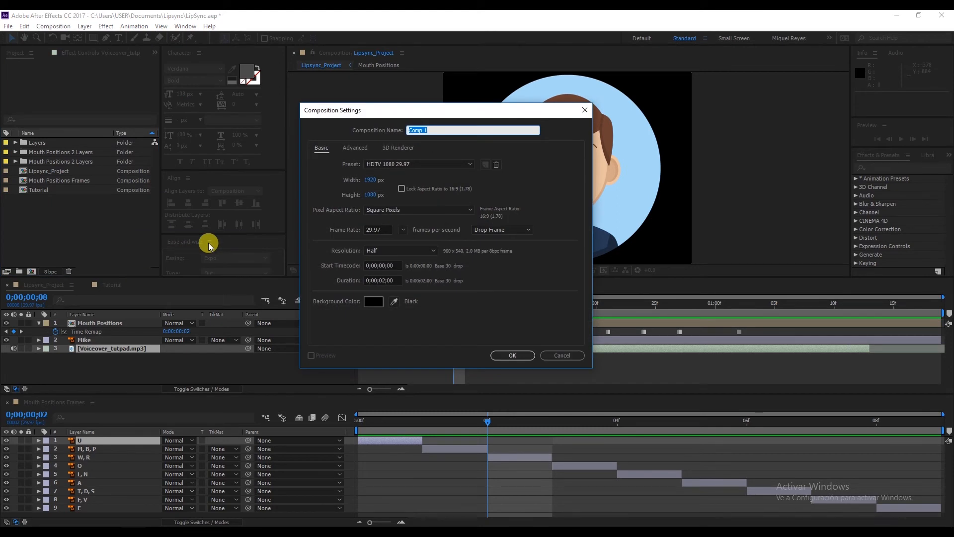
pyautogui.write('Main Com')
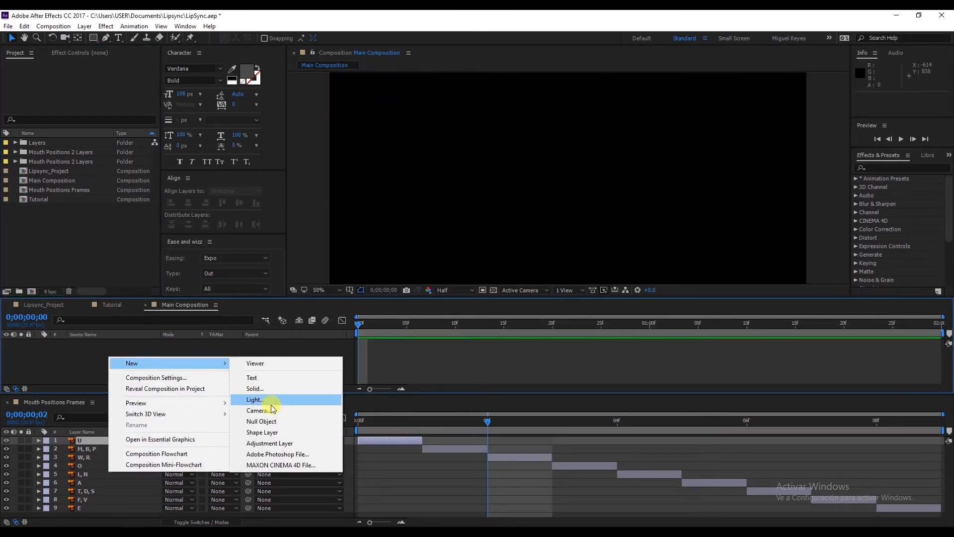
pyautogui.click(256, 388)
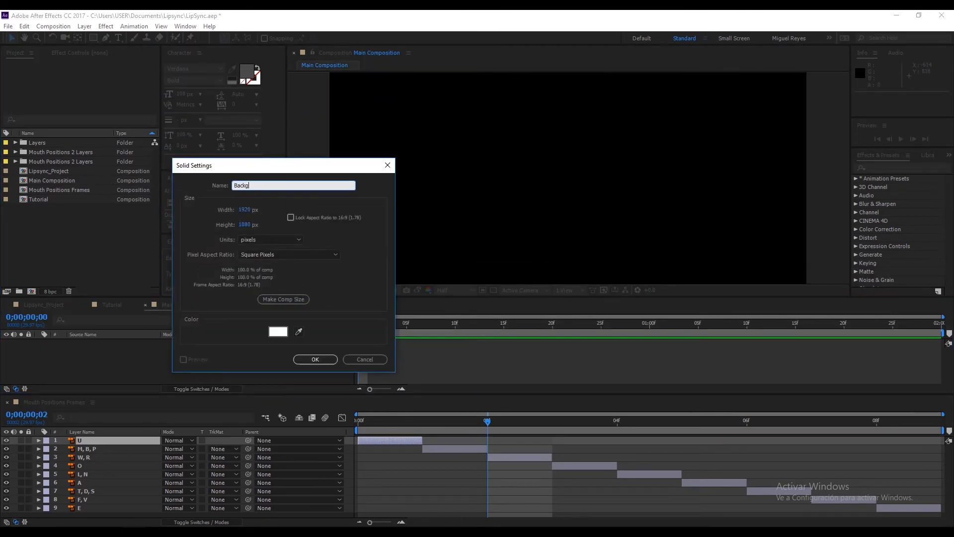
pyautogui.click(315, 358)
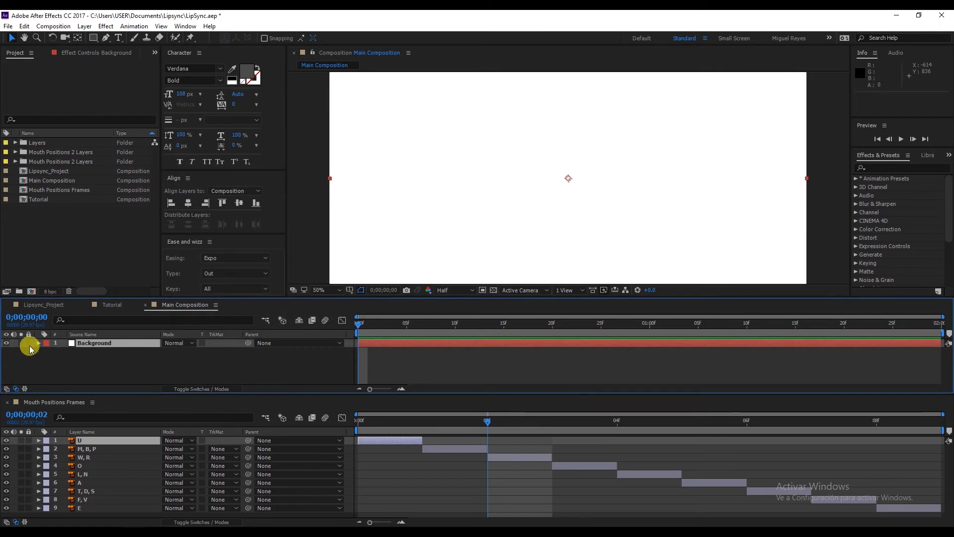
pyautogui.click(317, 289)
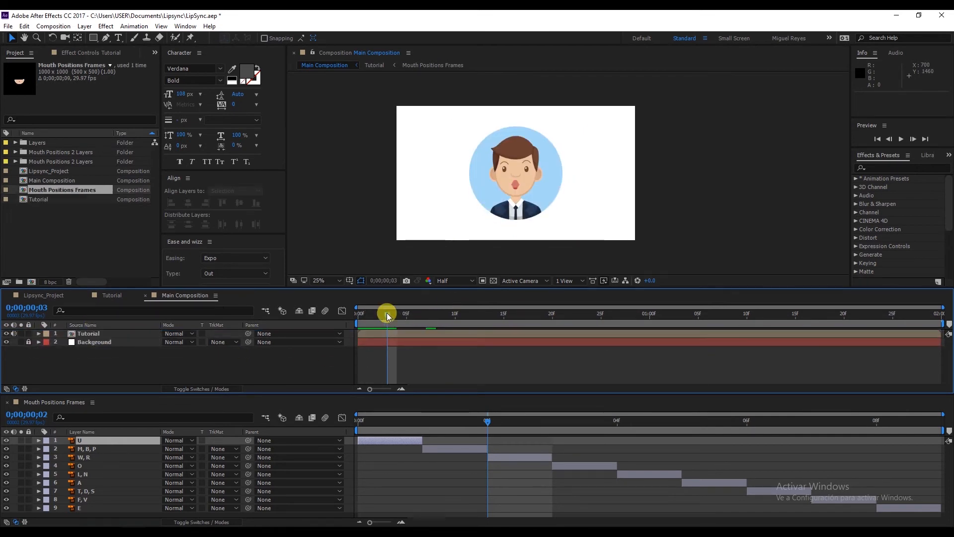
# Cut the voiceover layer out of the Tutorial comp with Ctrl+X.
pyautogui.click(89, 333)
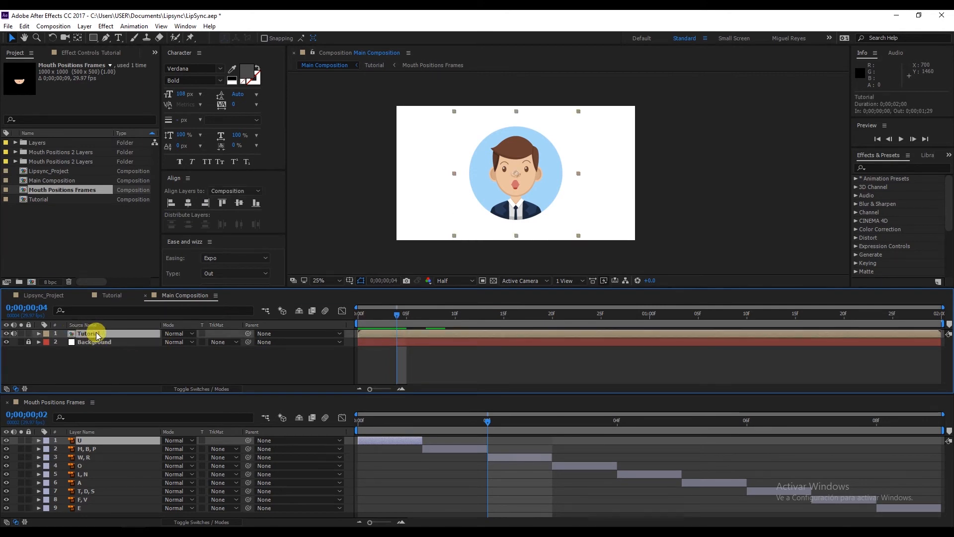
pyautogui.click(112, 295)
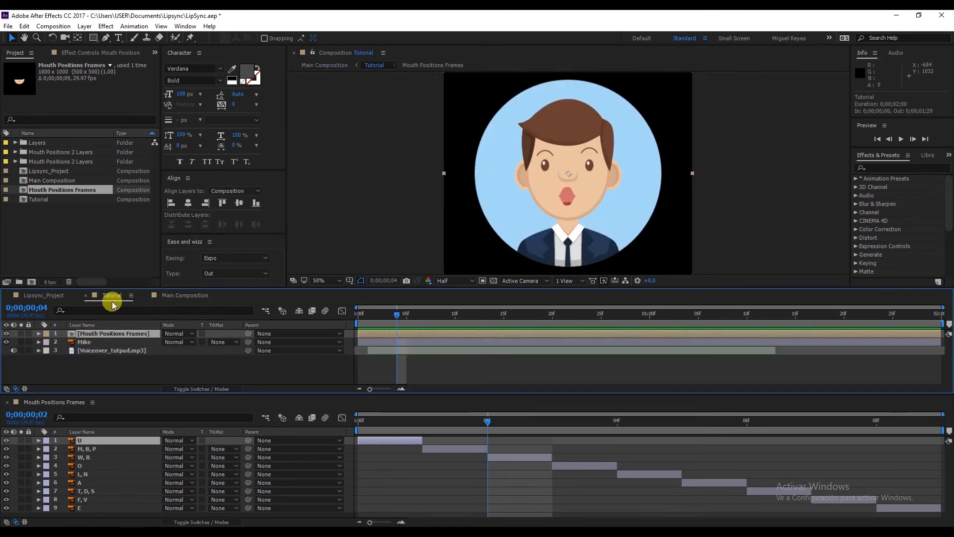
pyautogui.press('ctrl+x')
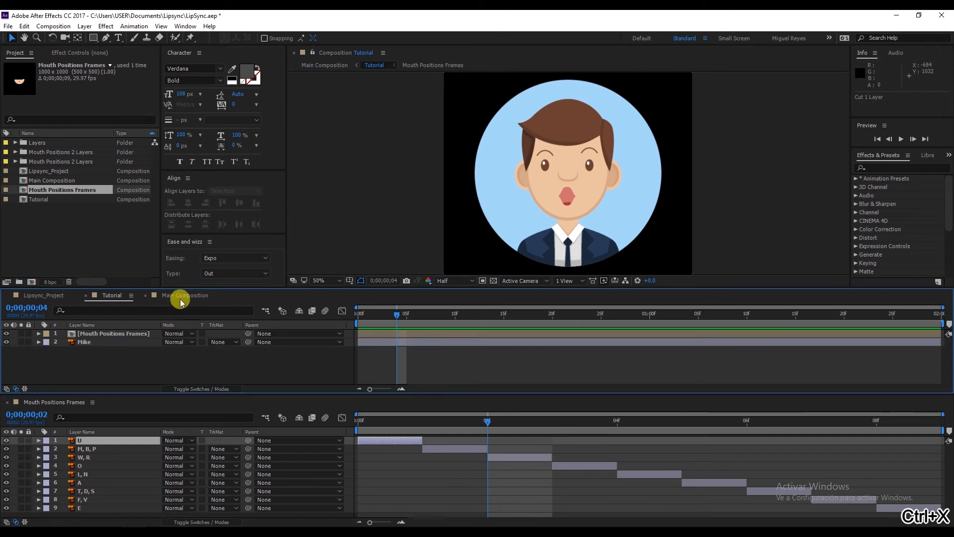
pyautogui.click(187, 295)
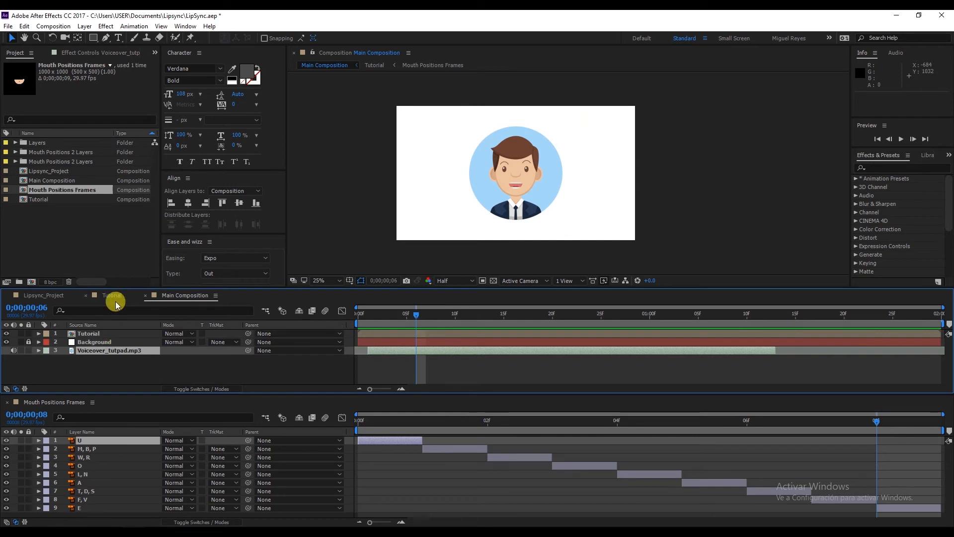
# Paste the voiceover into Main Composition beneath the Tutorial and Background layers.
pyautogui.click(113, 295)
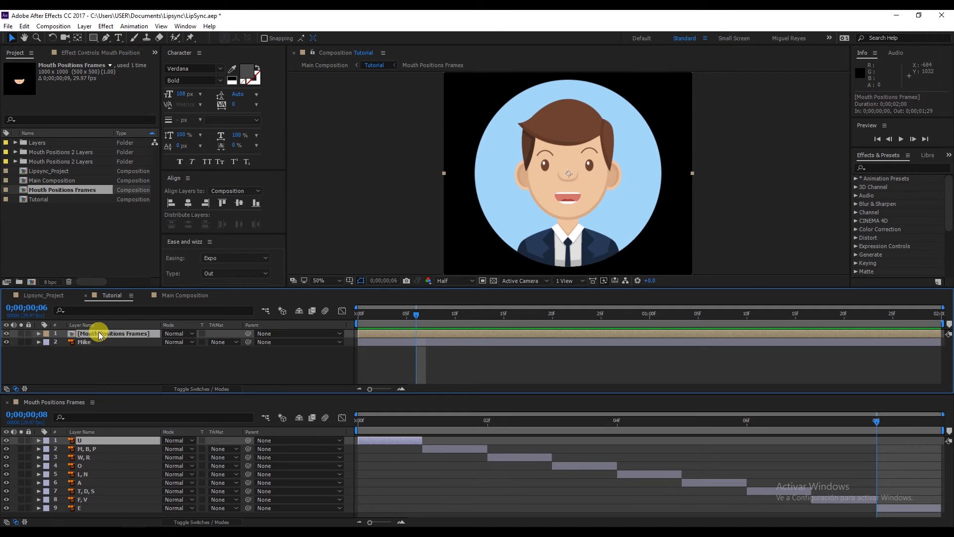
pyautogui.click(185, 295)
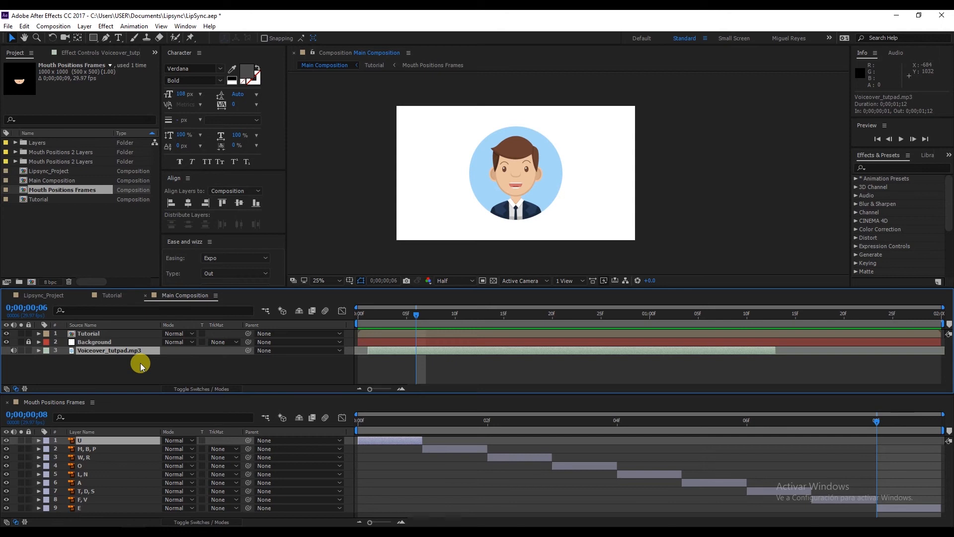
pyautogui.click(111, 295)
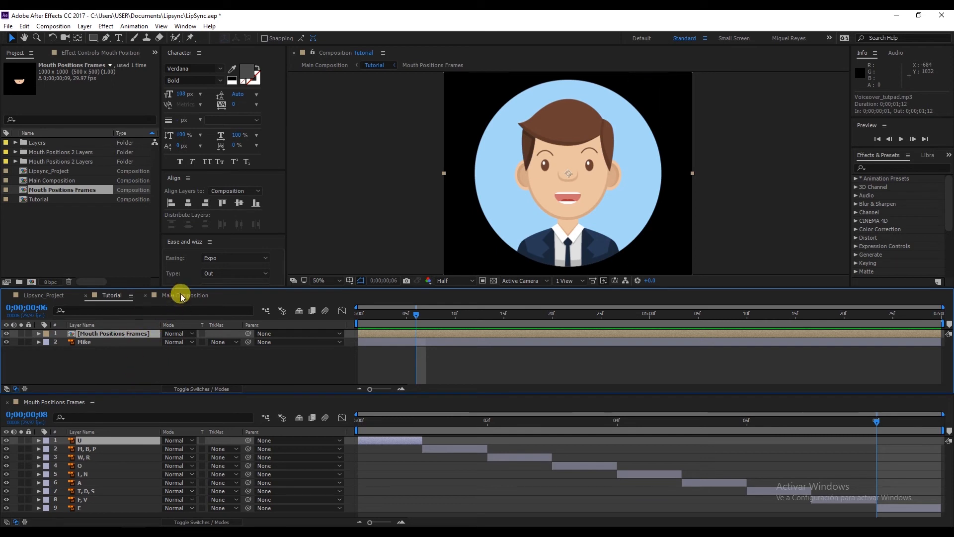
pyautogui.click(183, 295)
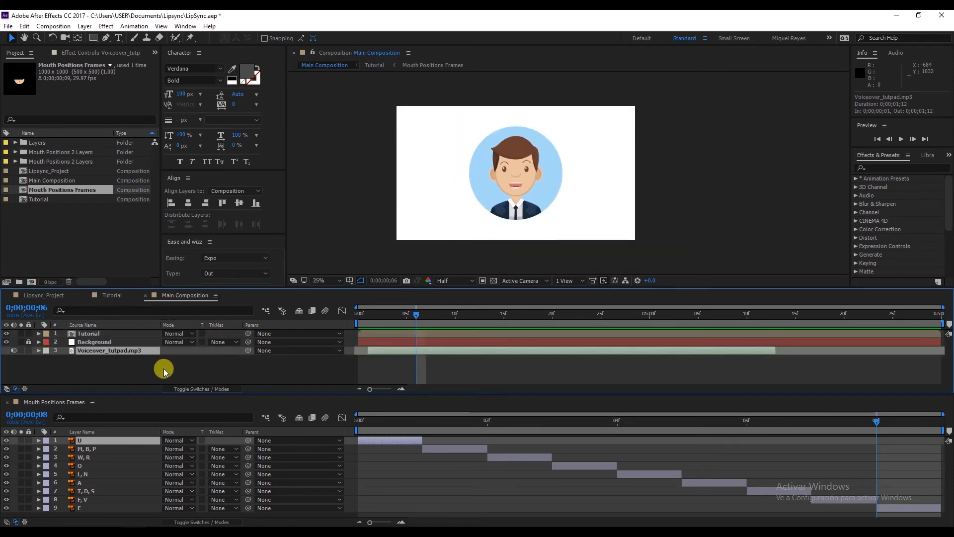
# Add a null object to Main Composition and rename it LipSync Control.
pyautogui.rightClick(164, 370)
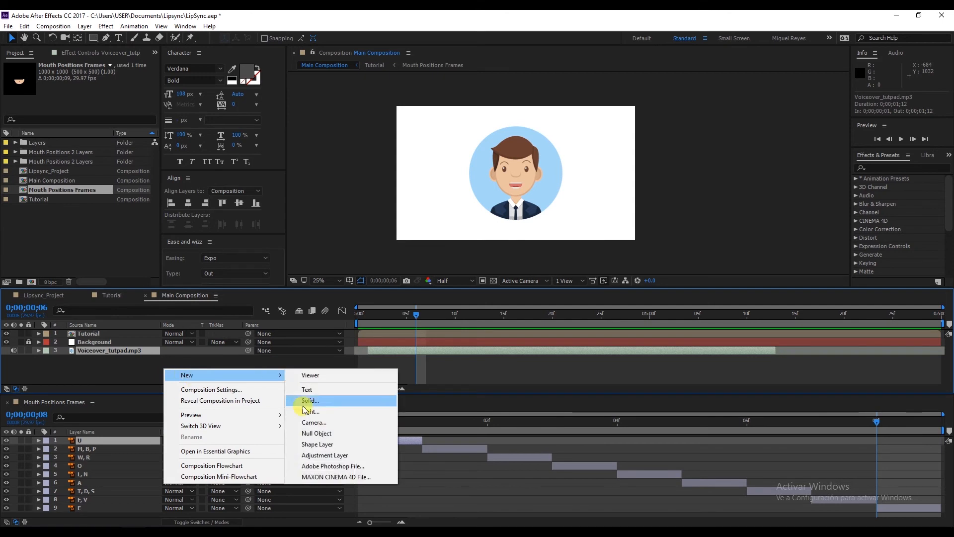
pyautogui.click(316, 433)
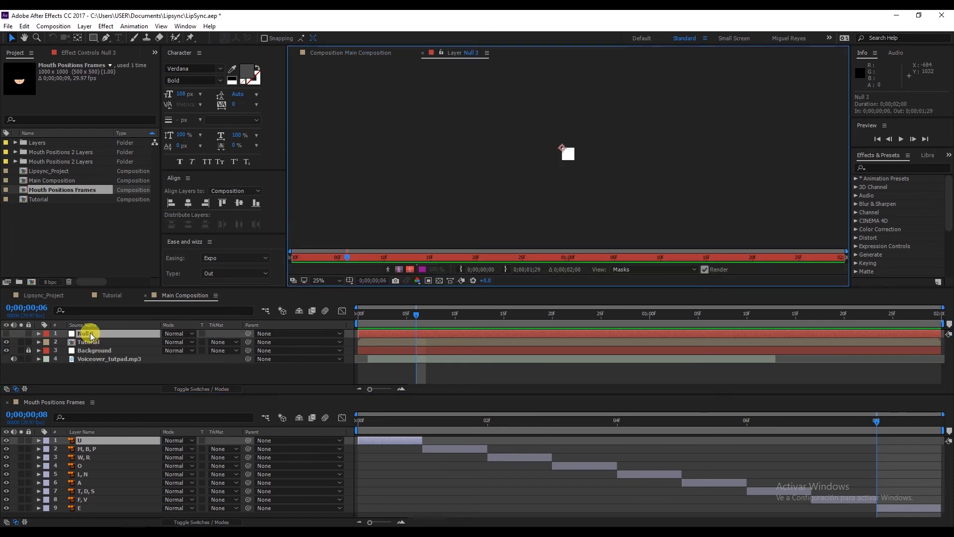
pyautogui.doubleClick(86, 333)
pyautogui.write('LipSync Control')
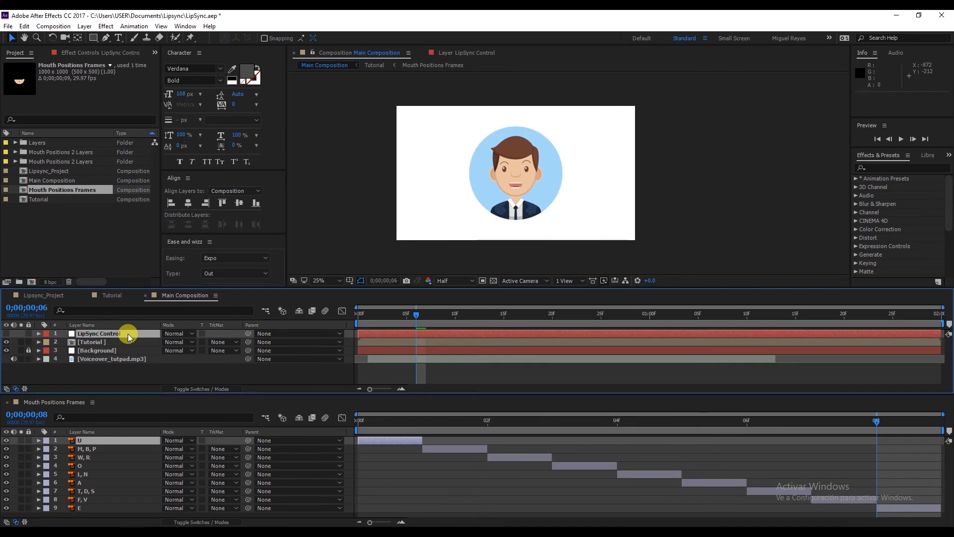
# Apply an Expression Controls > Slider Control effect to LipSync Control, slider at 0.00.
pyautogui.click(106, 26)
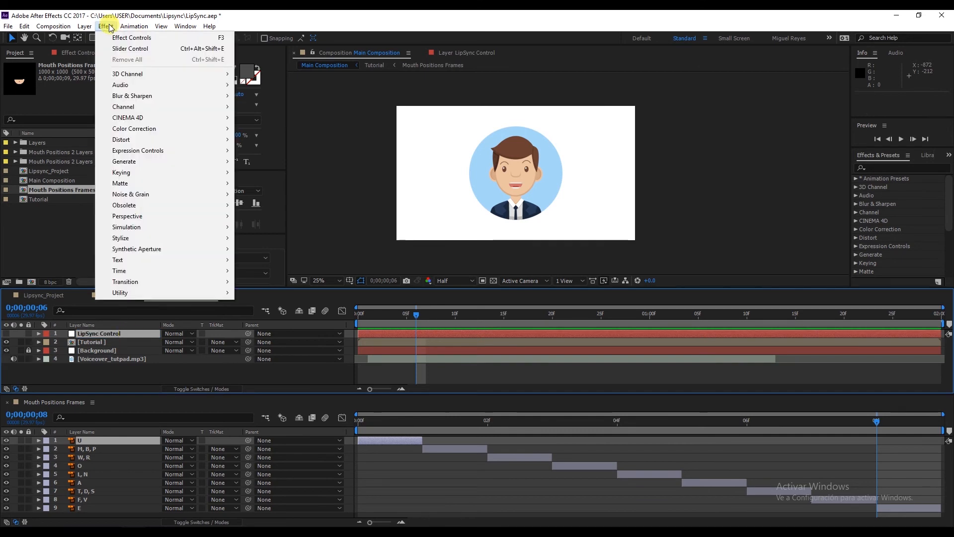
pyautogui.moveTo(138, 150)
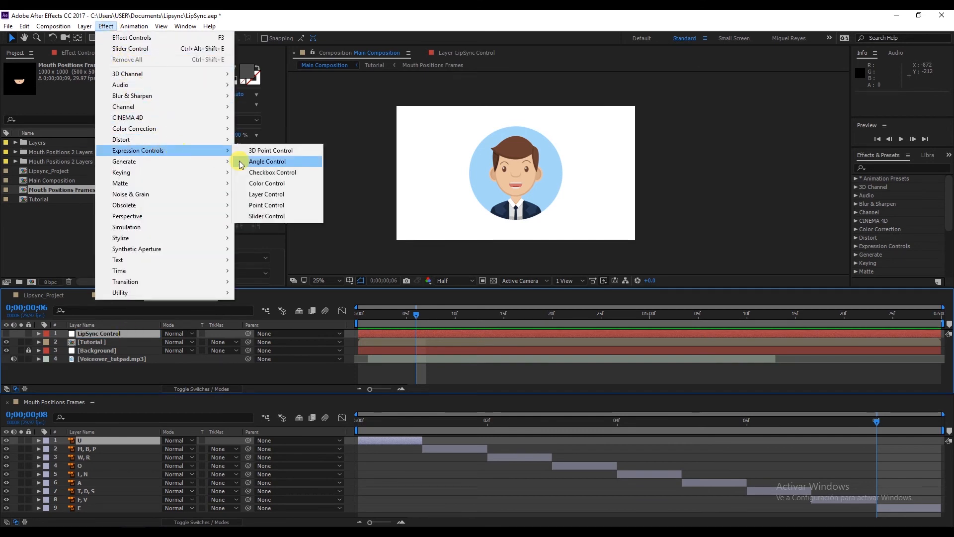
pyautogui.moveTo(273, 218)
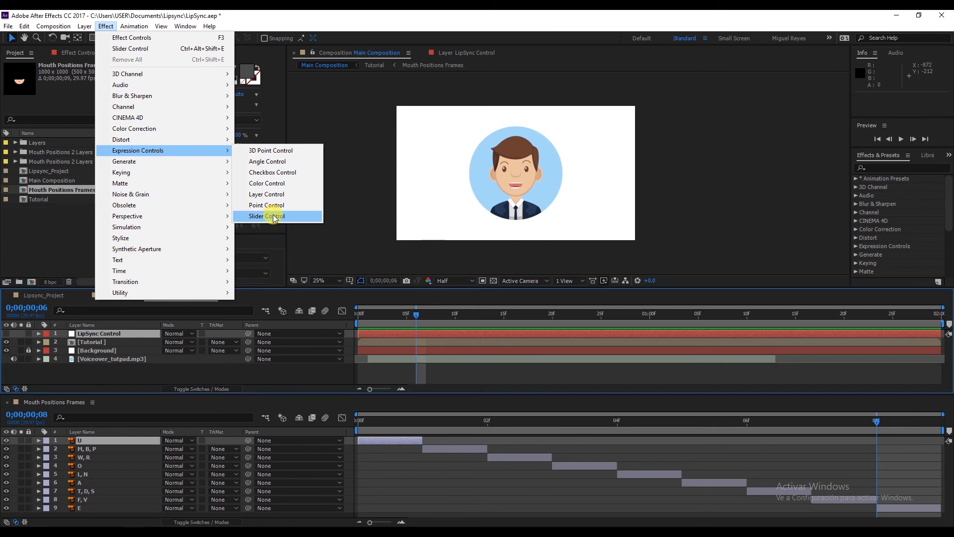
pyautogui.click(266, 215)
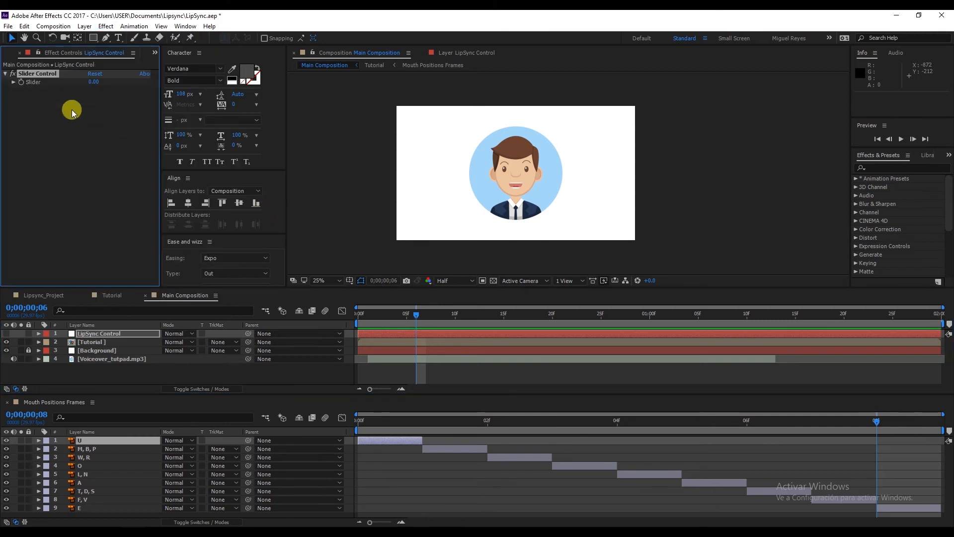
pyautogui.moveTo(73, 171)
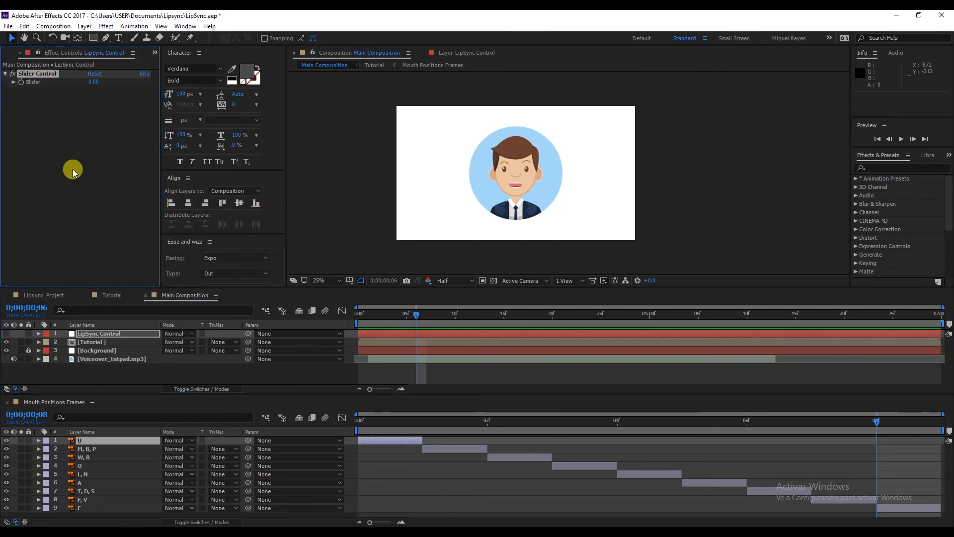
# Clear the old Time Remap keyframes on Mouth Positions Frames and re-enable time remapping.
pyautogui.click(111, 295)
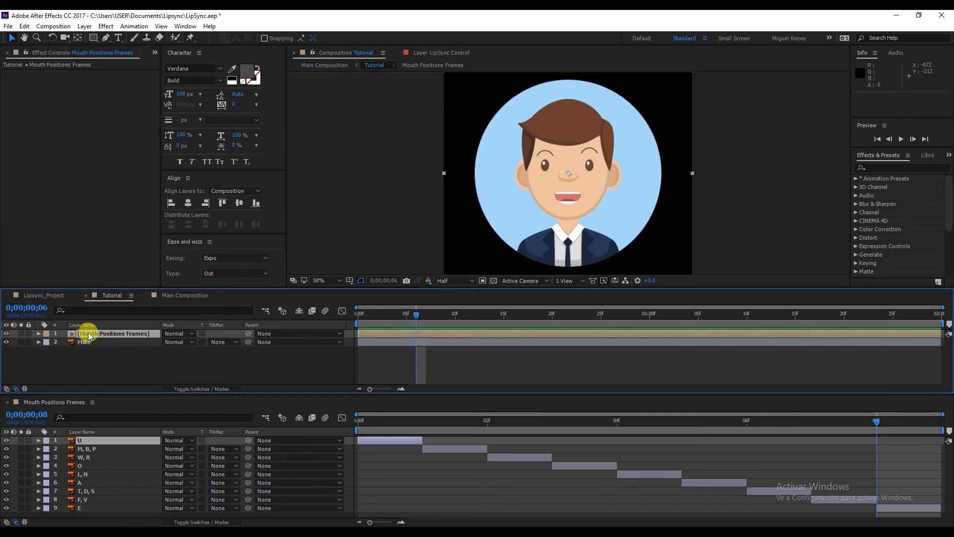
pyautogui.click(38, 334)
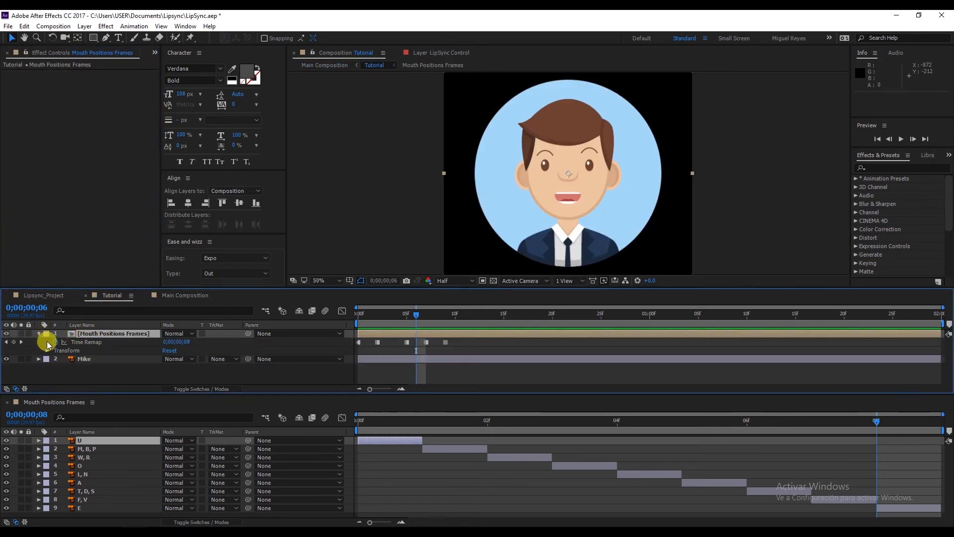
pyautogui.moveTo(64, 341)
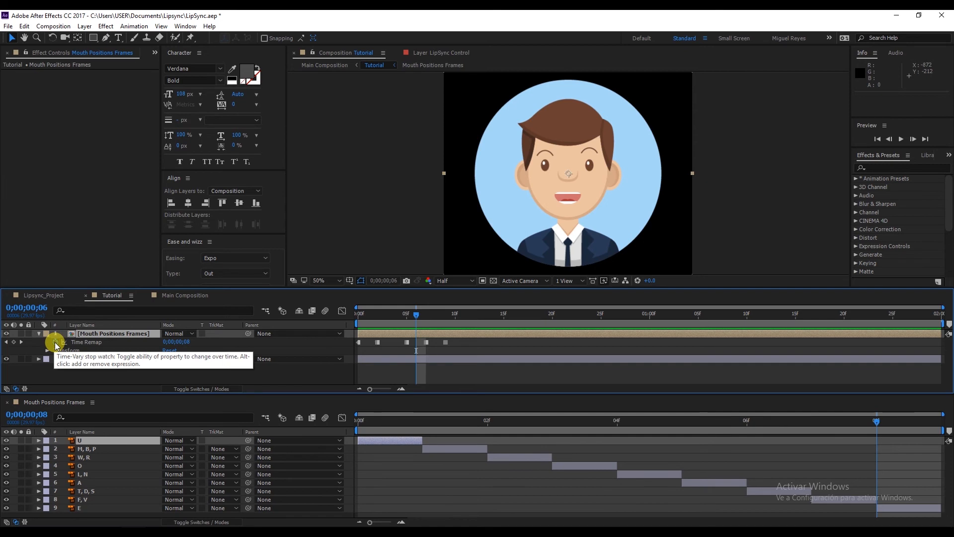
pyautogui.click(38, 334)
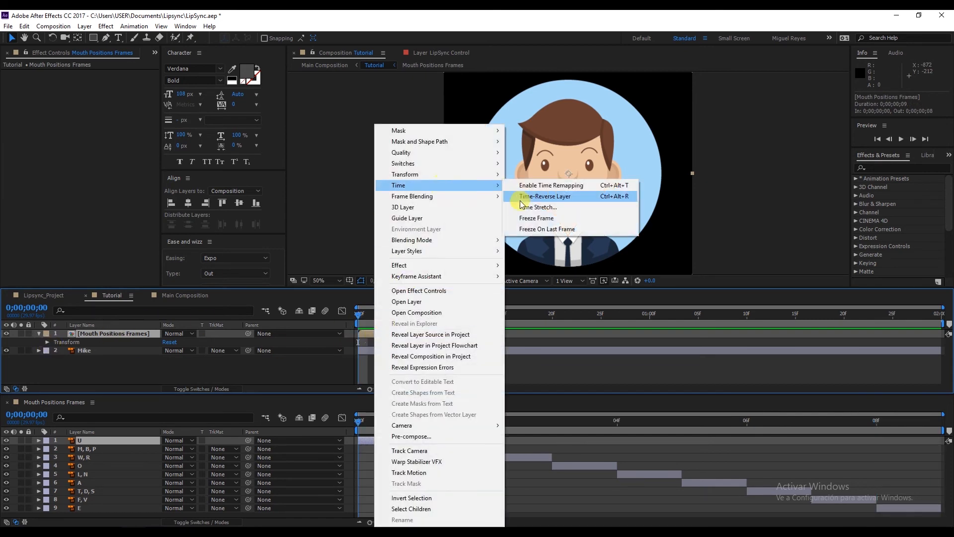
pyautogui.click(550, 185)
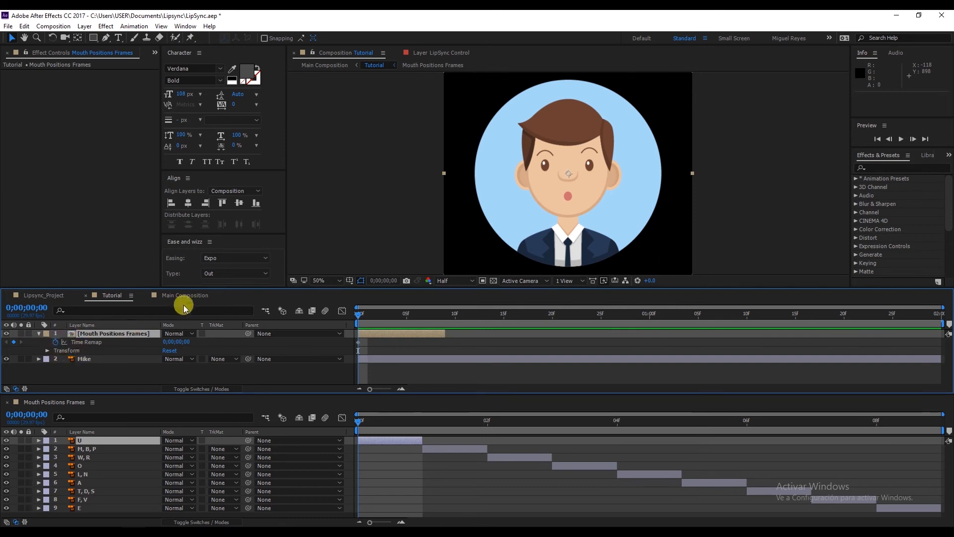
# Keep LipSync Control's Slider on display and return to Mouth Positions Frames' Time Remap in Tutorial.
pyautogui.click(187, 295)
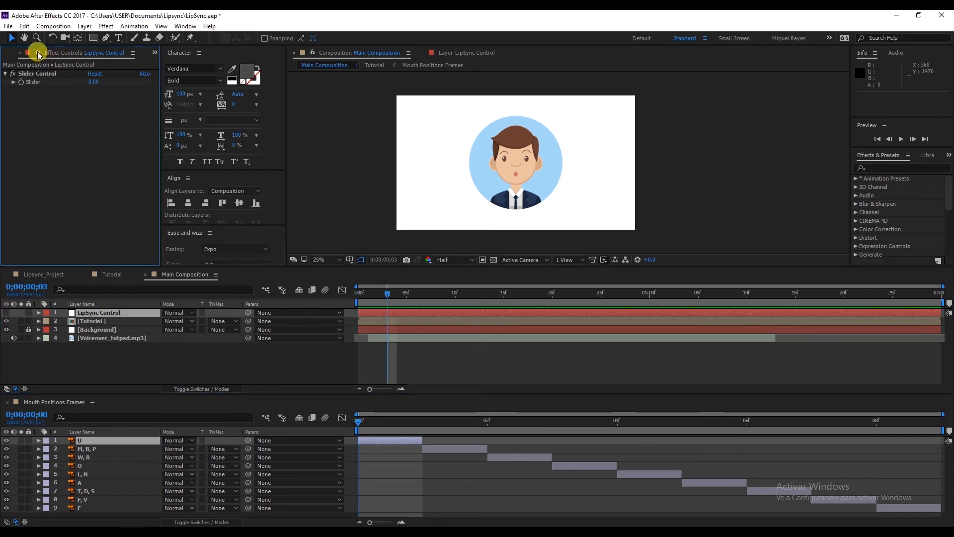
pyautogui.moveTo(37, 55)
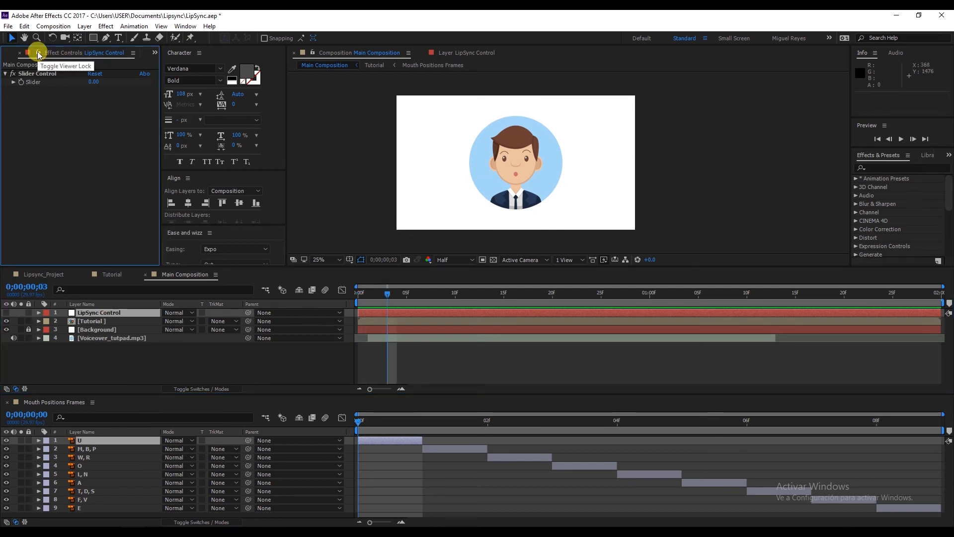
pyautogui.moveTo(56, 84)
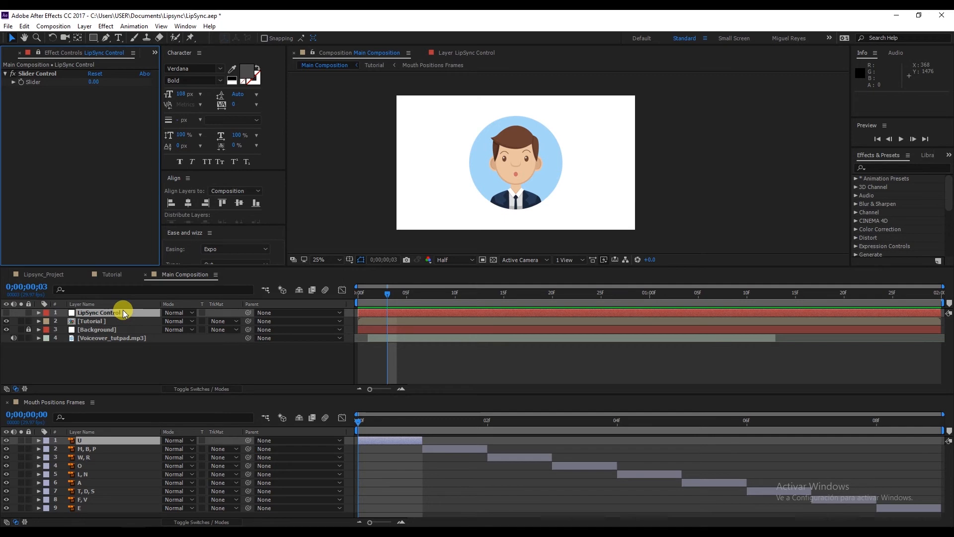
pyautogui.click(111, 274)
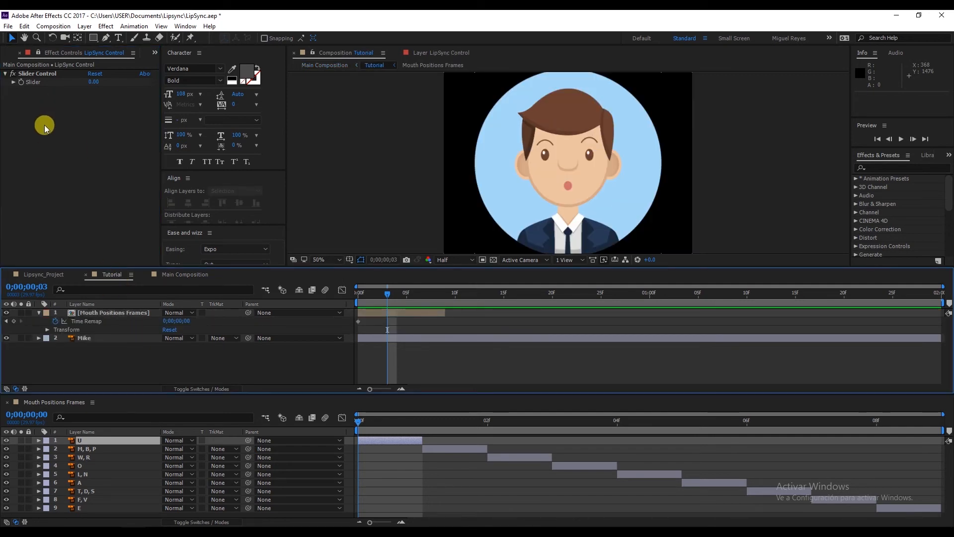
pyautogui.moveTo(64, 162)
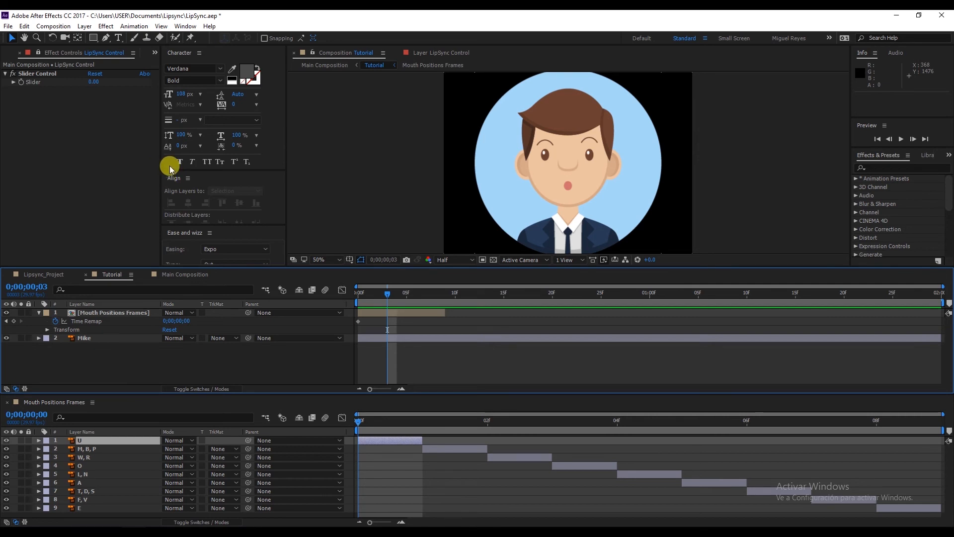
pyautogui.click(112, 312)
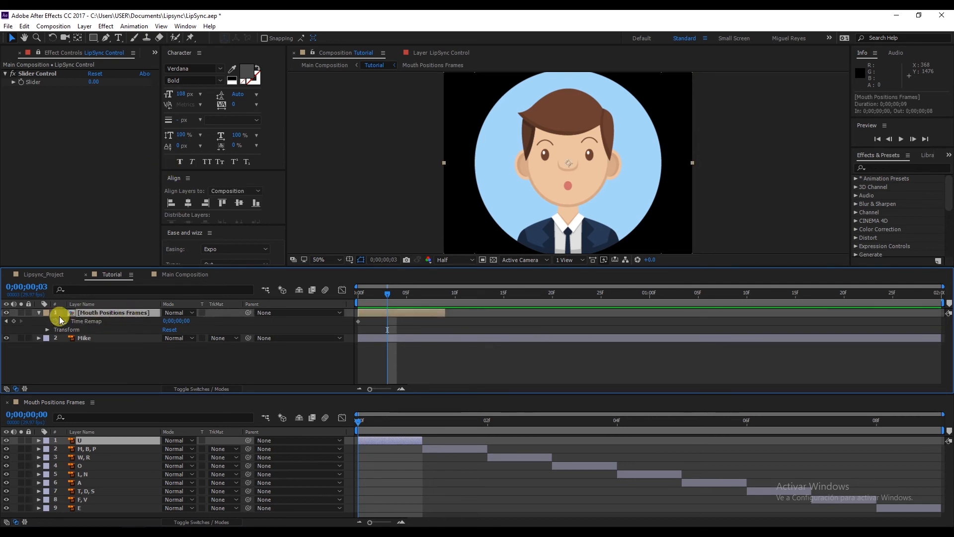
# Link Time Remap to the LipSync Control Slider as variable a, ending the expression with framesToTime(a).
pyautogui.click(181, 329)
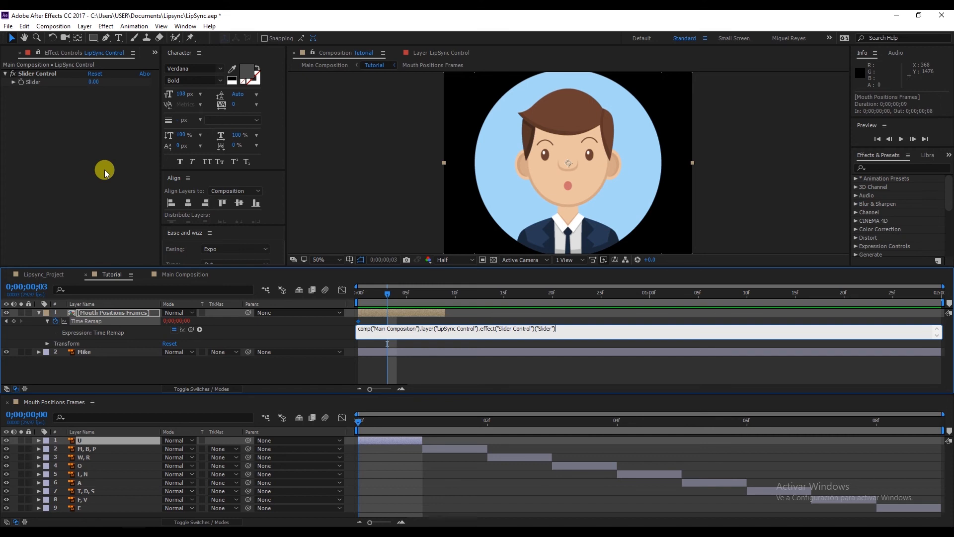
pyautogui.click(185, 275)
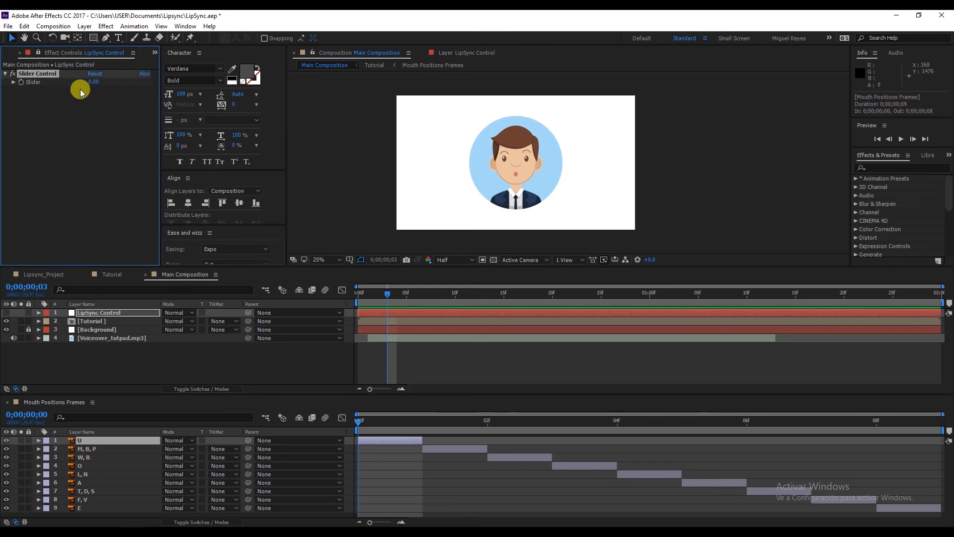
pyautogui.moveTo(117, 215)
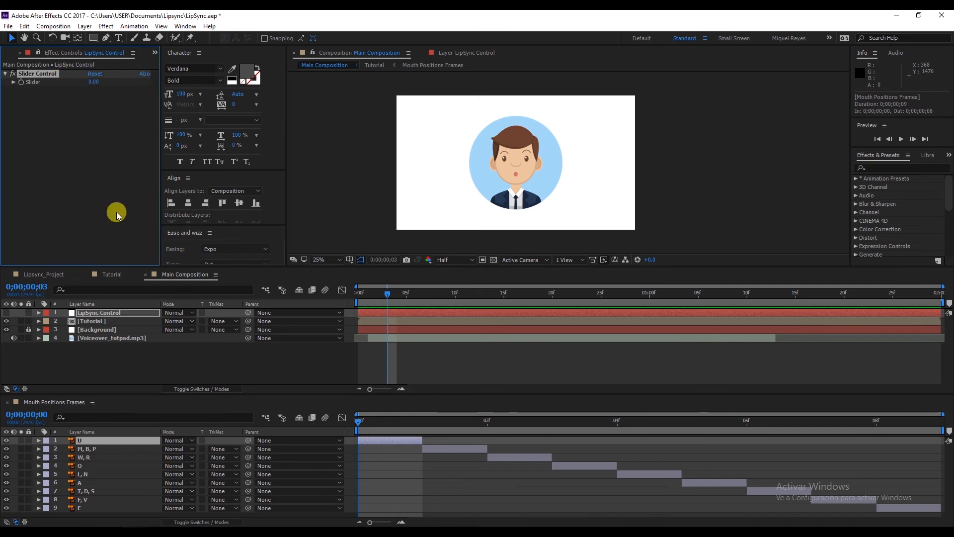
pyautogui.click(111, 274)
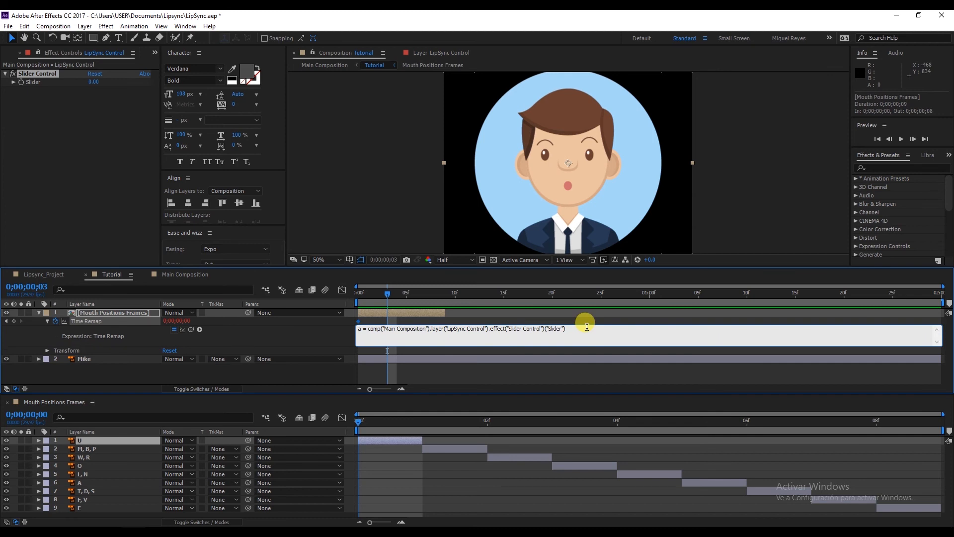
pyautogui.write('framesT')
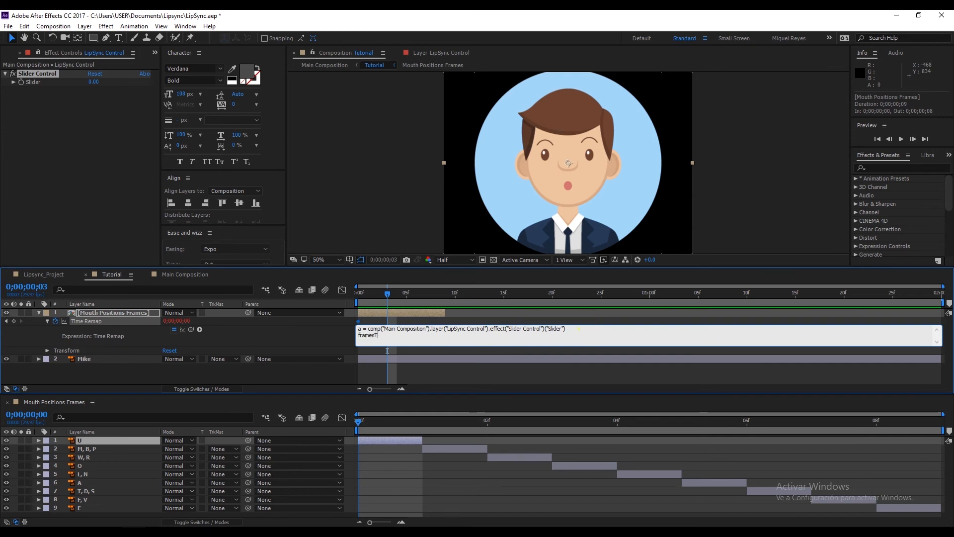
pyautogui.write('oTime')
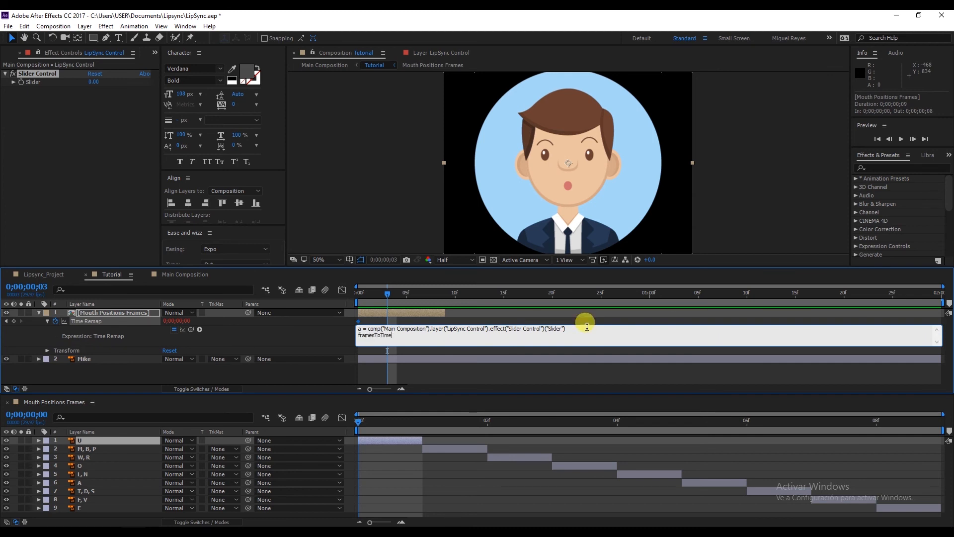
pyautogui.write('(a)')
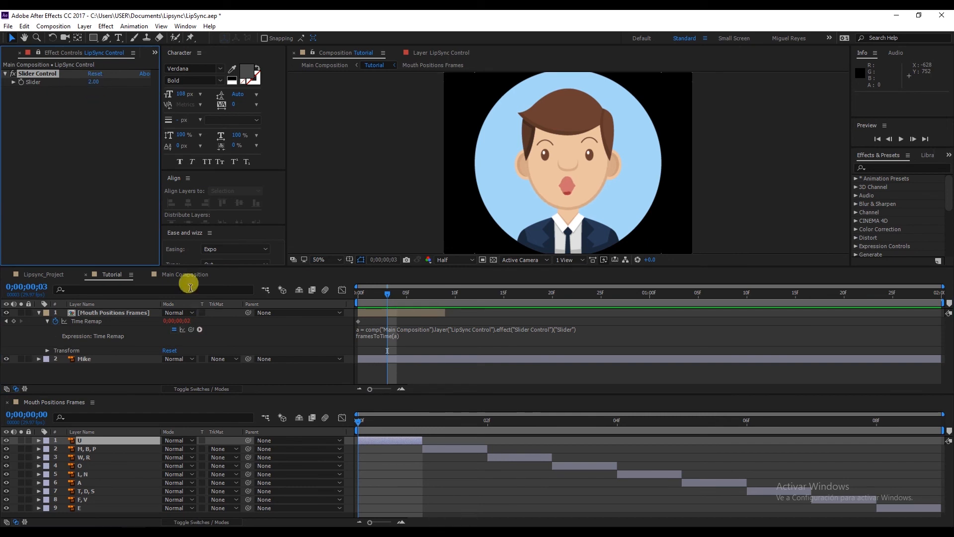
# Edit the LipSync Control Slider range to 0–8 and scrub its value to 7.
pyautogui.click(185, 275)
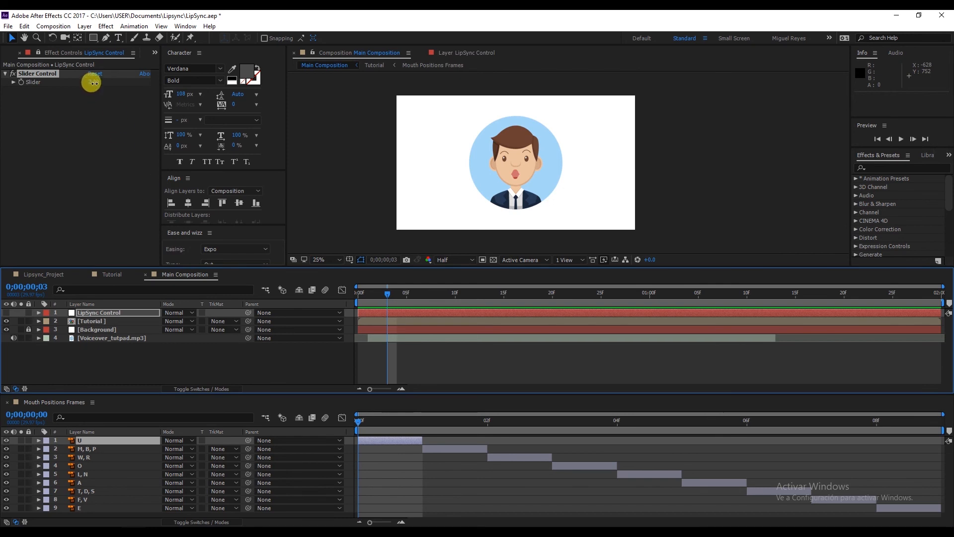
pyautogui.click(95, 73)
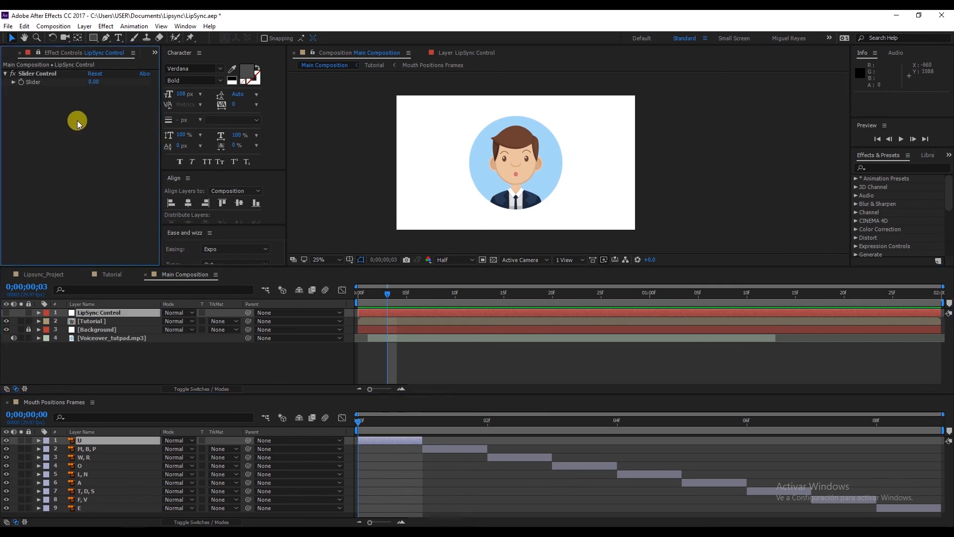
pyautogui.moveTo(60, 83)
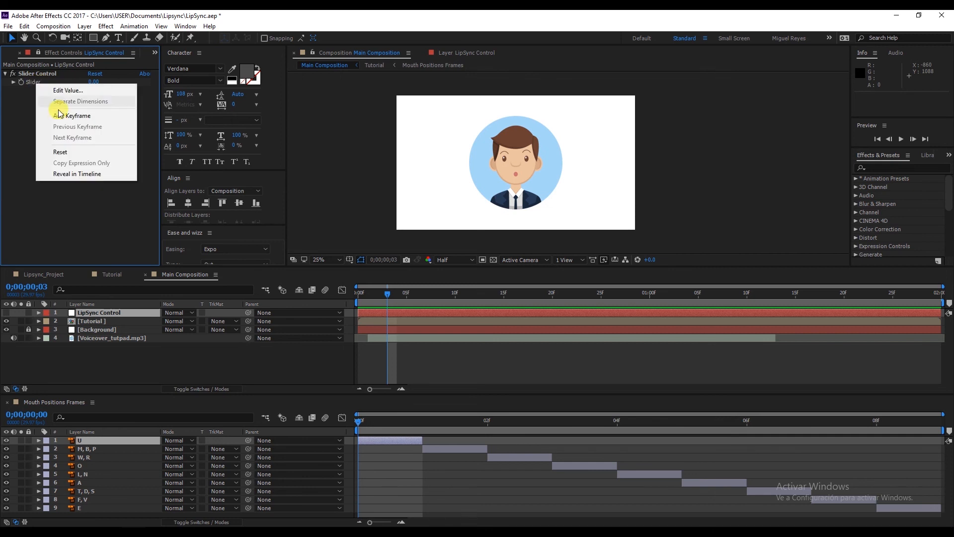
pyautogui.click(68, 90)
pyautogui.write('8')
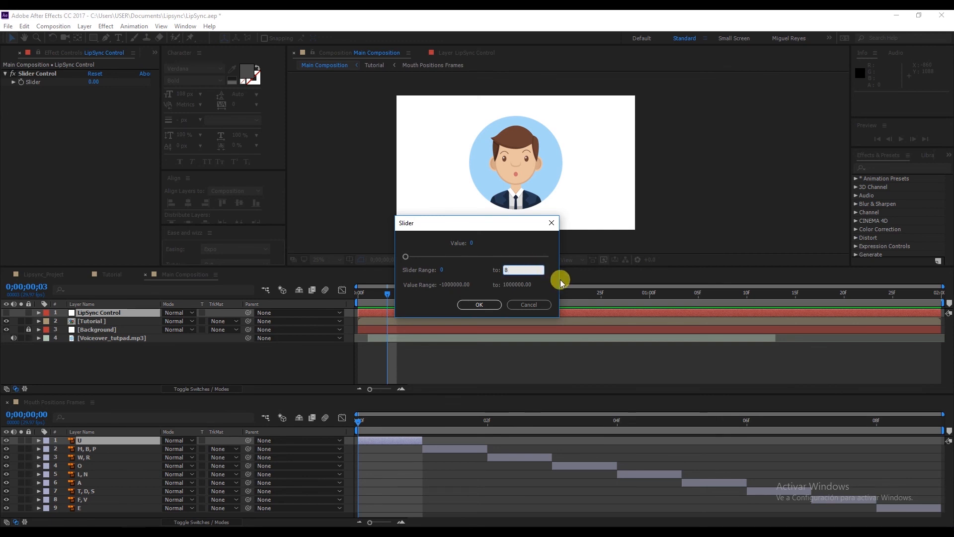
pyautogui.click(479, 305)
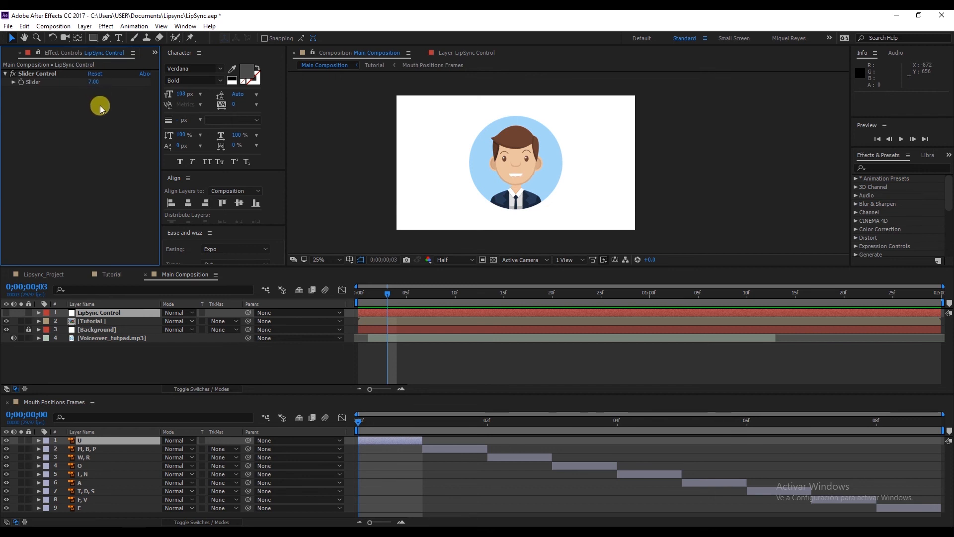
# Keyframe the Slider from frame 0 starting at value 1 and toggle the keyframes to hold.
pyautogui.click(42, 312)
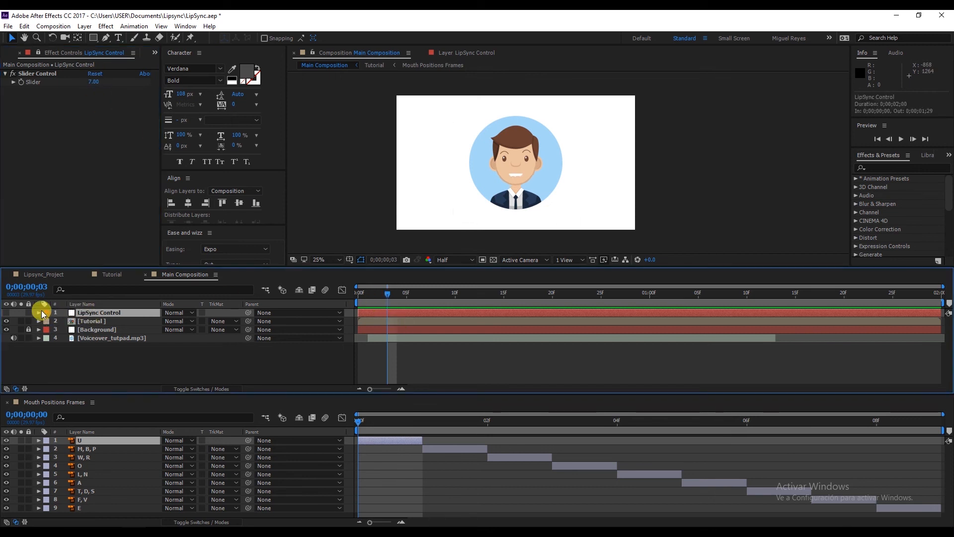
pyautogui.click(359, 292)
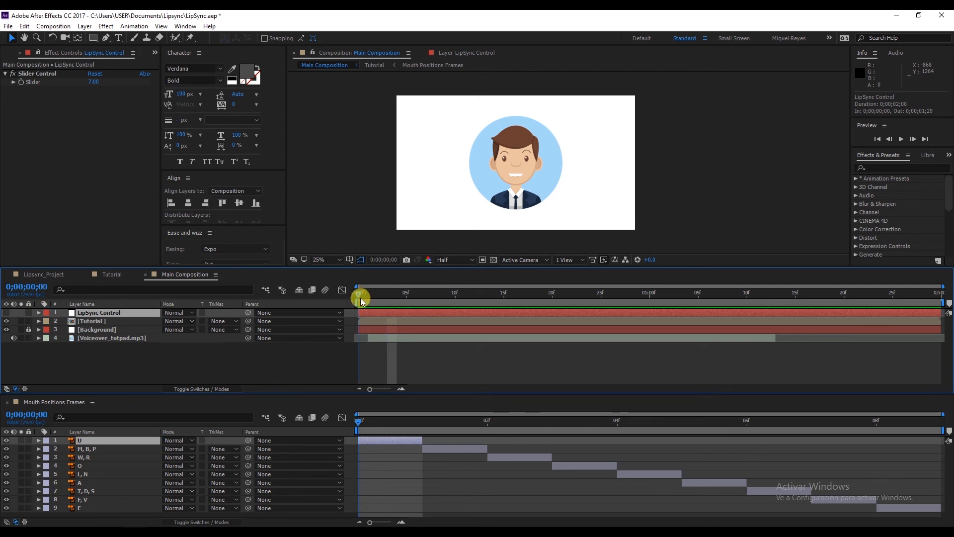
pyautogui.press('ctrl+z')
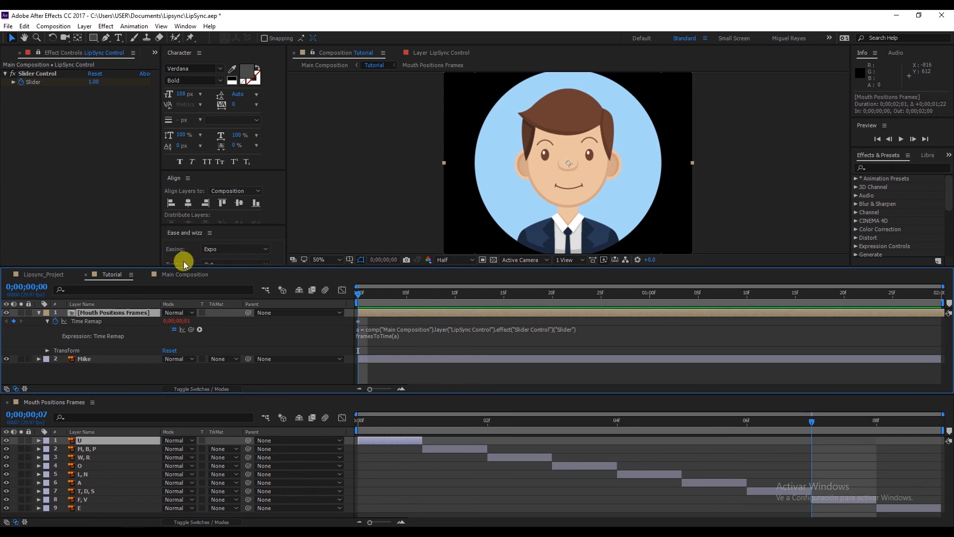
pyautogui.click(185, 274)
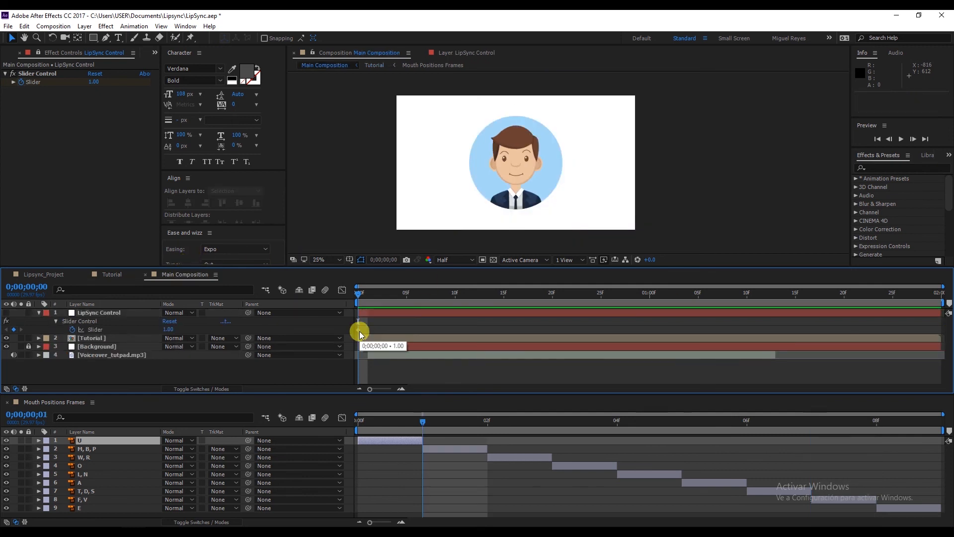
pyautogui.rightClick(359, 333)
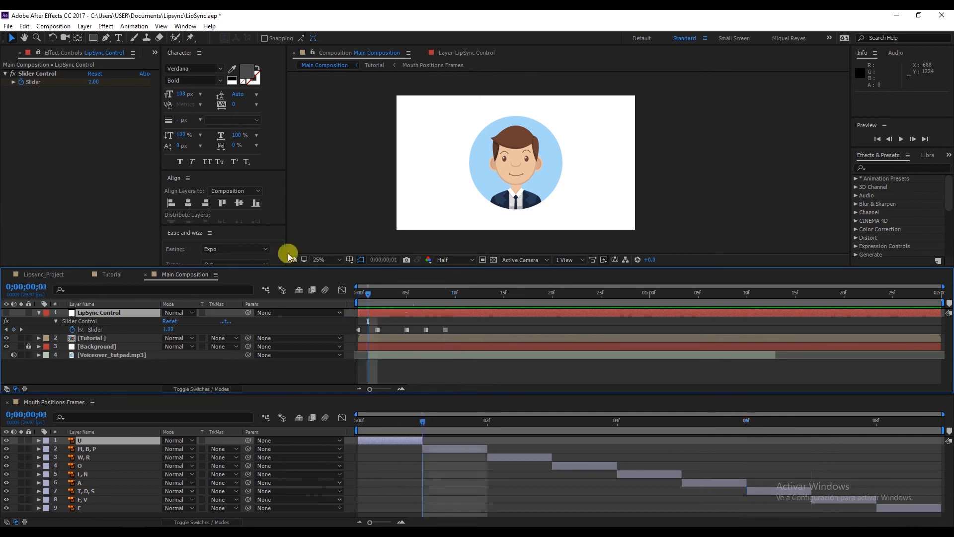
pyautogui.click(112, 274)
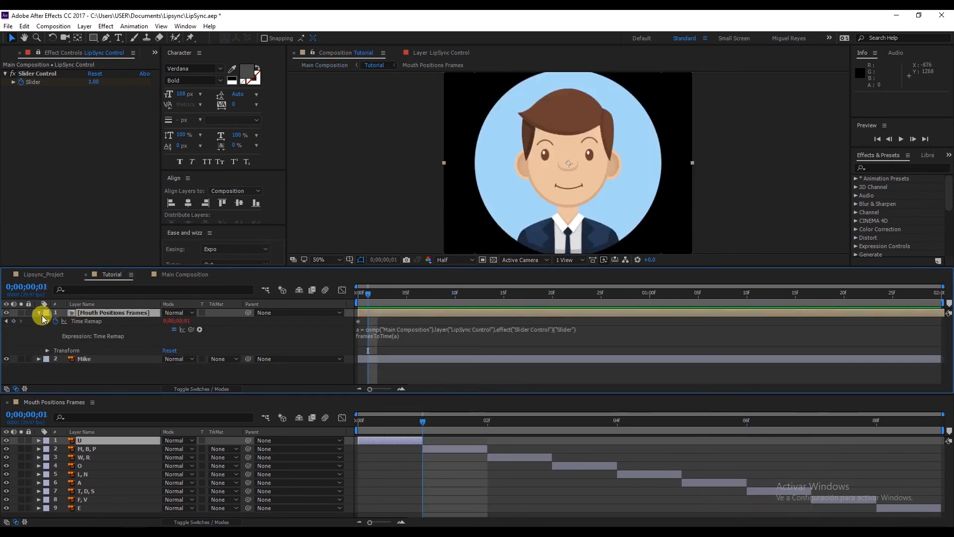
pyautogui.click(185, 275)
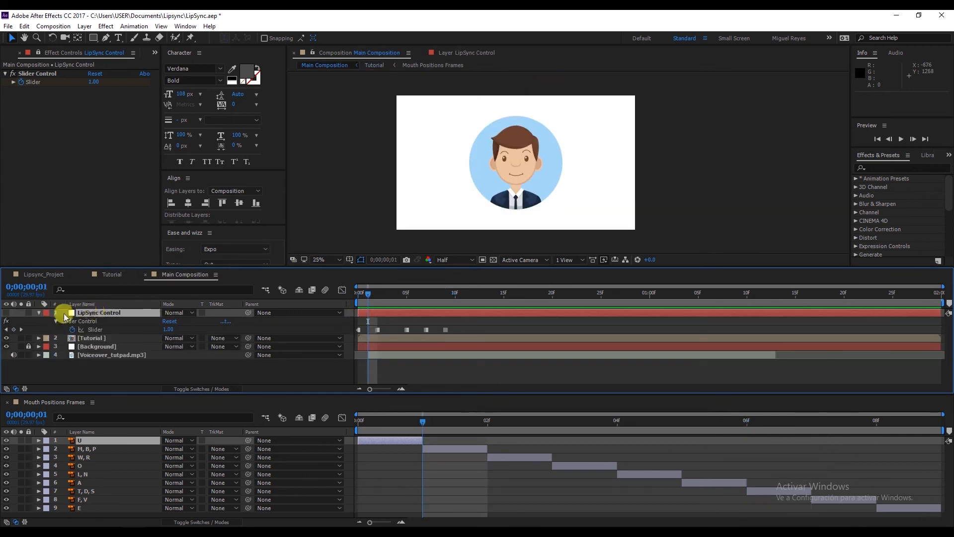
pyautogui.click(37, 313)
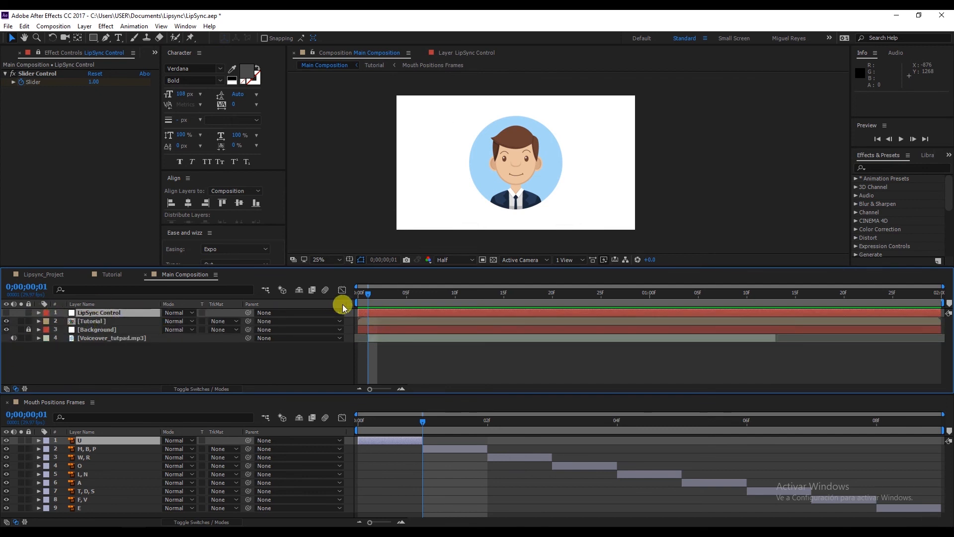
pyautogui.click(38, 312)
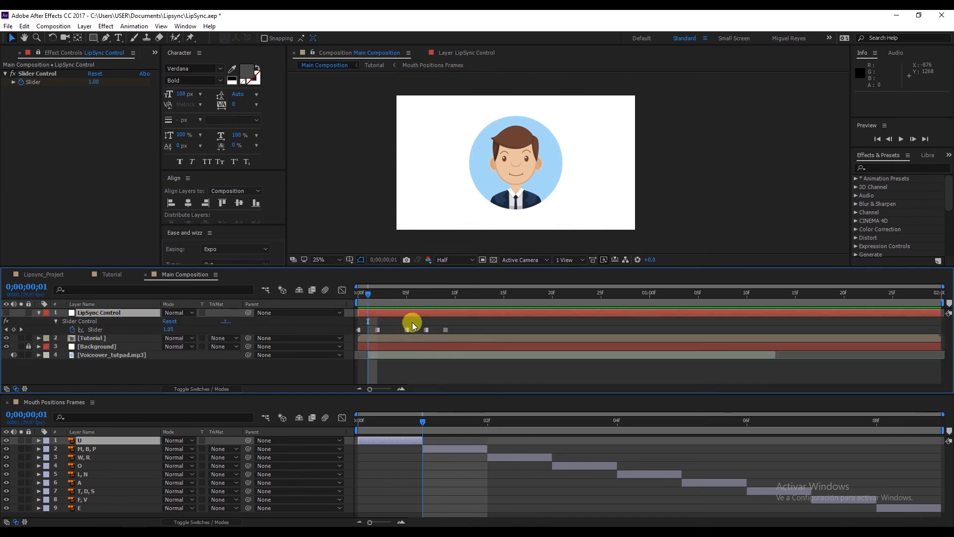
pyautogui.click(111, 354)
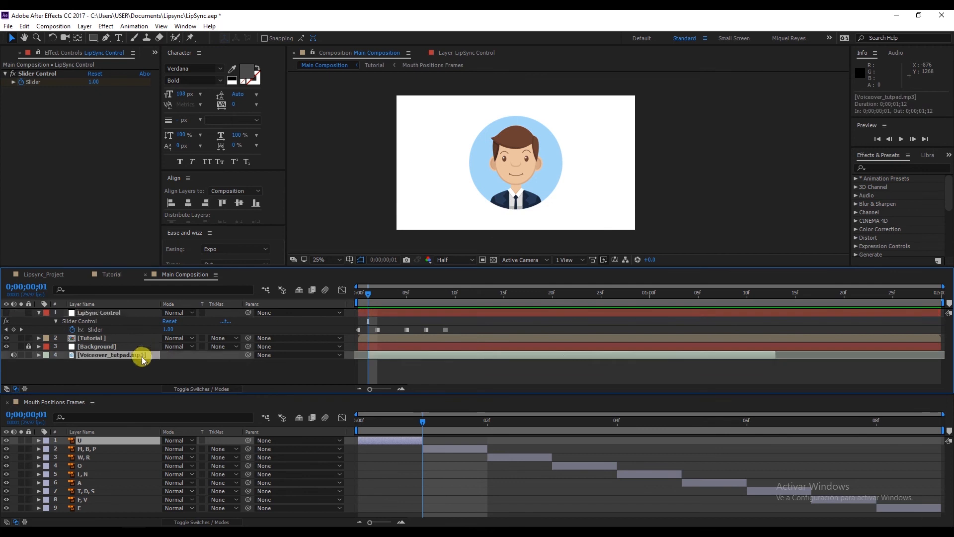
pyautogui.click(426, 378)
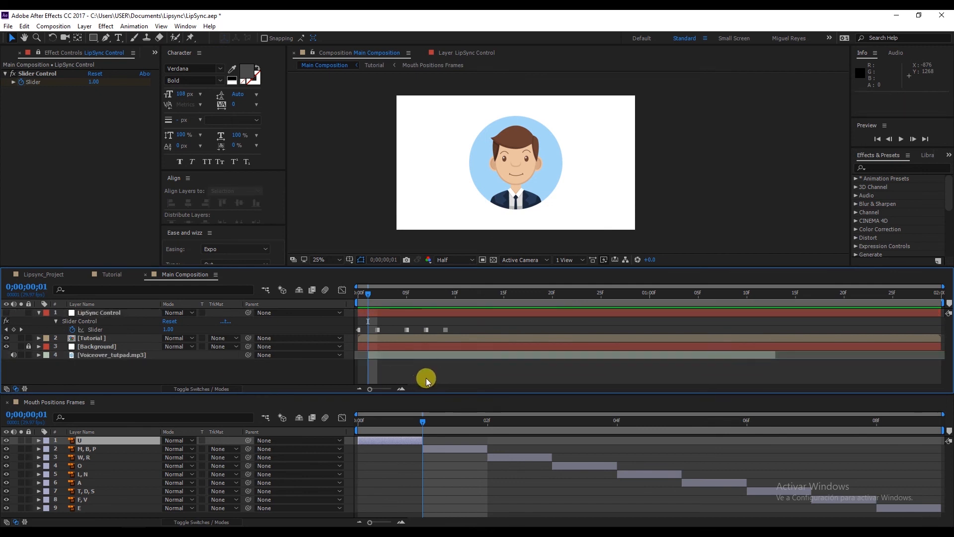
pyautogui.moveTo(471, 345)
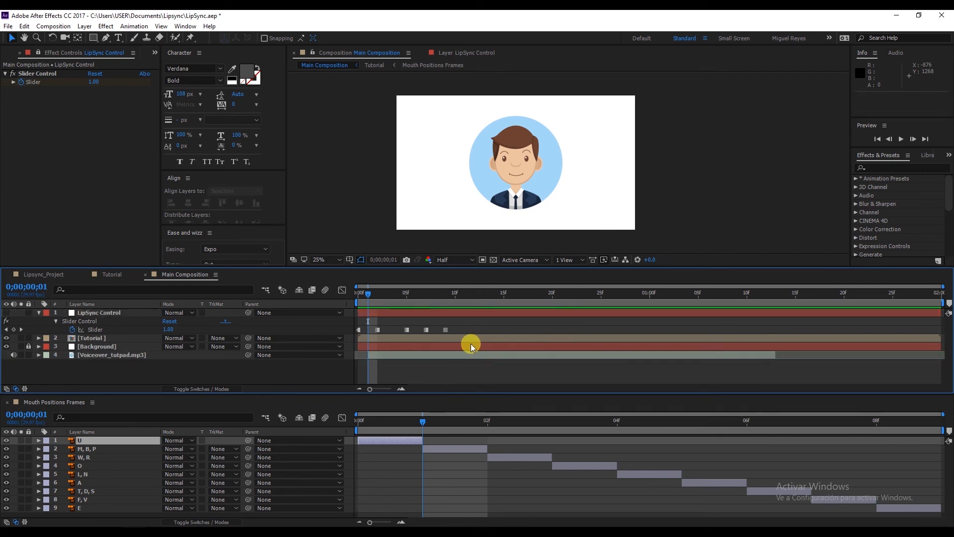